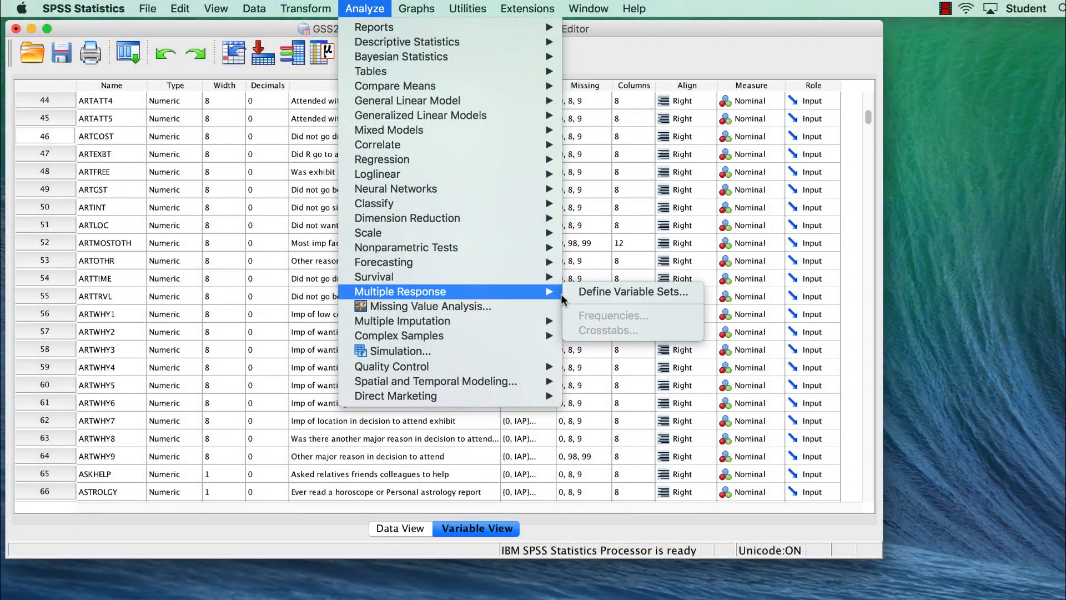
- Define a multiple response set from the did-not-go reason variables with its coding chosen
left_click(631, 292)
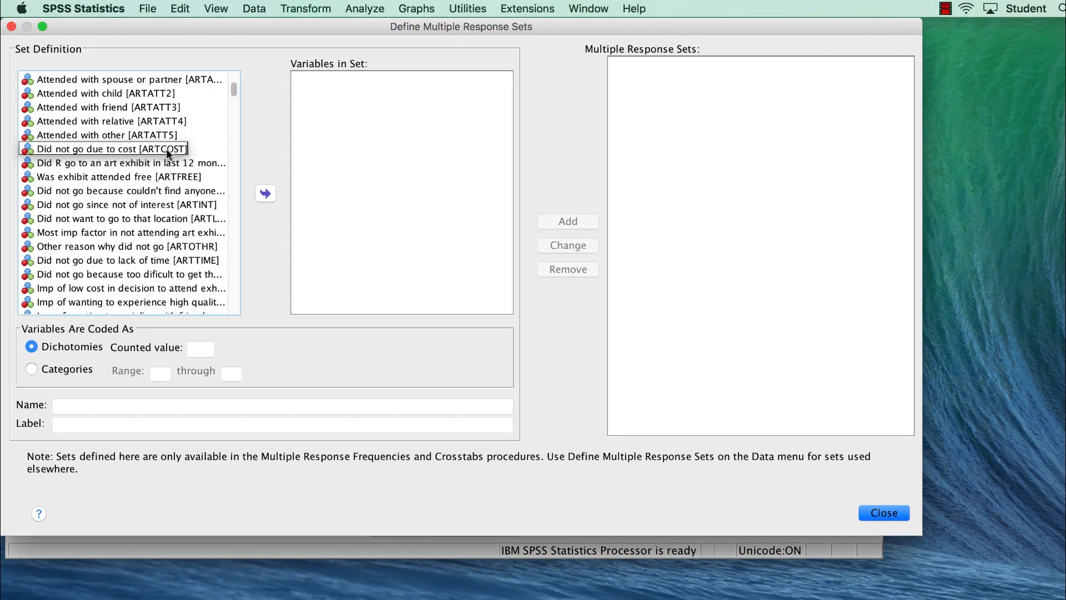
left_click(264, 193)
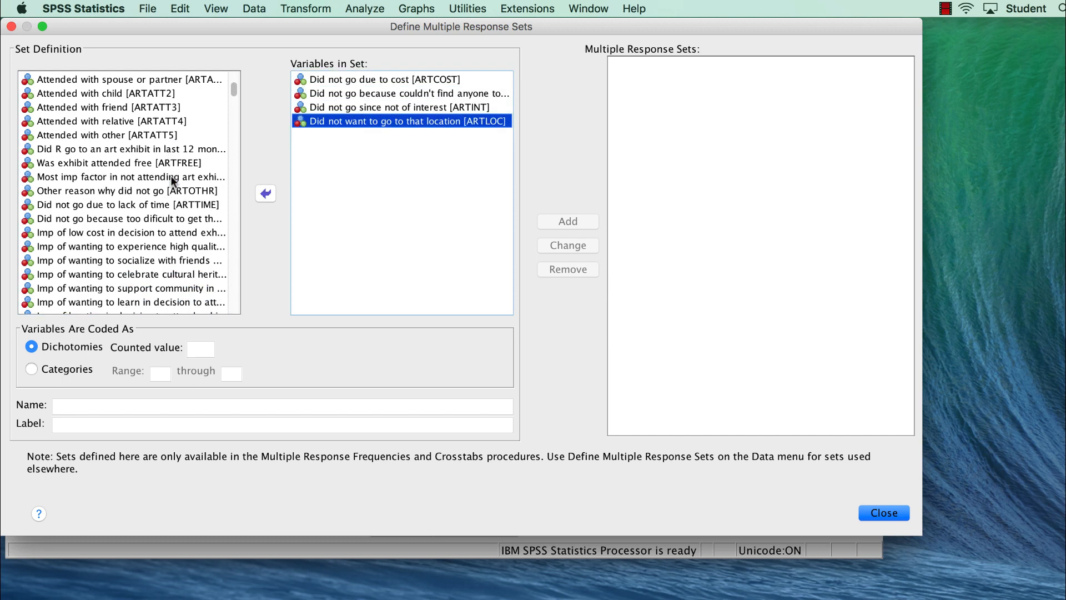
left_click(265, 193)
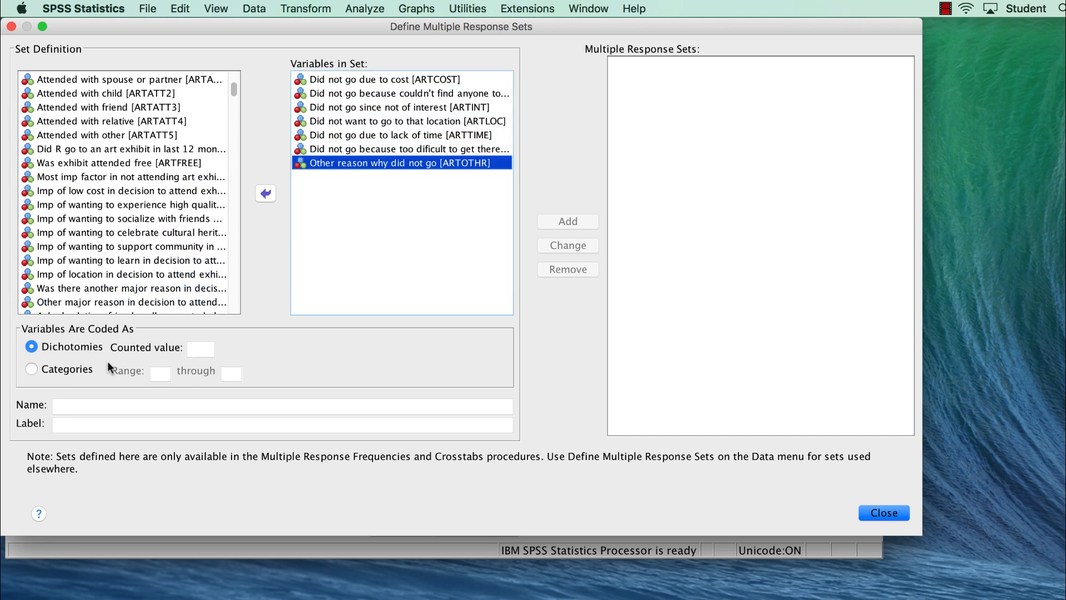
left_click(567, 221)
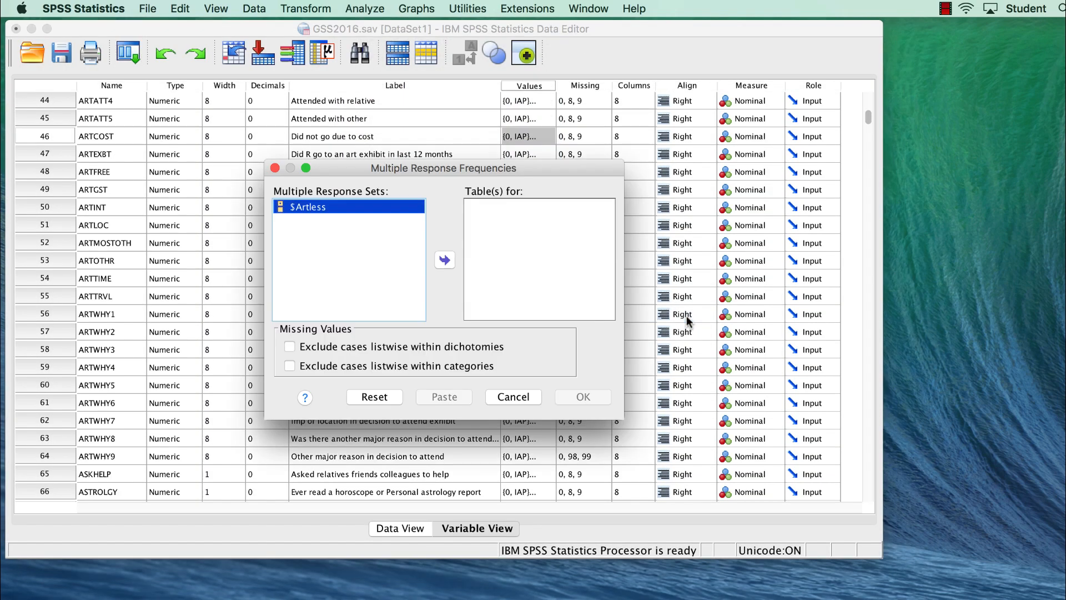
- Request the multiple response frequency table for the $Artless set
left_click(444, 260)
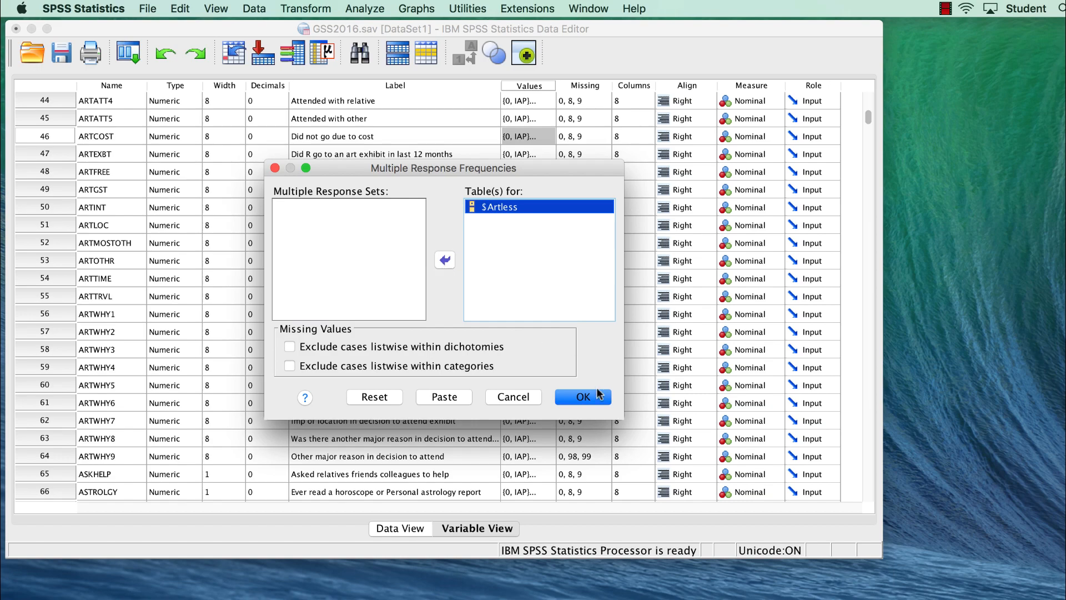
left_click(582, 397)
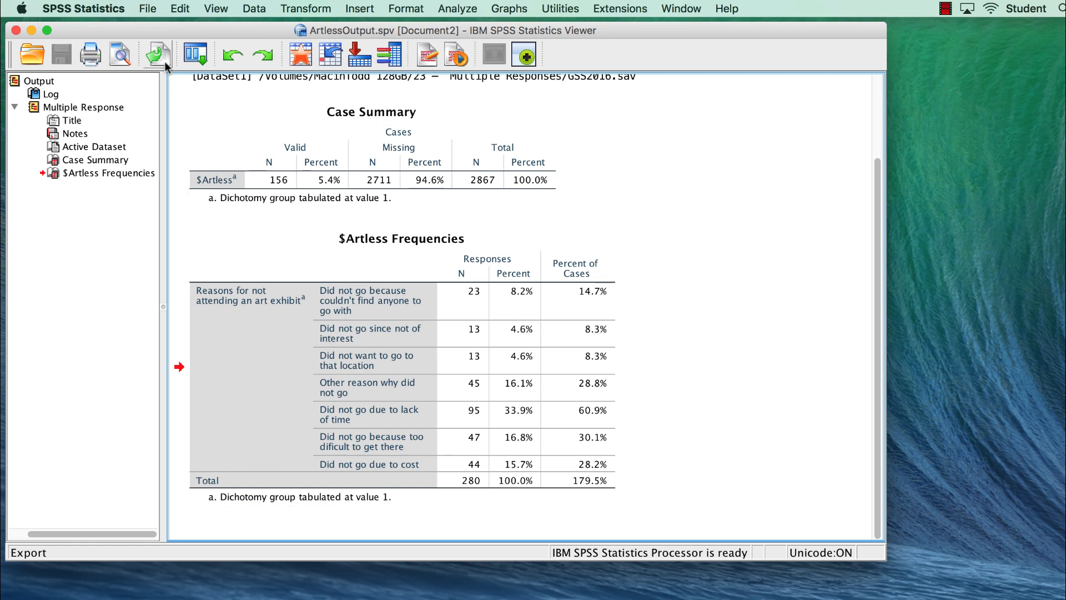
mouse_move(158, 54)
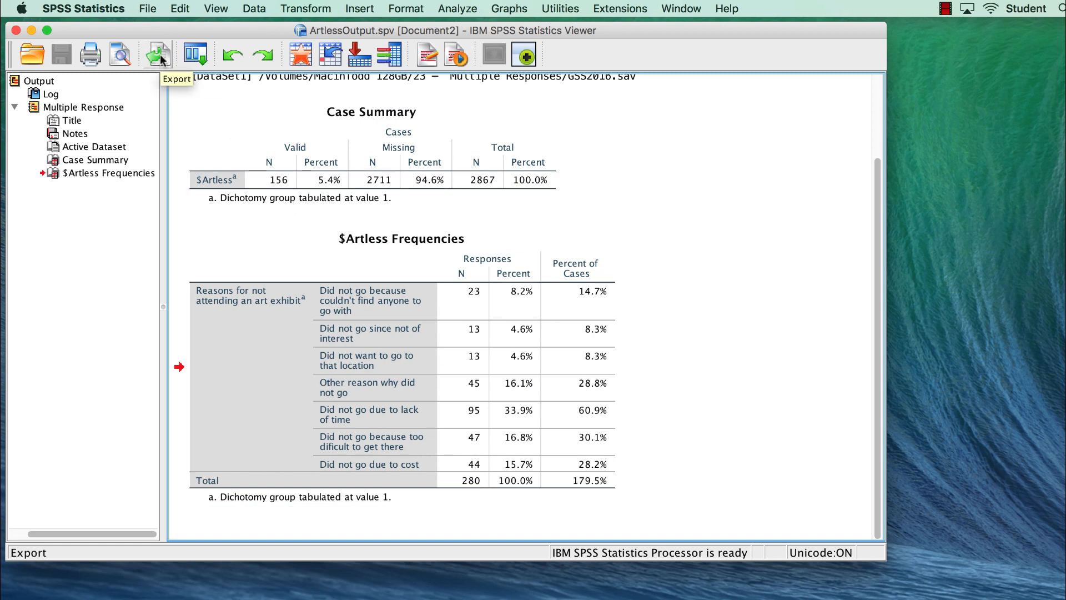
- Review the Export dialog for the $Artless output and close it without exporting
left_click(158, 54)
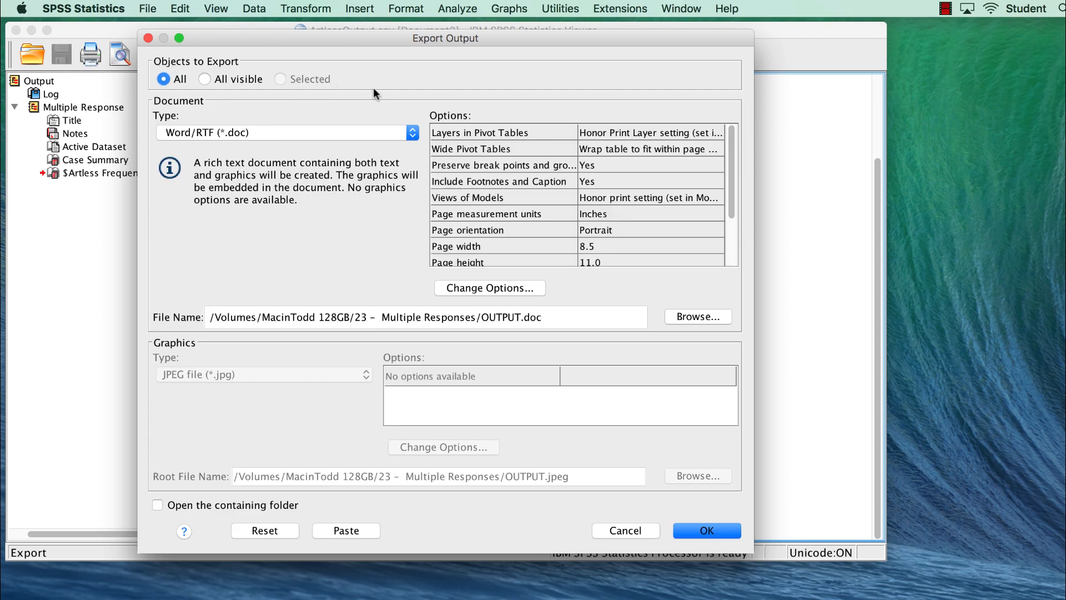
mouse_move(378, 239)
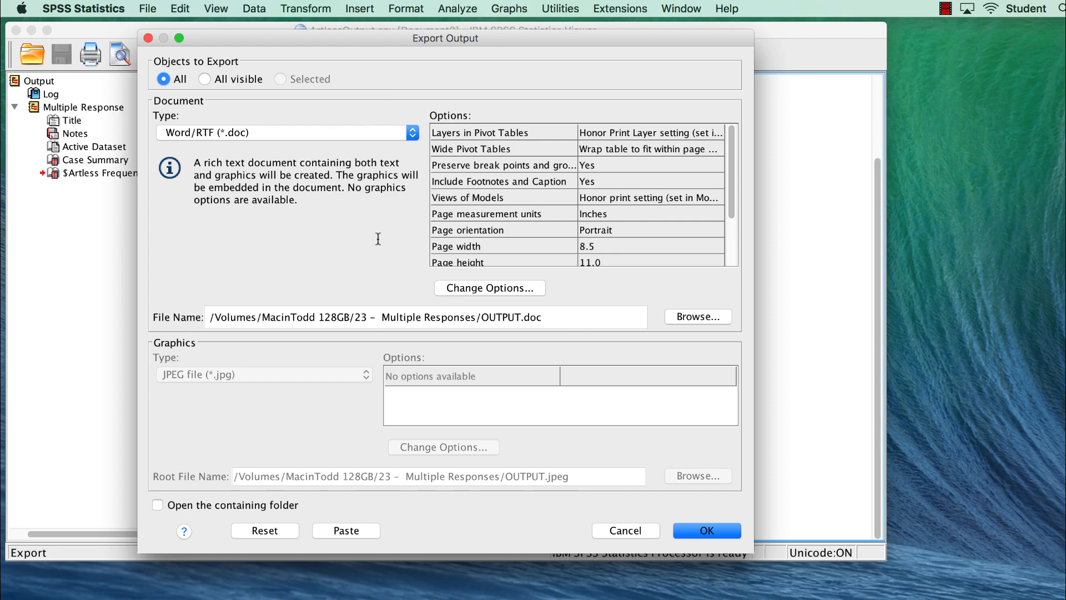
left_click(706, 529)
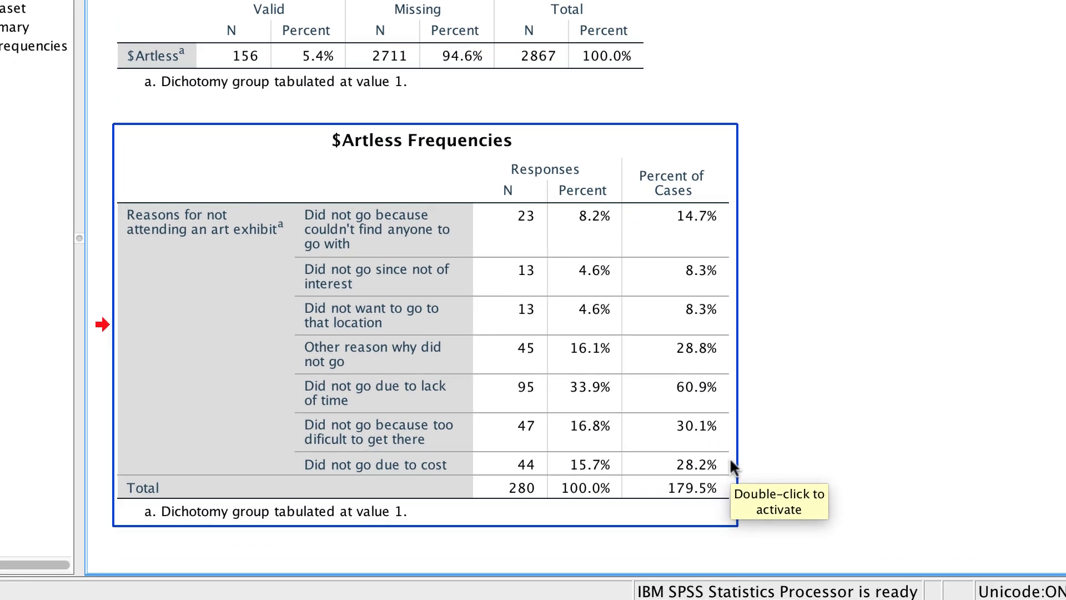
mouse_move(650, 270)
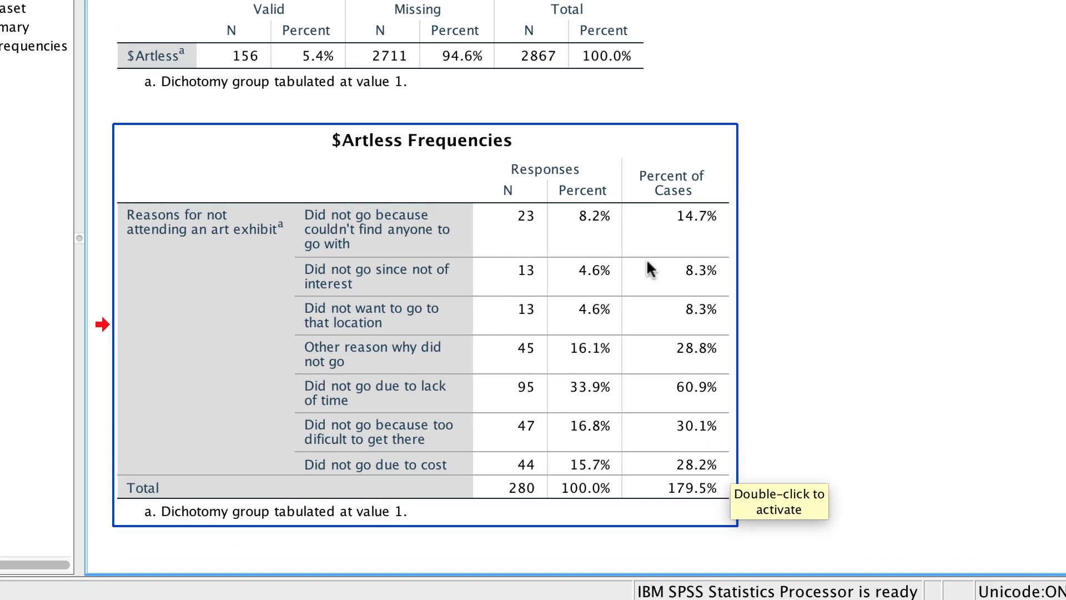
- Copy the reason rows with counts and percentages from the activated $Artless Frequencies table
double_click(421, 141)
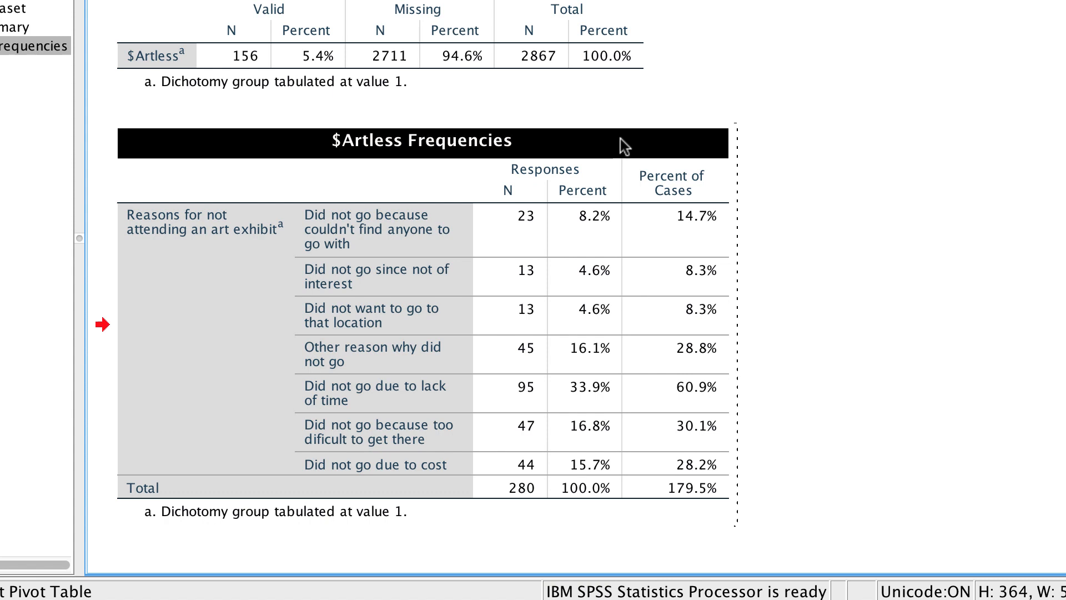
mouse_move(669, 378)
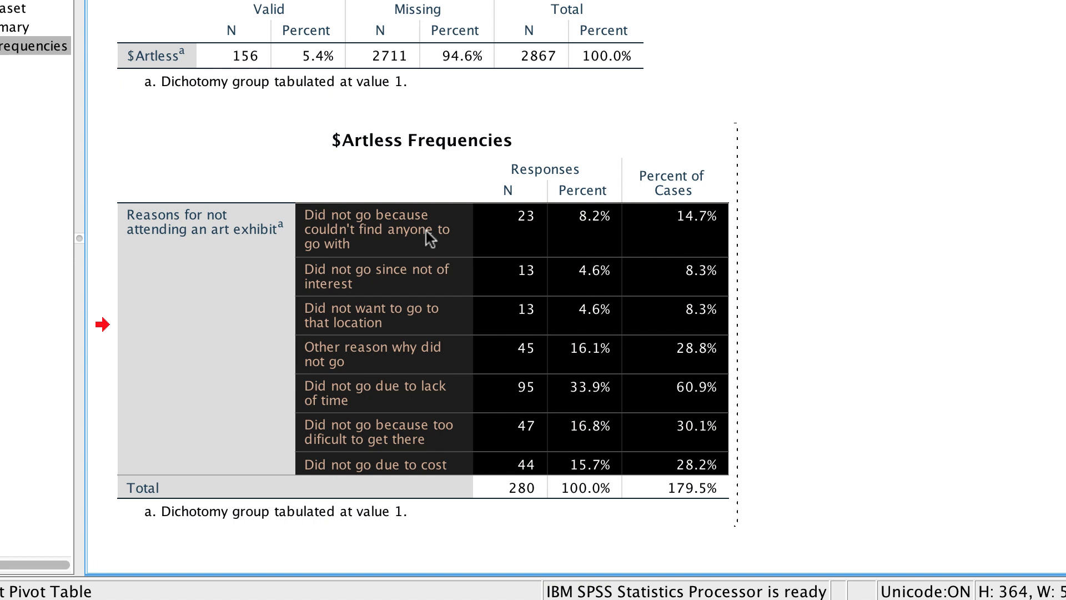
right_click(428, 238)
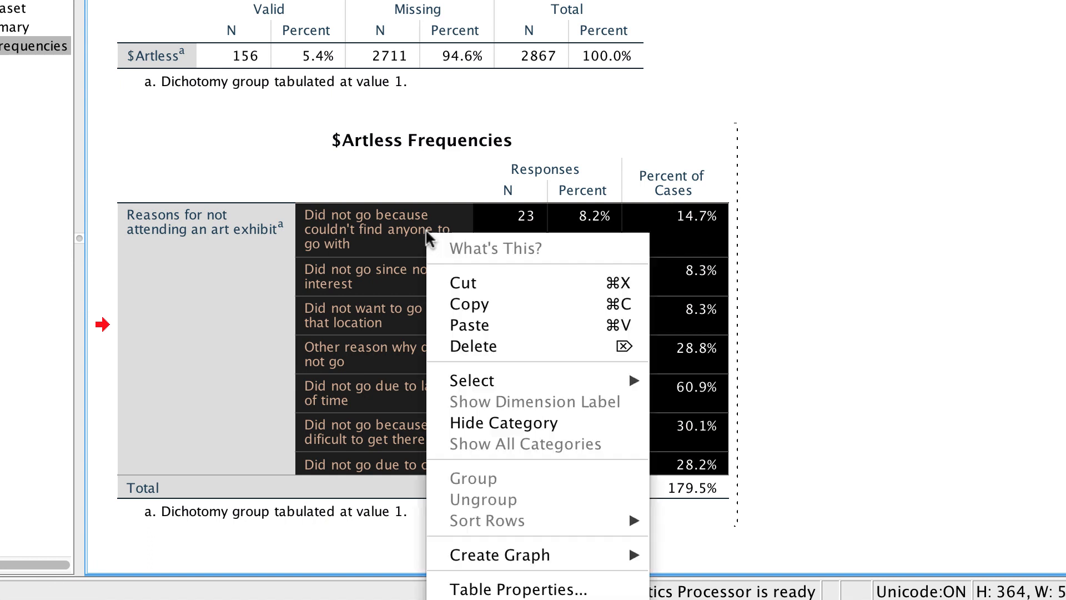
mouse_move(506, 314)
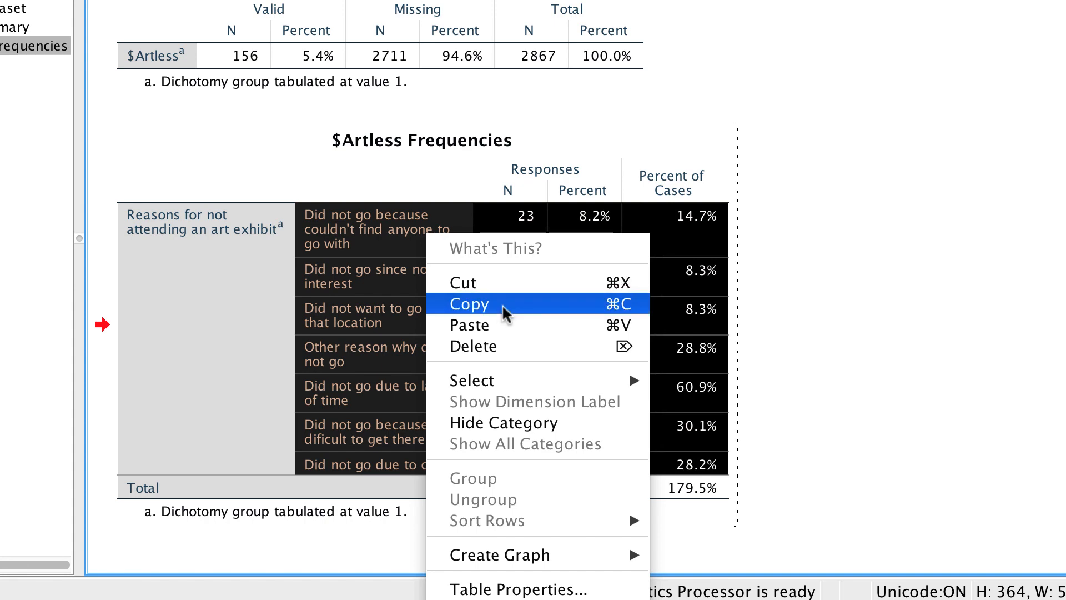
left_click(469, 305)
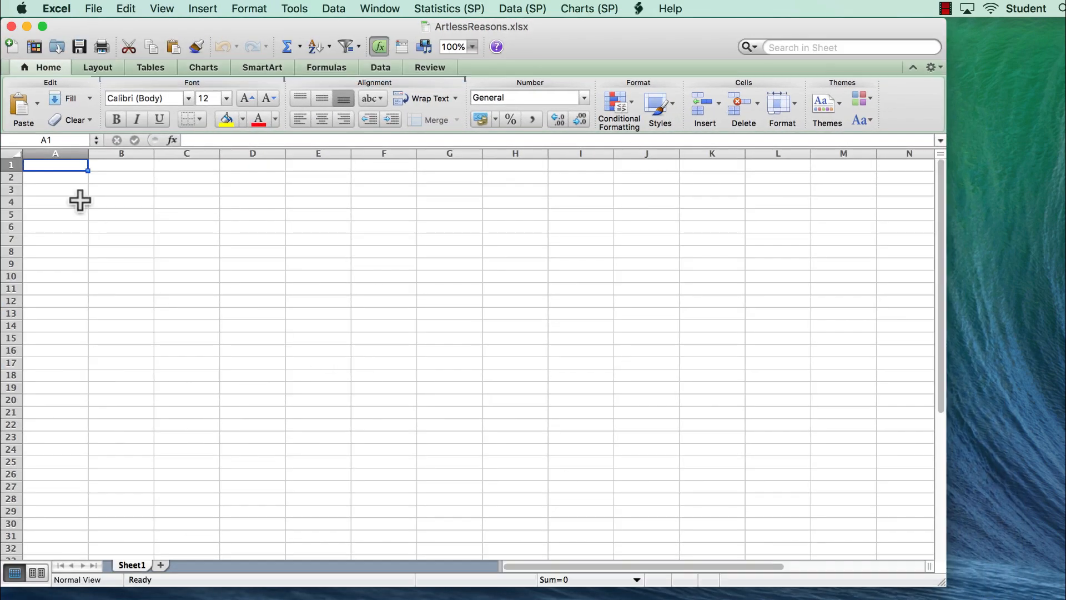
- Paste the seven SPSS reason rows into the ArtlessReasons sheet starting at cell A2
left_click(55, 176)
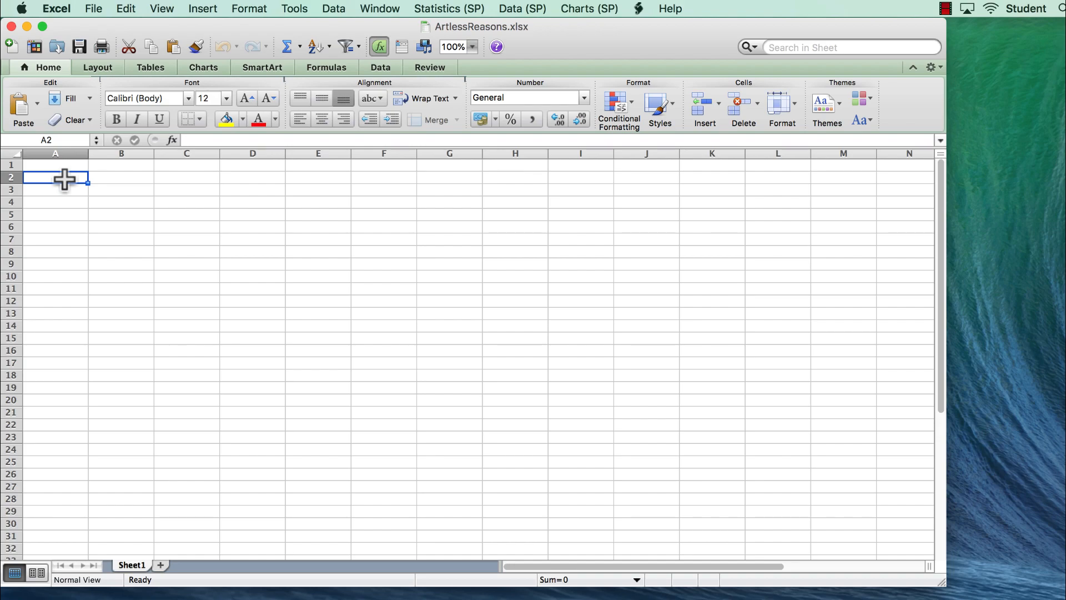
right_click(64, 178)
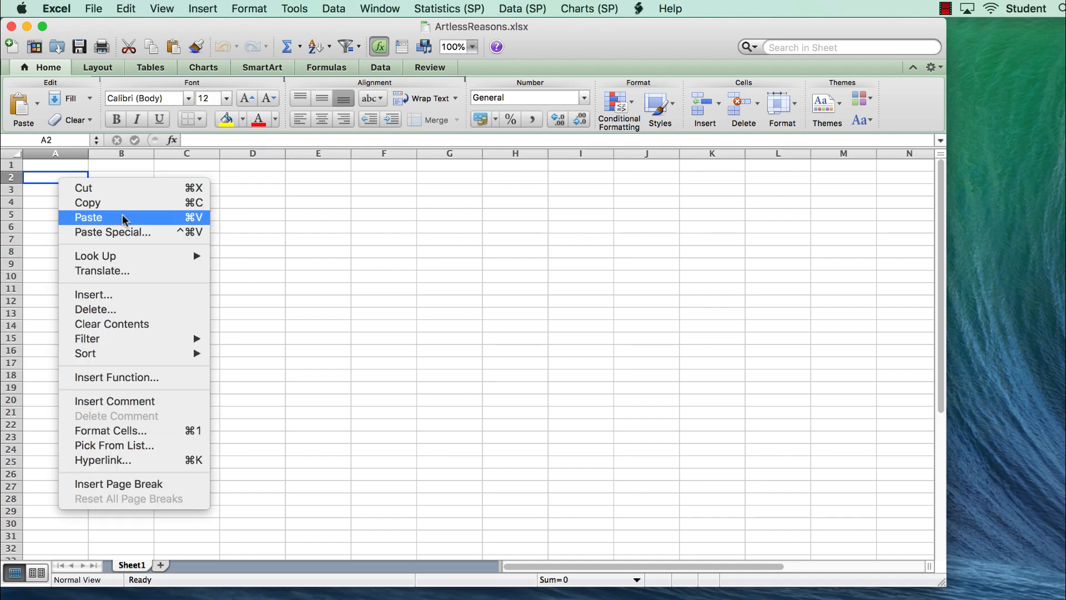
left_click(88, 217)
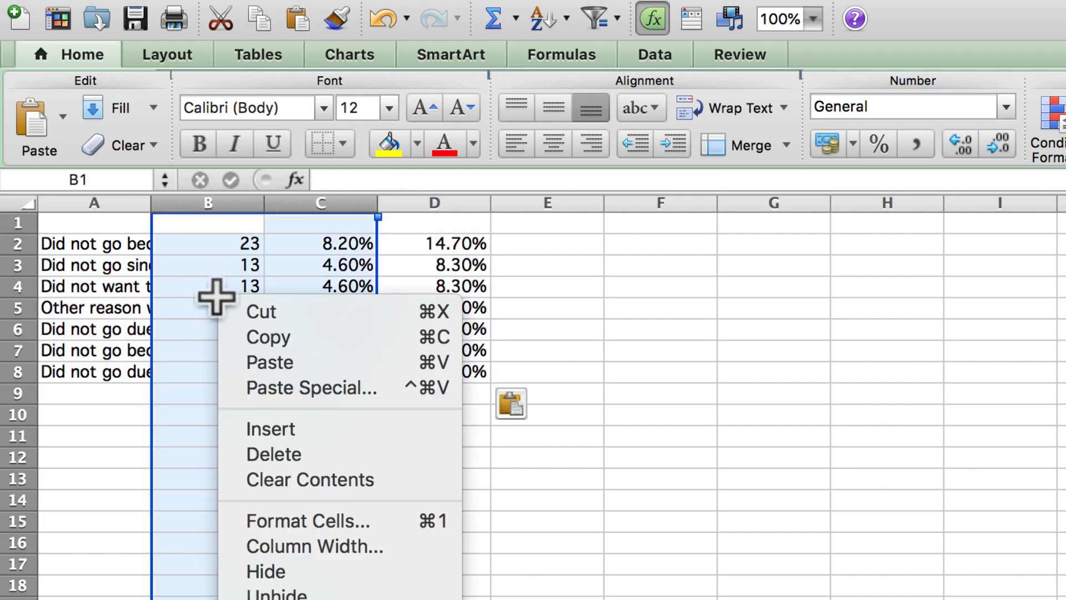
- Delete the count and response-percent columns and head the remaining columns Reason and Percent
left_click(274, 454)
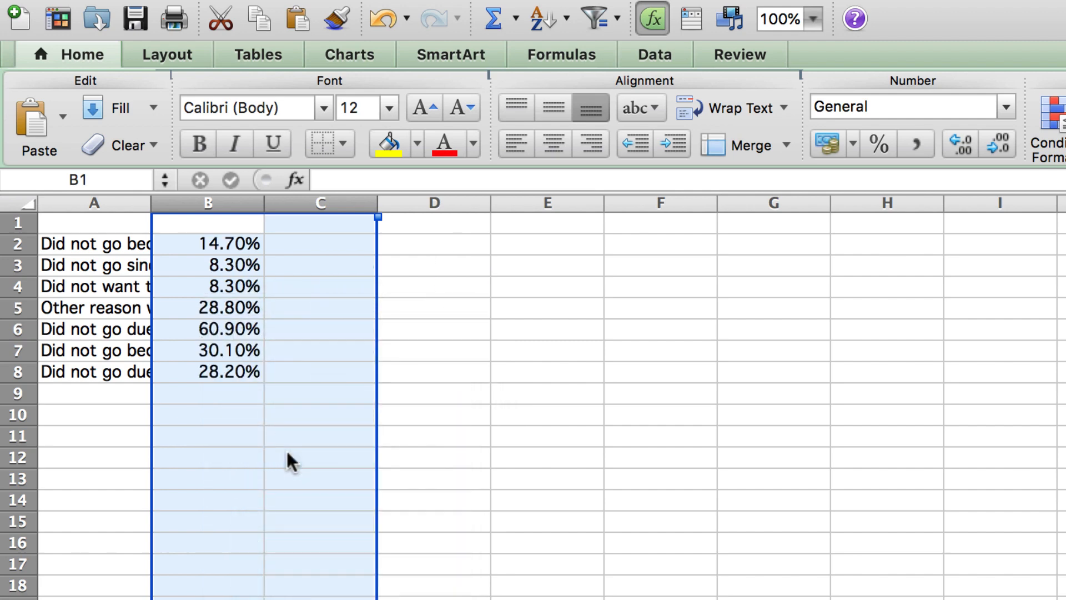
left_click(94, 222)
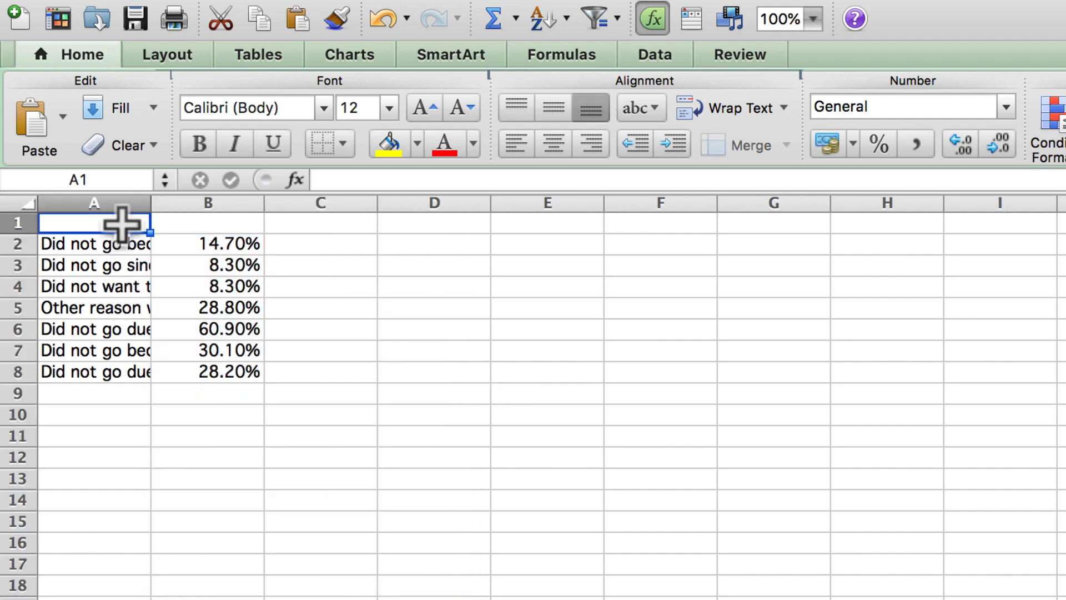
type("Reason")
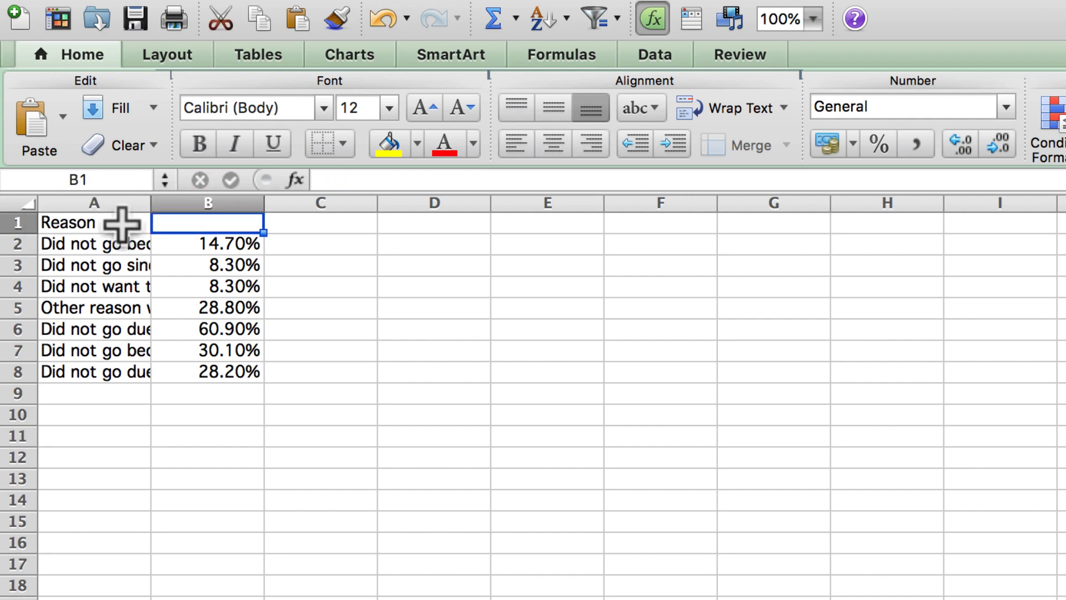
type("Percent")
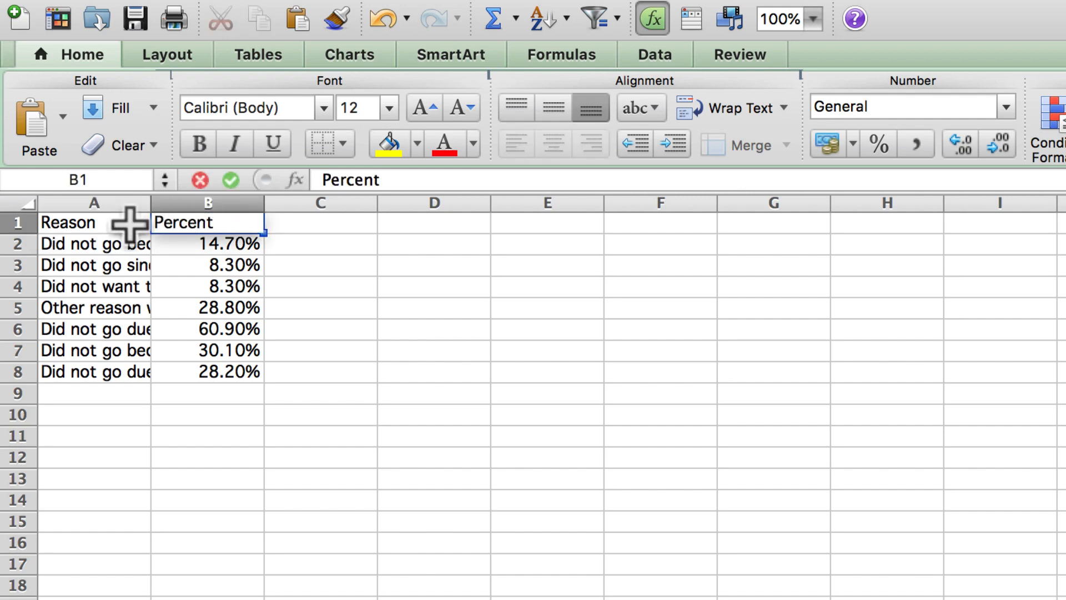
- Autofit the Reason column and show the Percent values B2:B8 with one decimal place
left_click(94, 203)
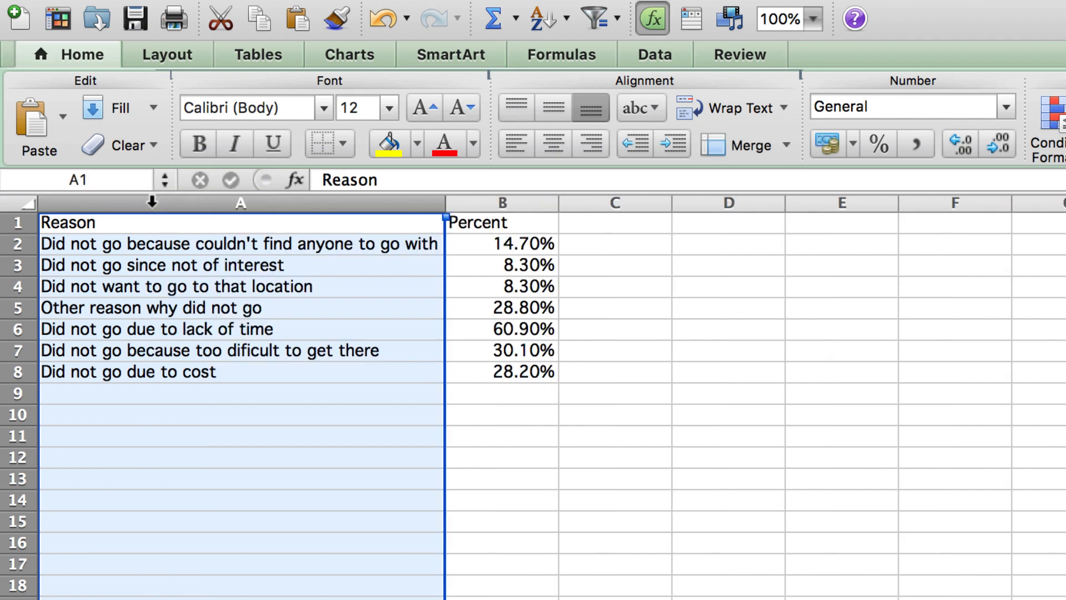
left_click(240, 350)
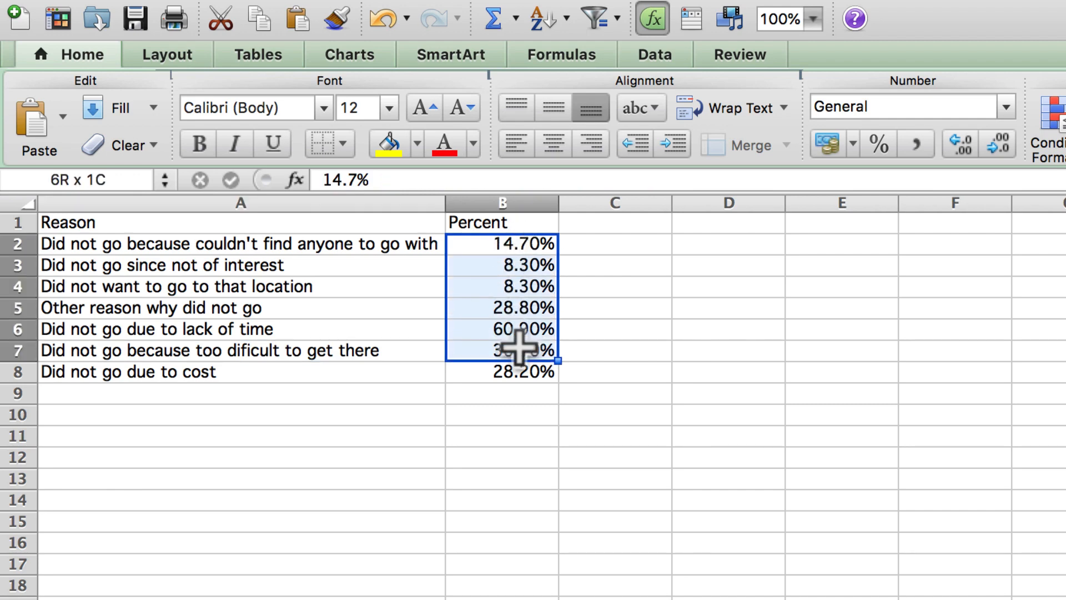
left_click(999, 143)
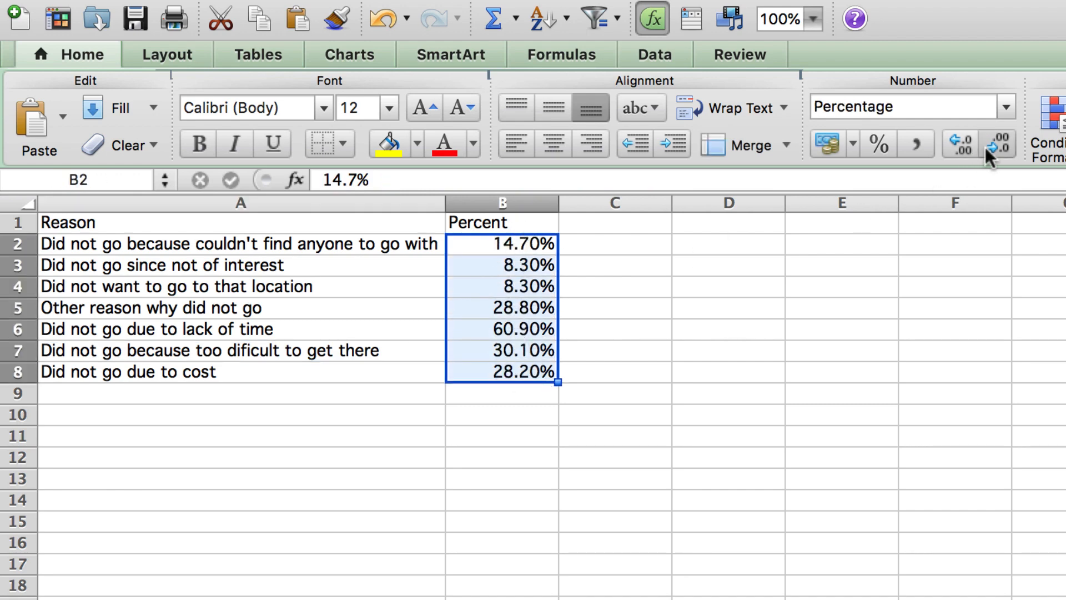
left_click(1000, 143)
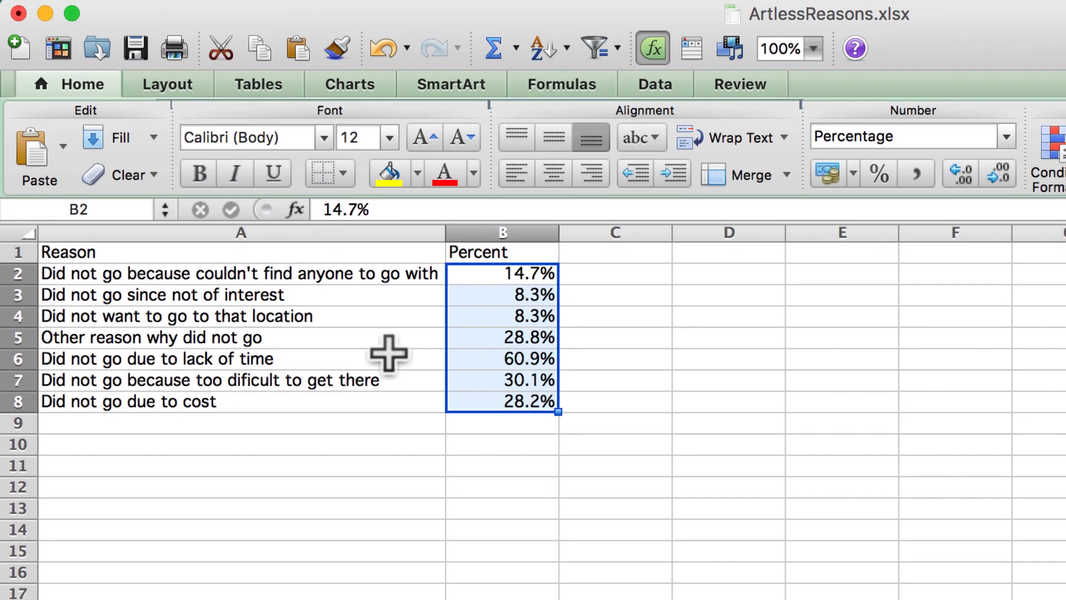
- Sort the reason table by Percent from smallest to largest via Data > Sort
left_click(154, 391)
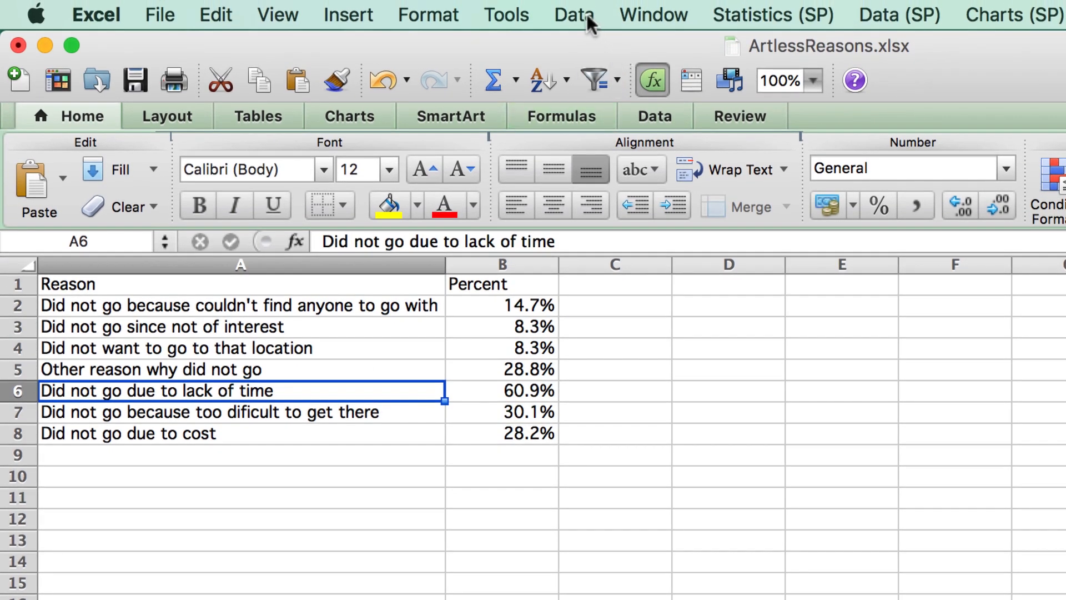
left_click(574, 15)
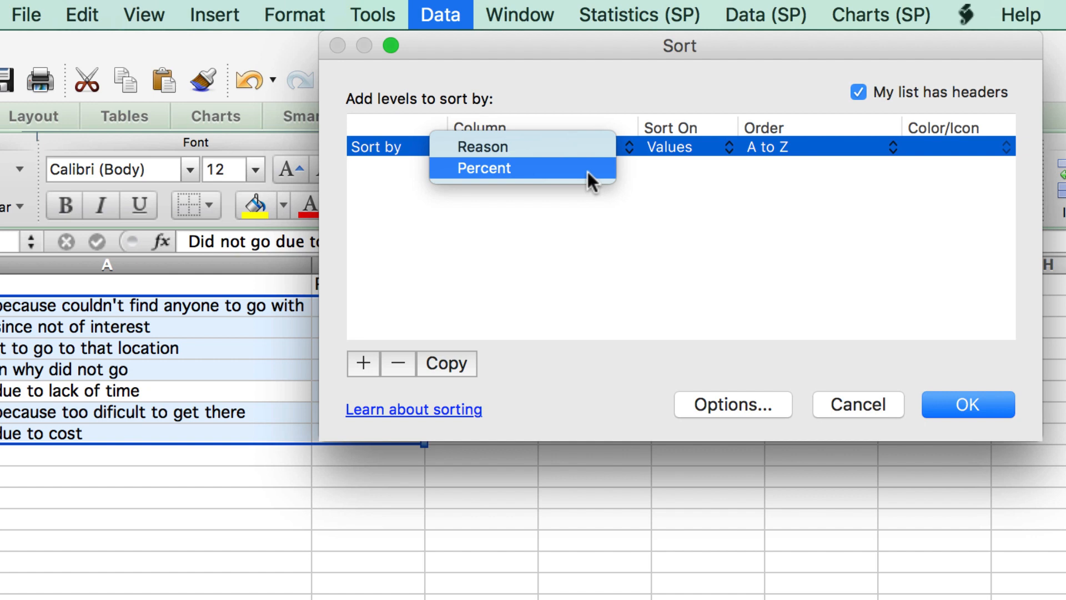
left_click(484, 168)
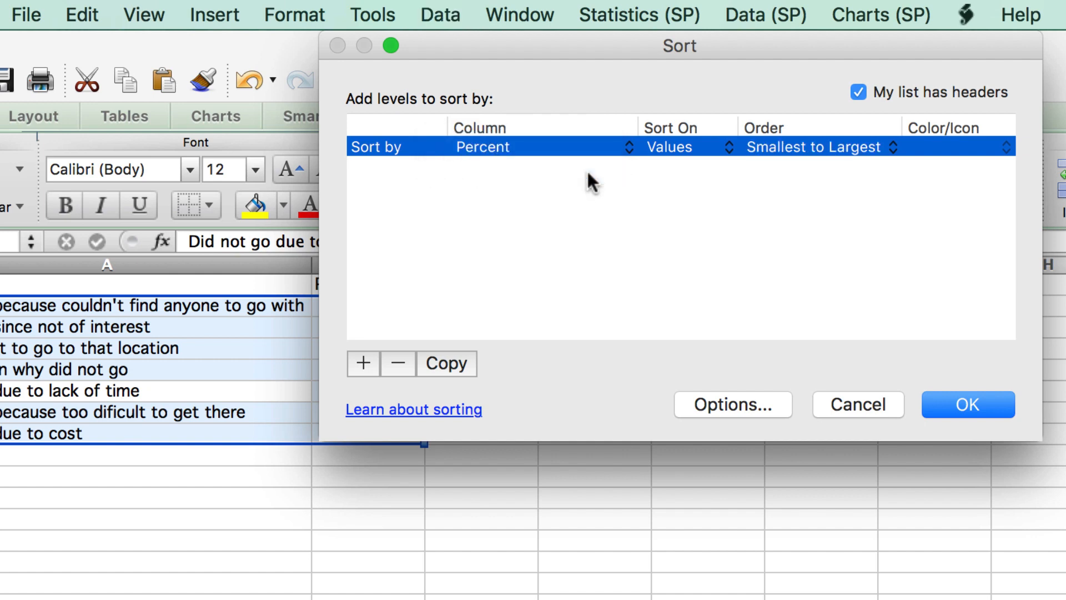
mouse_move(975, 401)
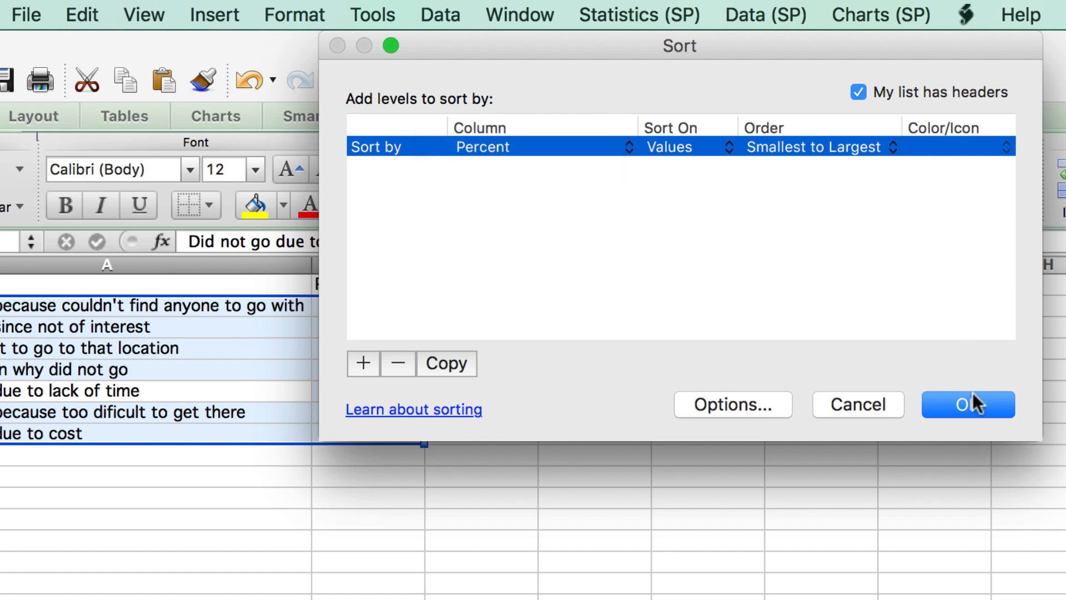
left_click(967, 405)
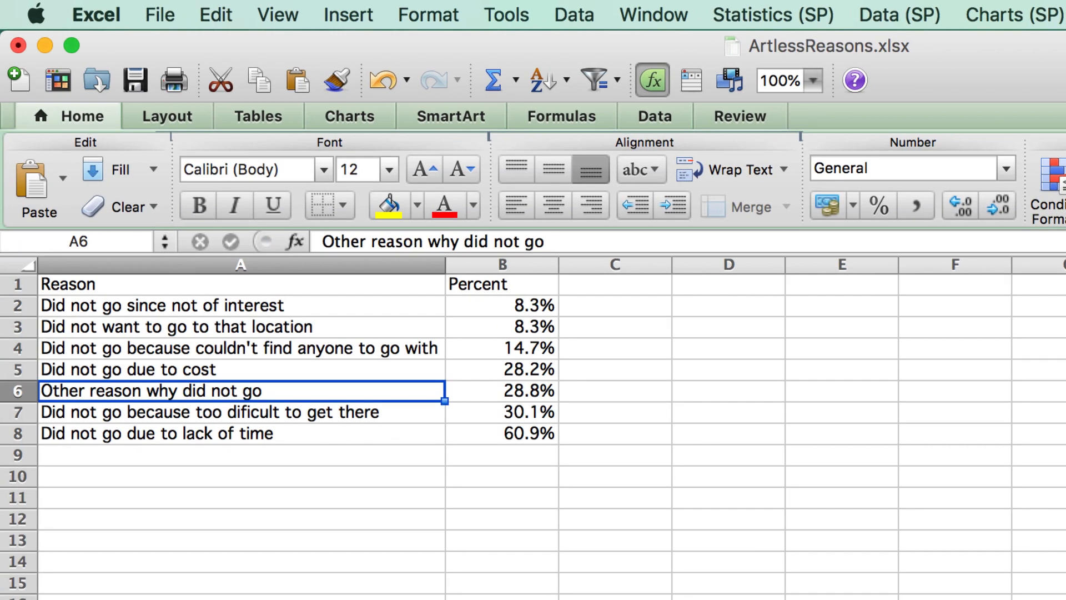
mouse_move(465, 491)
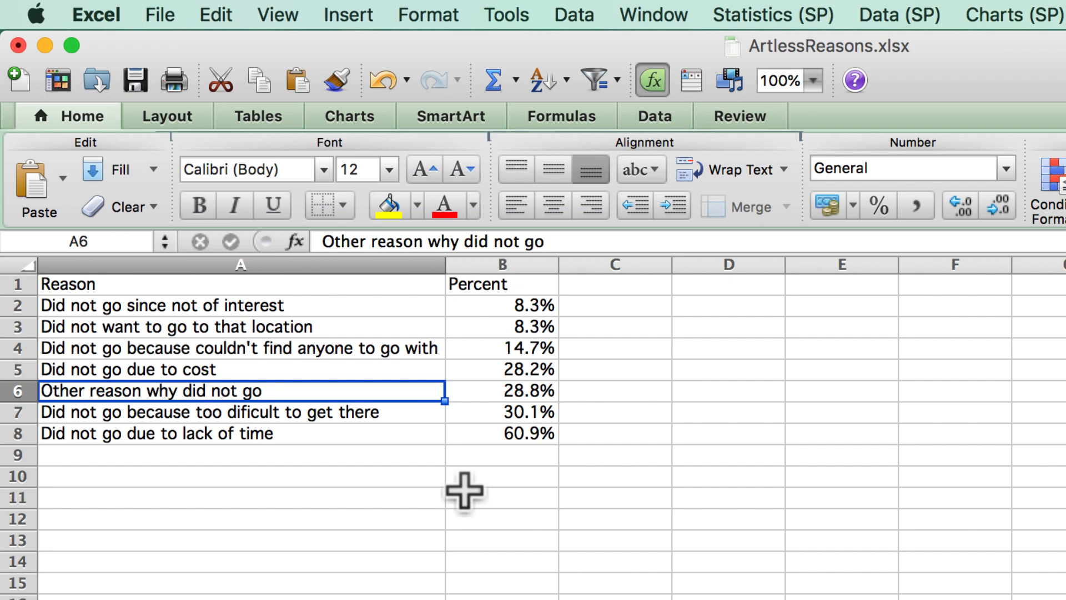
- Insert a clustered bar chart of Percent by reason beside the table
left_click(349, 115)
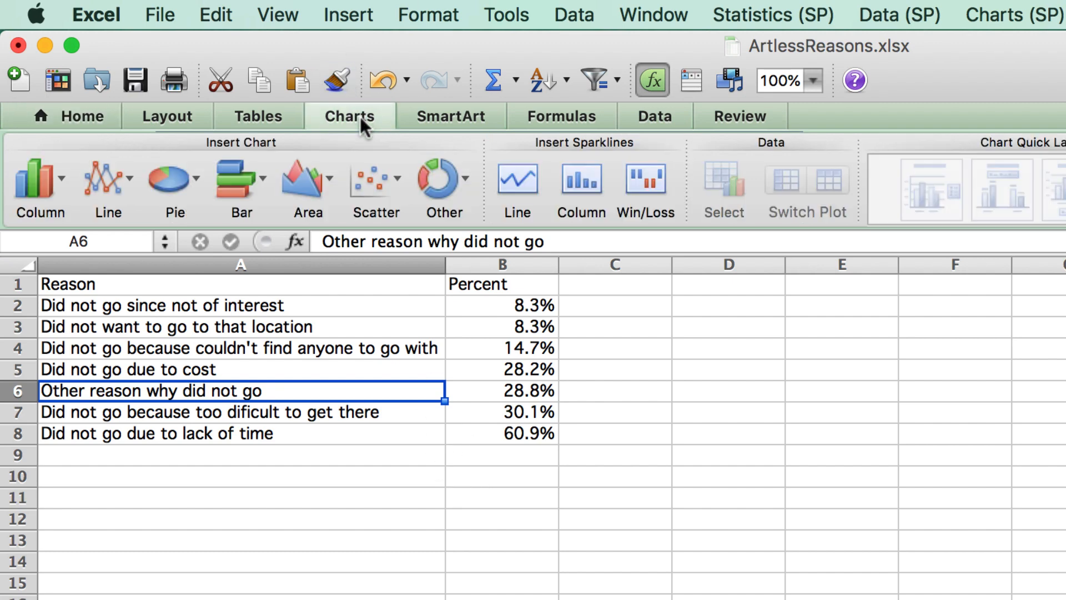
left_click(240, 180)
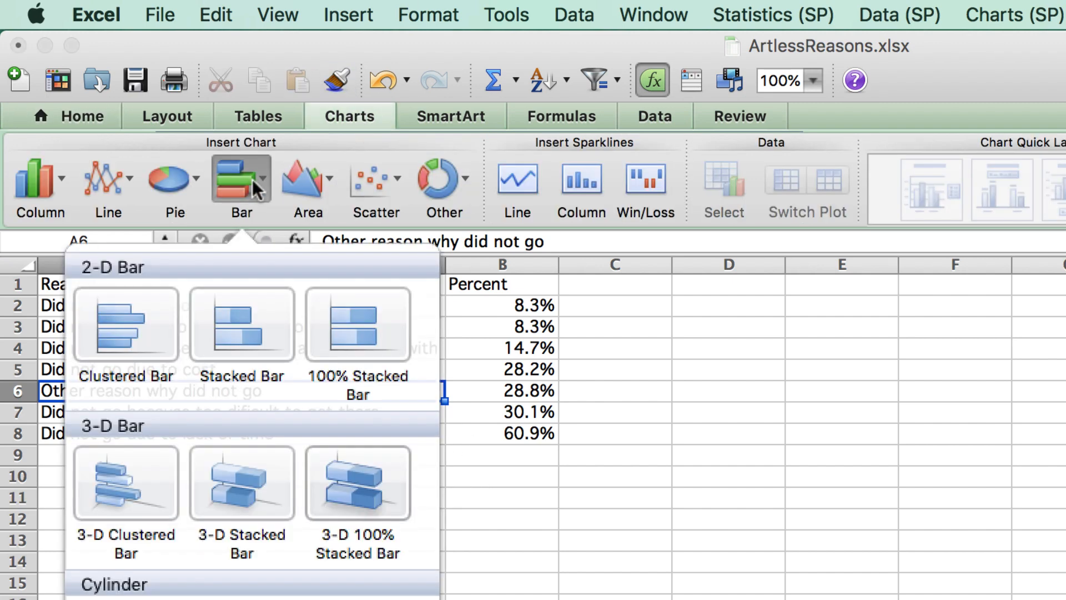
left_click(124, 324)
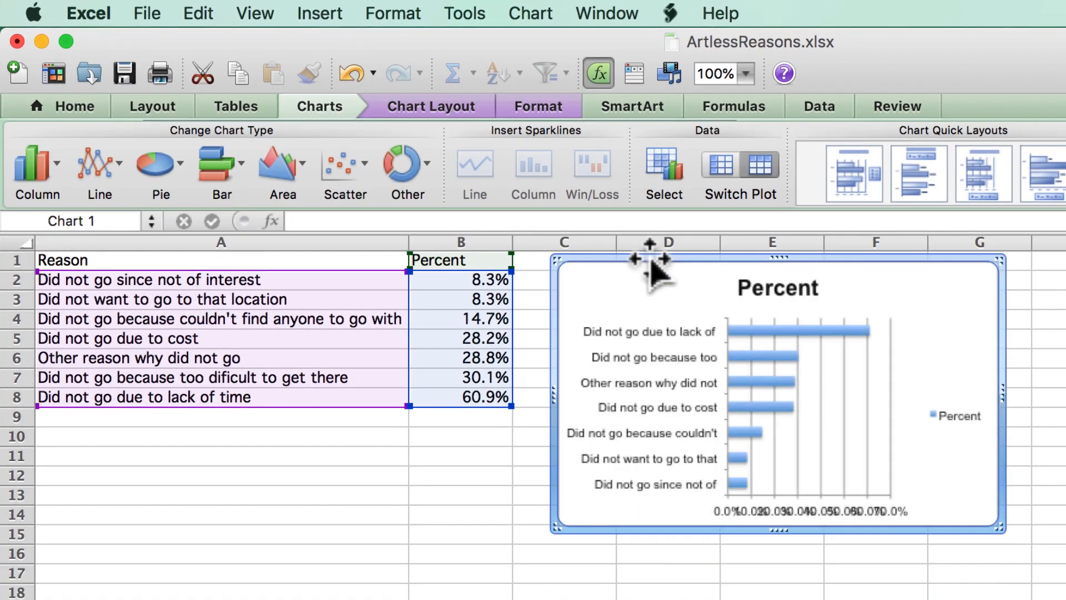
mouse_move(681, 553)
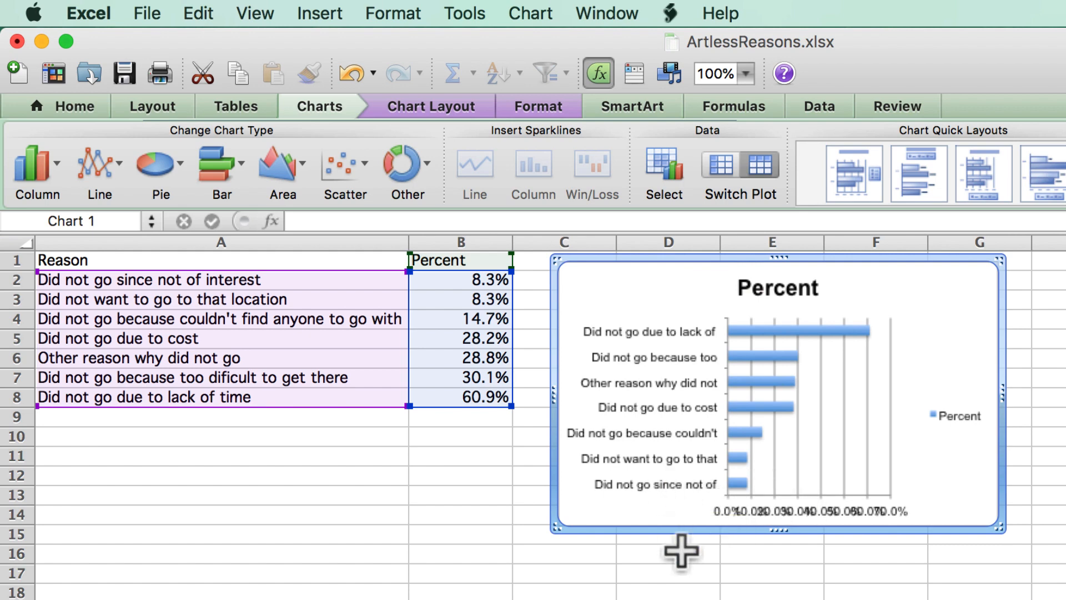
left_click(136, 357)
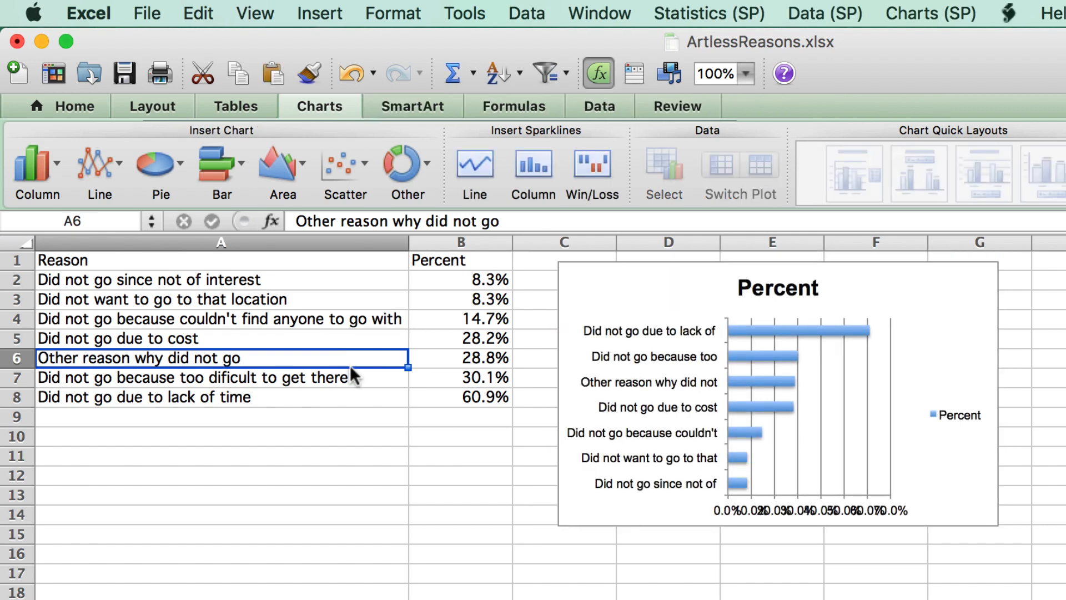
mouse_move(163, 265)
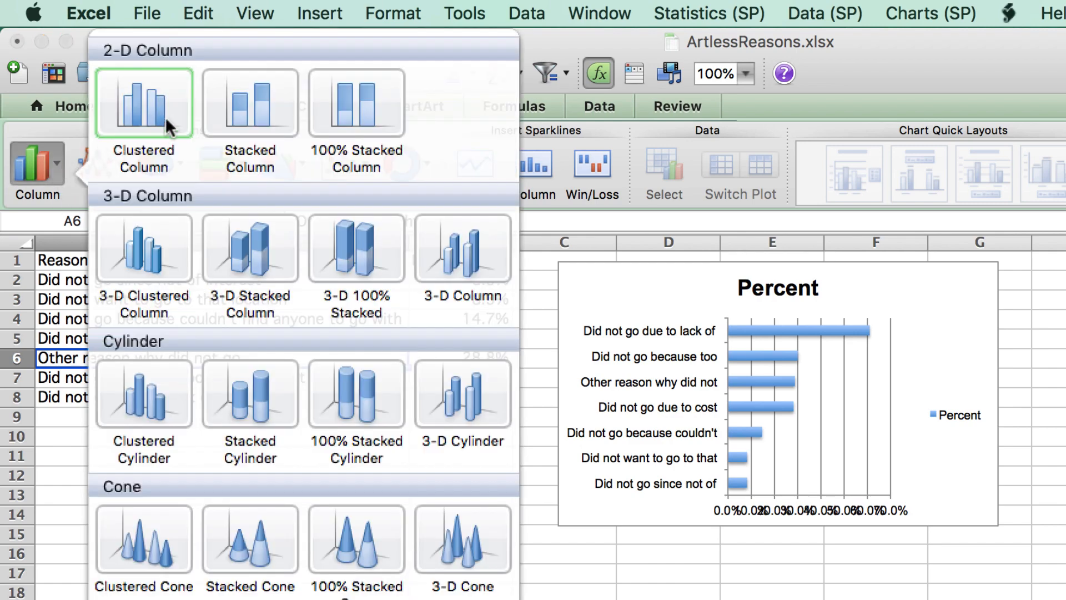
- Insert a clustered column chart and re-sort the table by Percent largest to smallest
left_click(144, 103)
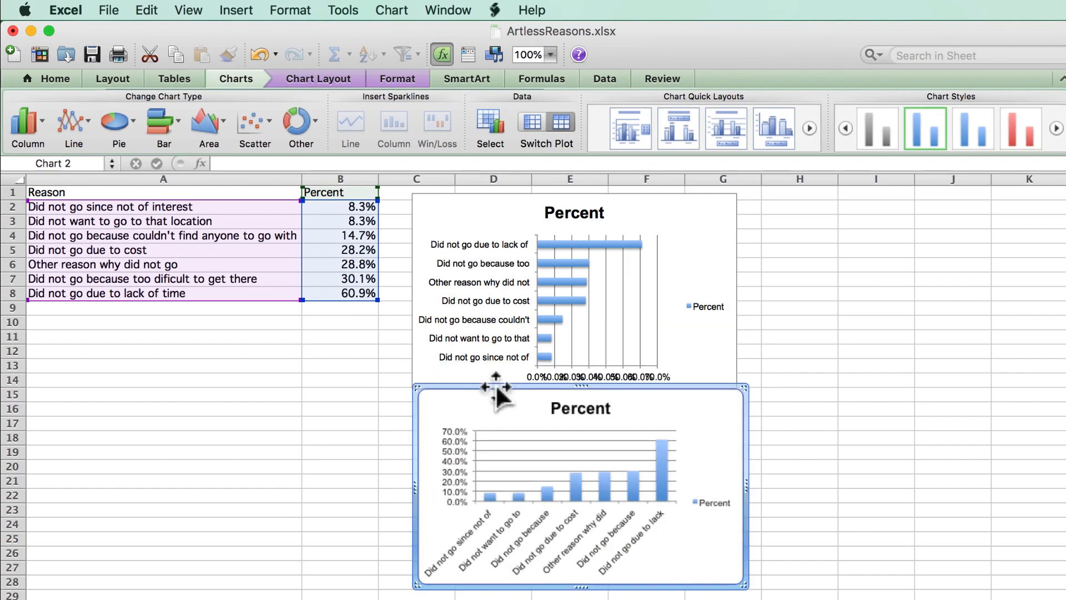
left_click(340, 236)
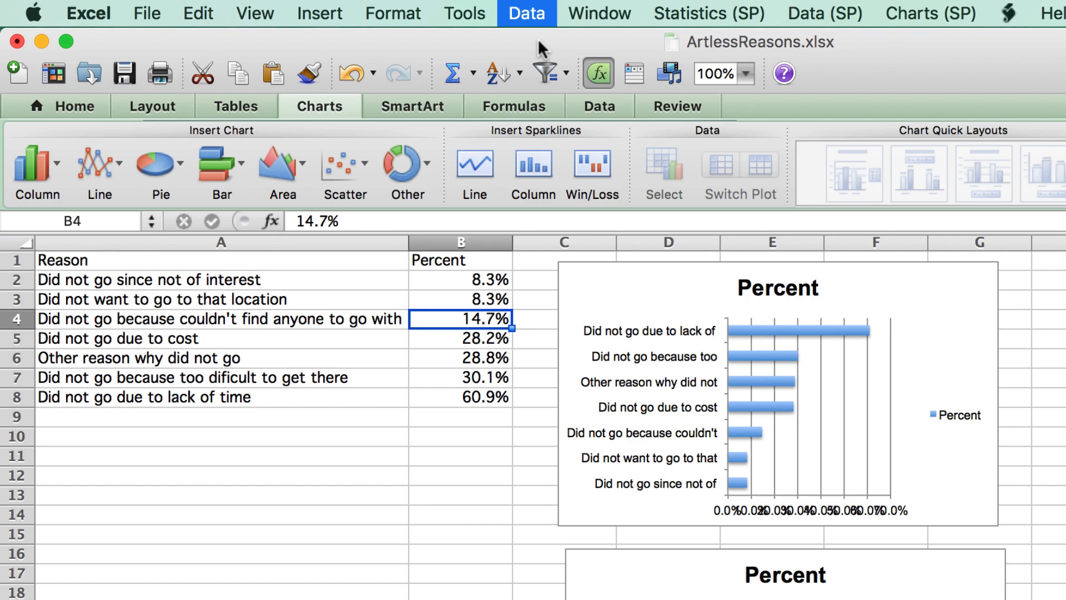
left_click(870, 142)
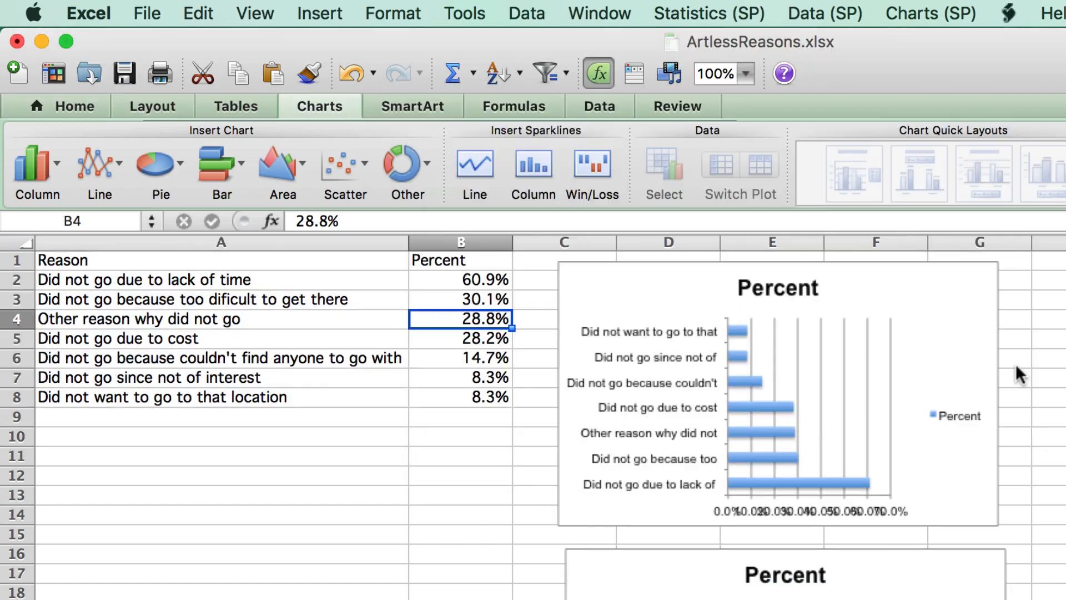
scroll("down", 3)
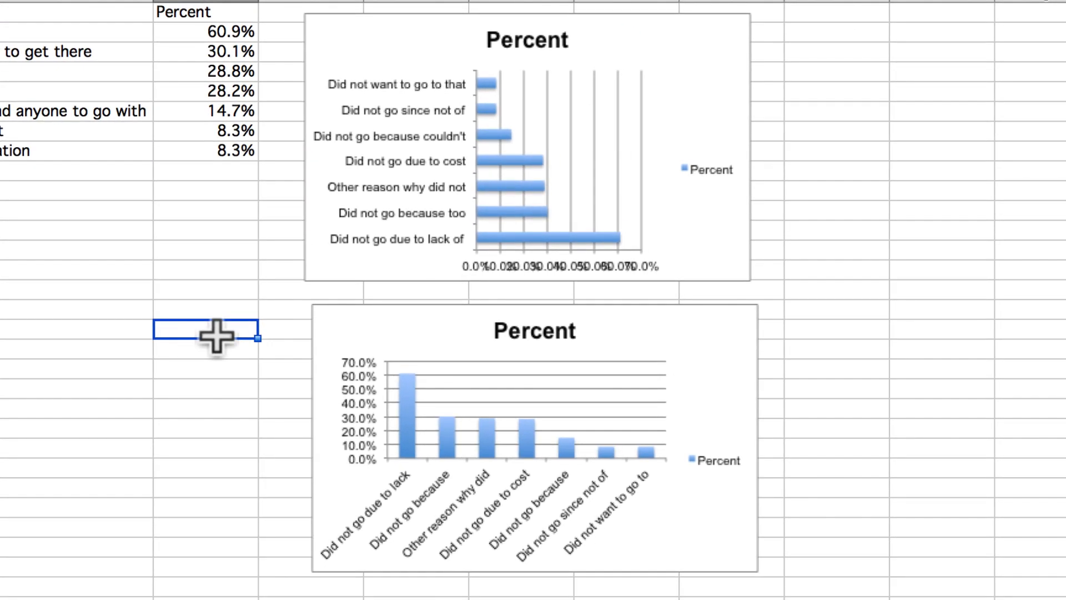
mouse_move(402, 512)
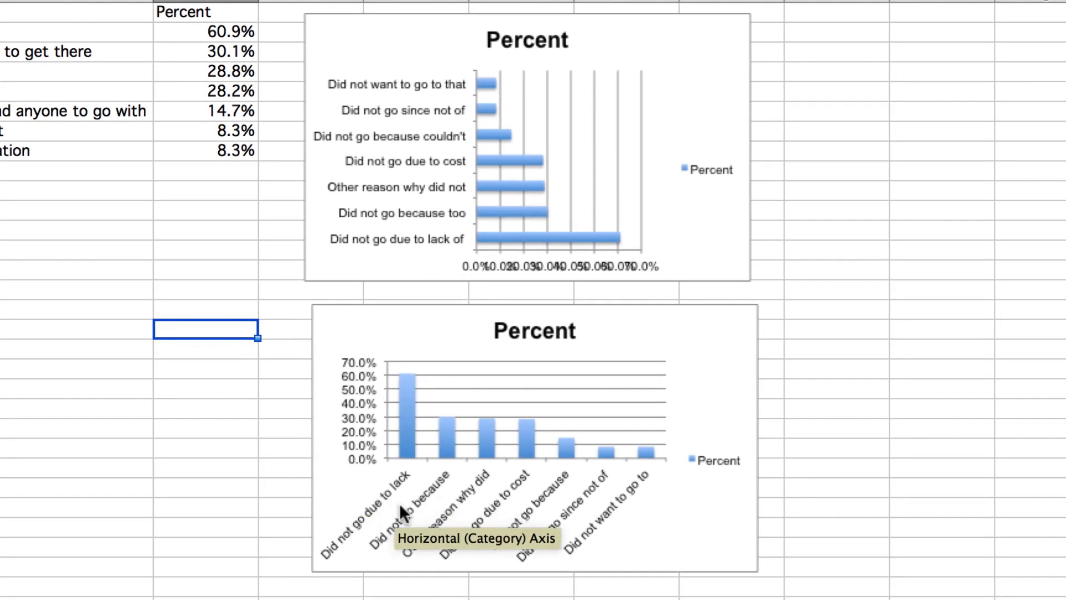
- Rotate the column chart's category axis labels 90° counterclockwise so reasons read vertically
double_click(401, 513)
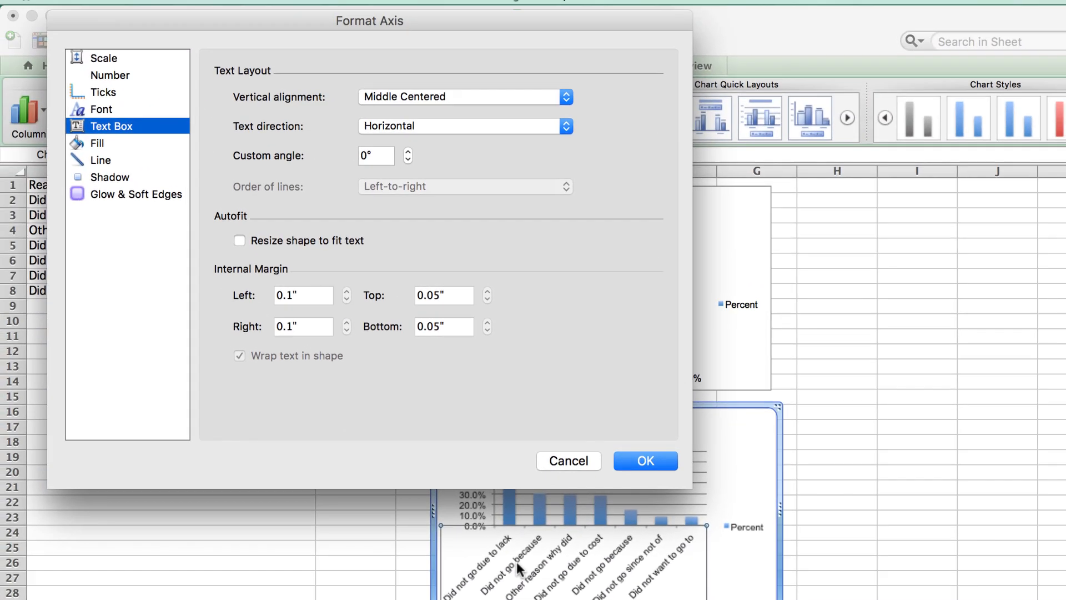
mouse_move(440, 143)
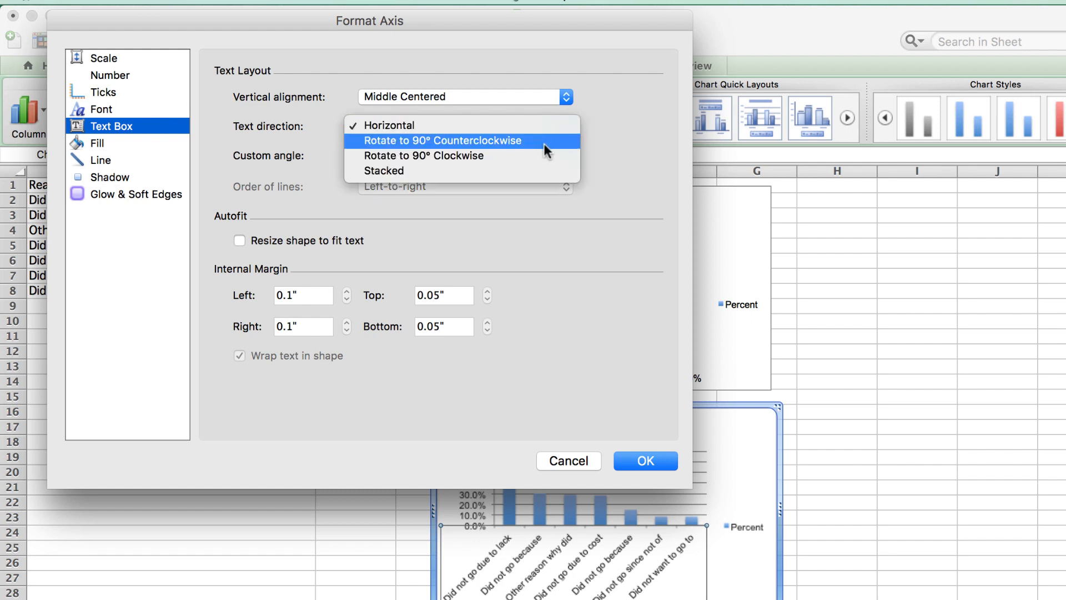
left_click(442, 140)
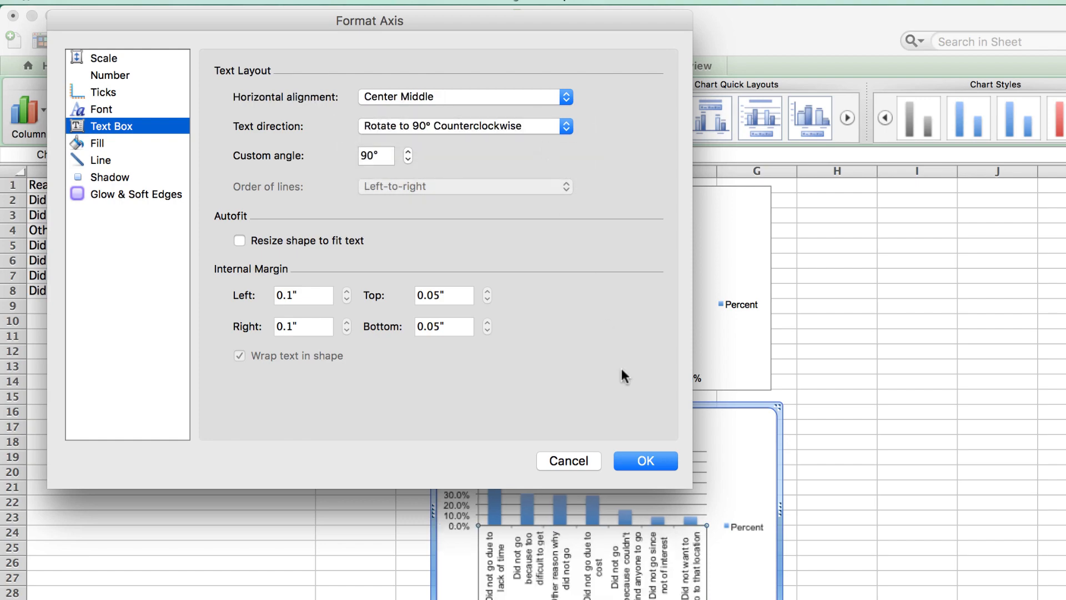
left_click(645, 461)
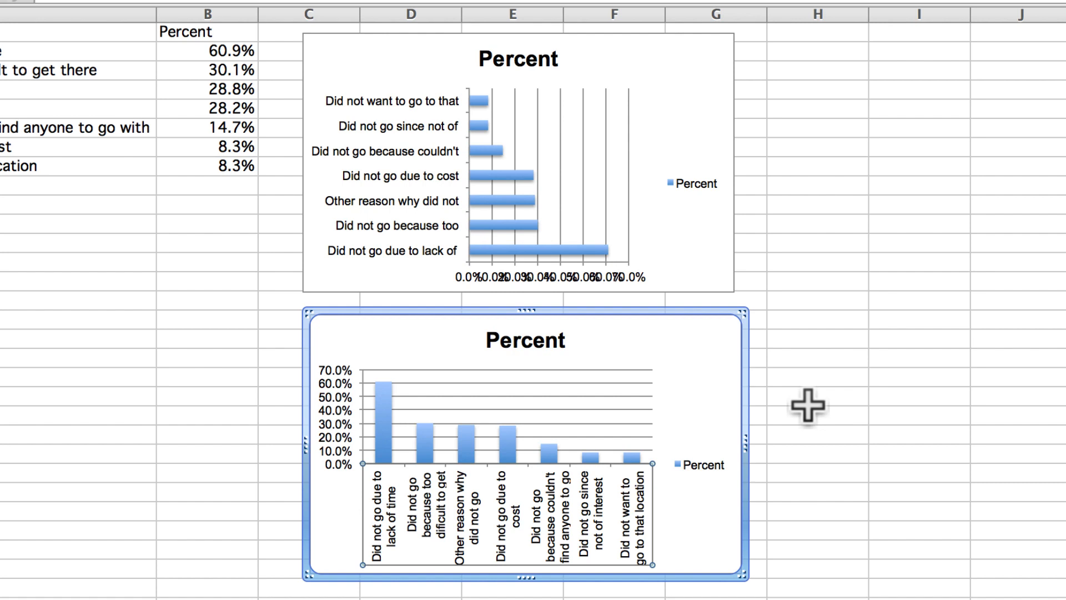
left_click(809, 415)
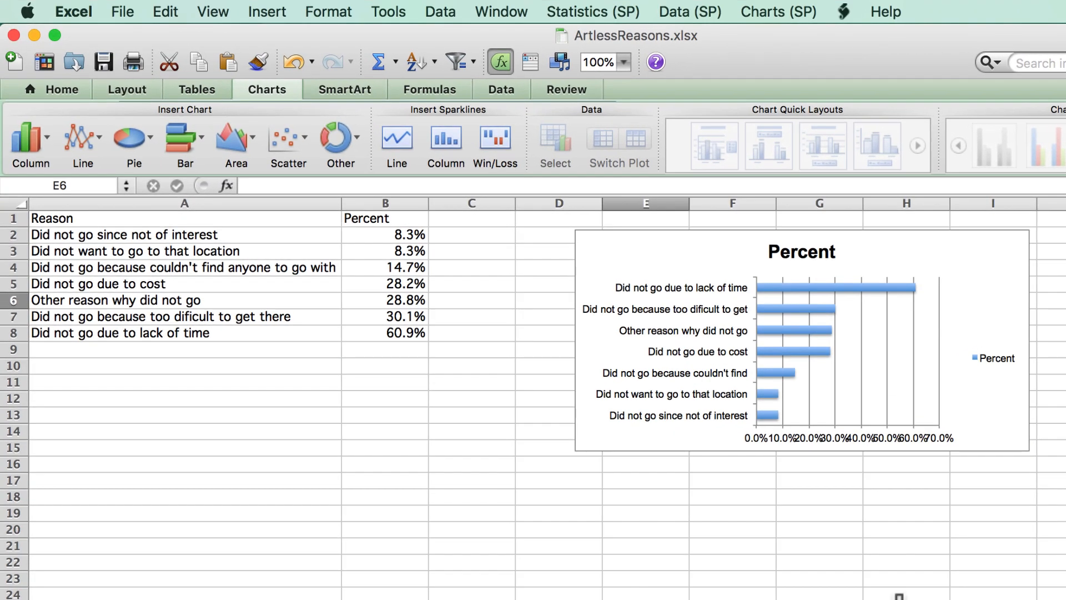
mouse_move(828, 442)
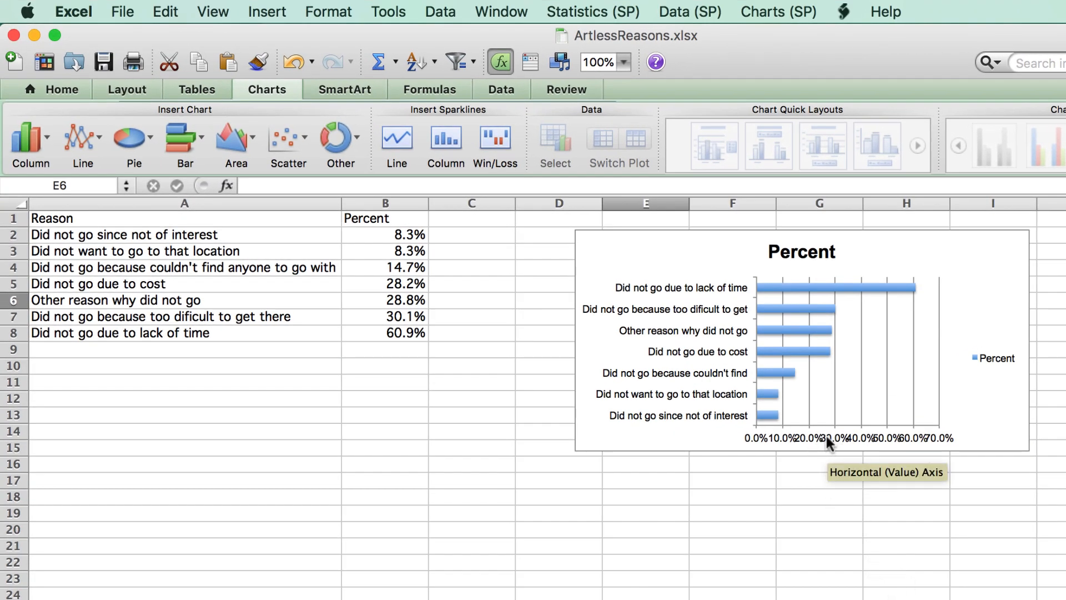
- Format the bar chart's value axis as unlinked Percentage with 0 decimal places
double_click(850, 439)
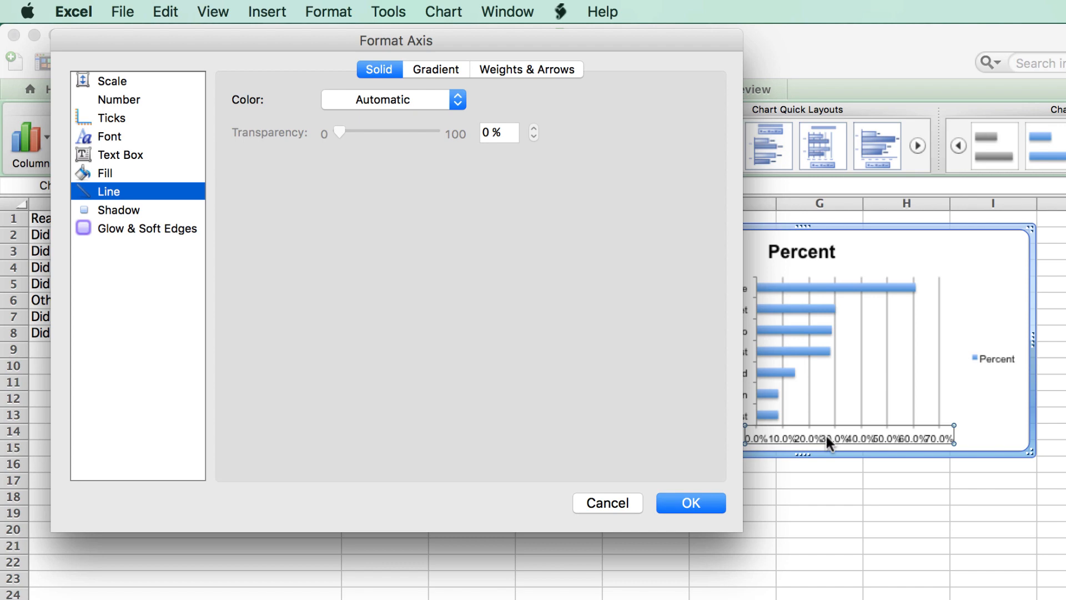
mouse_move(603, 387)
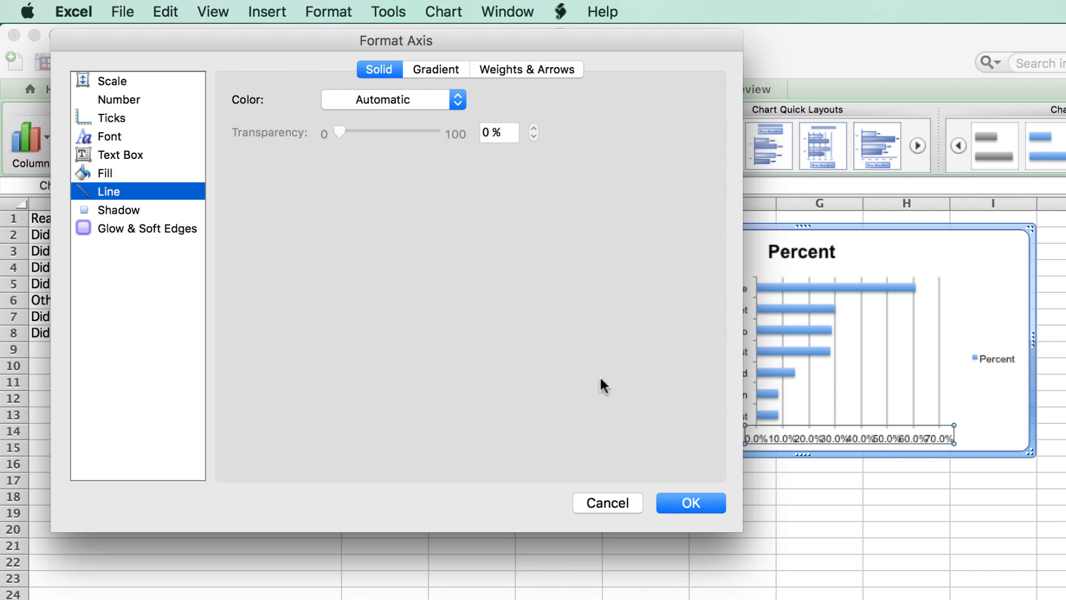
left_click(119, 99)
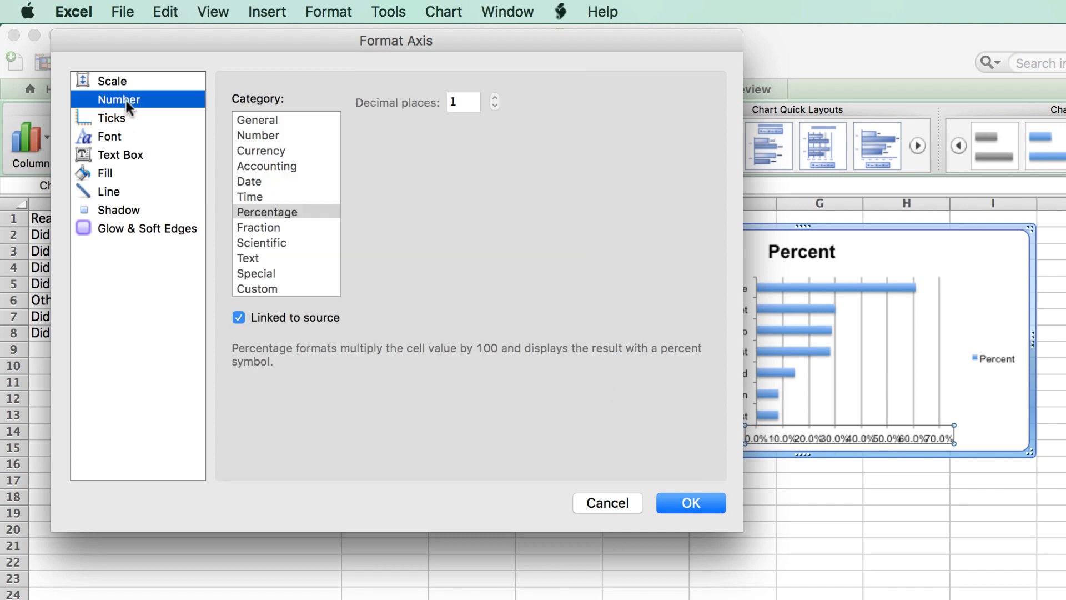
left_click(239, 317)
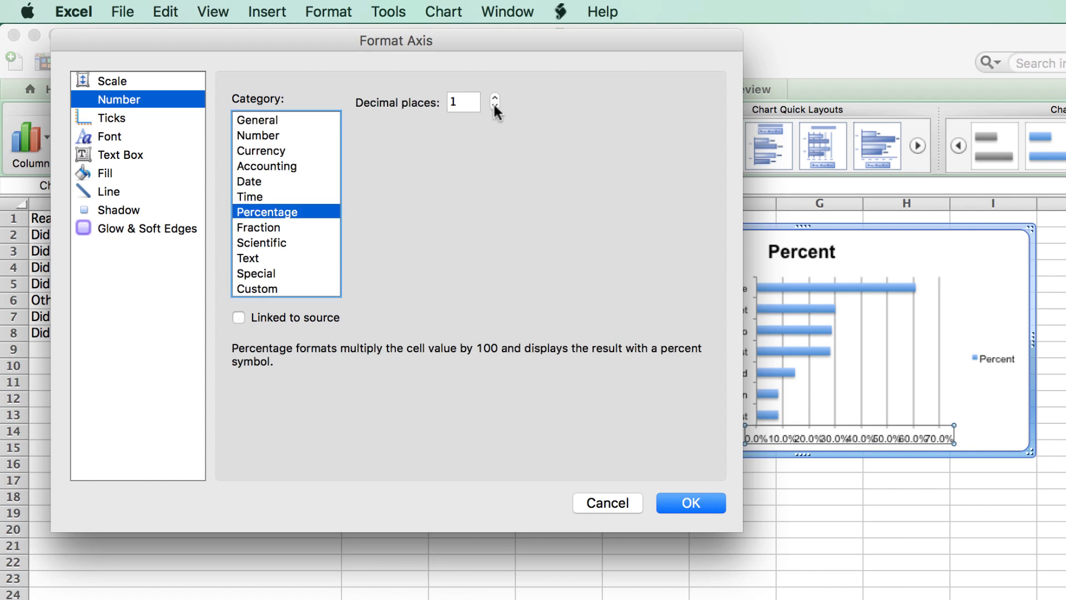
left_click(495, 107)
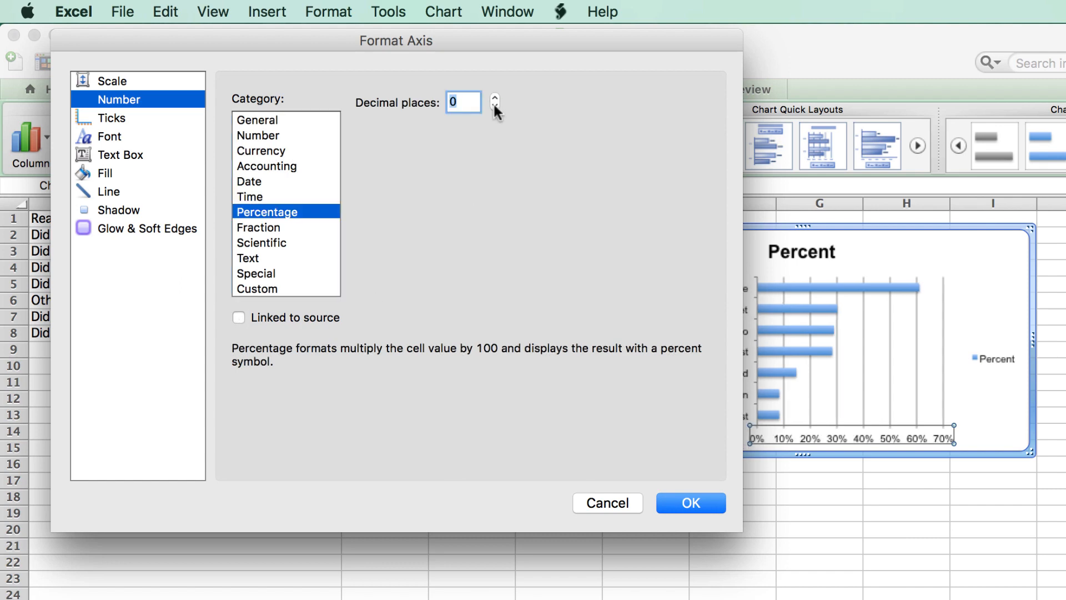
mouse_move(851, 475)
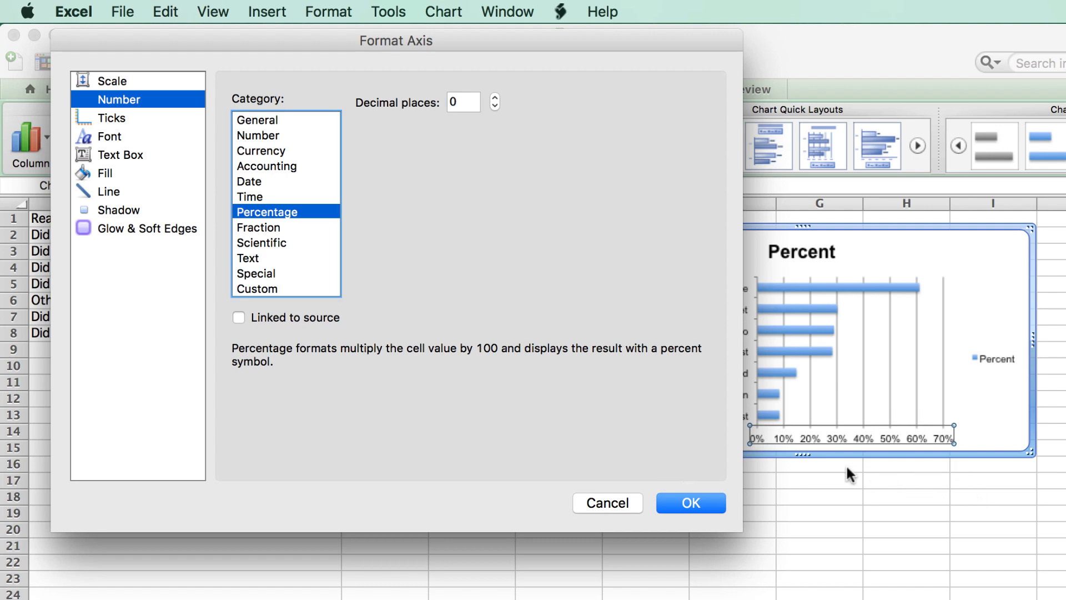
mouse_move(691, 503)
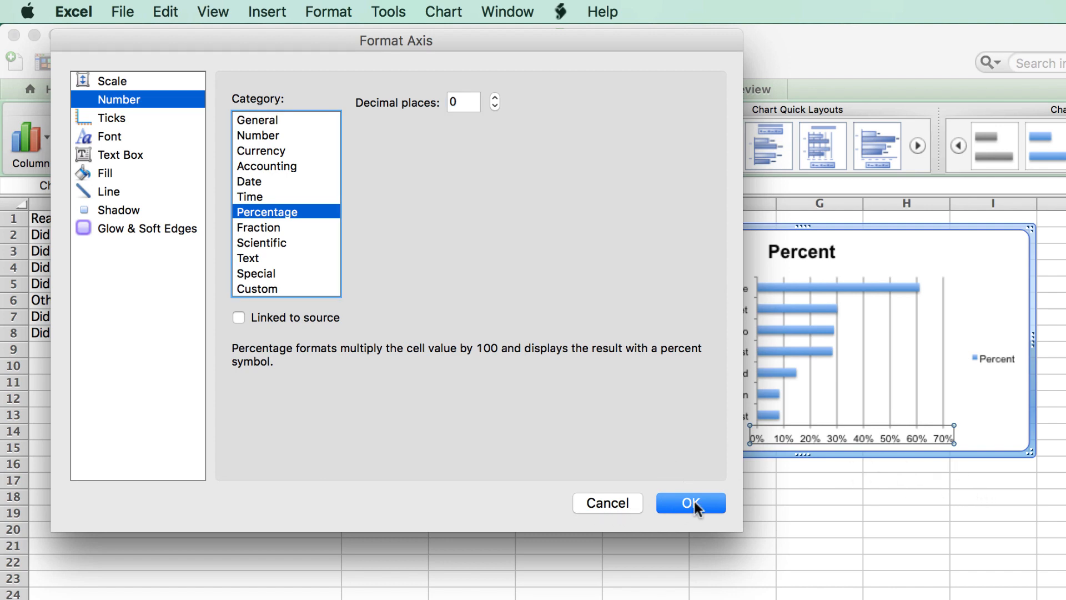
left_click(690, 503)
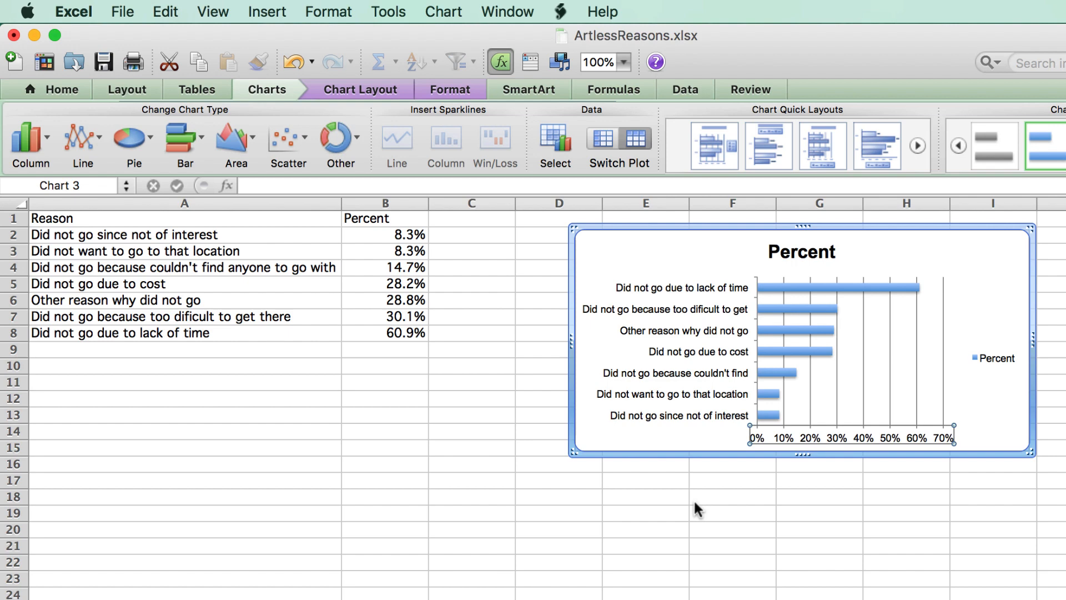
mouse_move(707, 359)
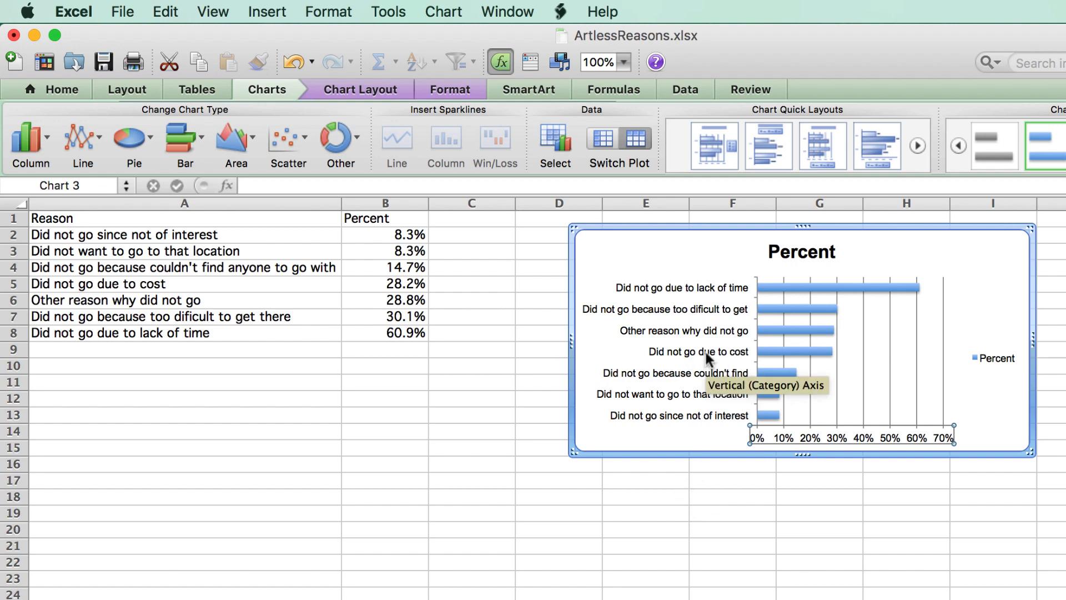
- Format the category axis reason labels as Times New Roman, size 12
double_click(680, 351)
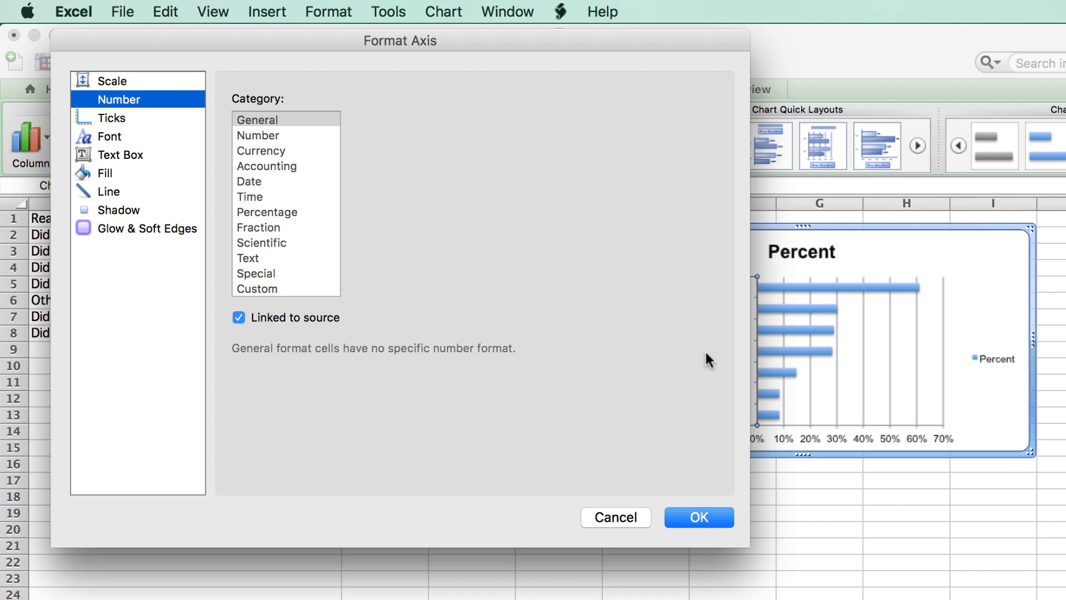
mouse_move(210, 197)
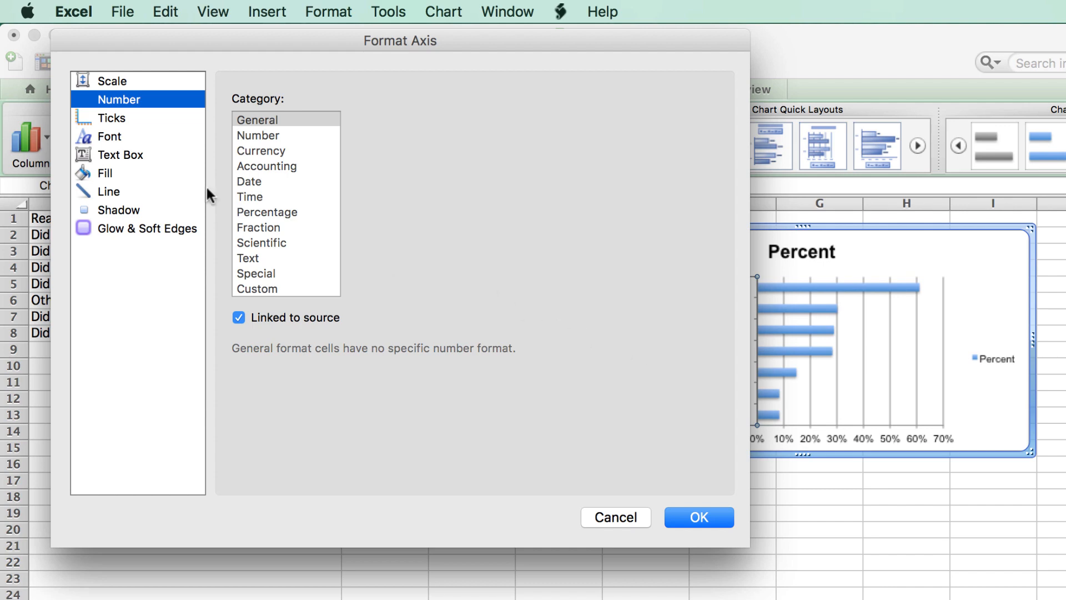
left_click(109, 136)
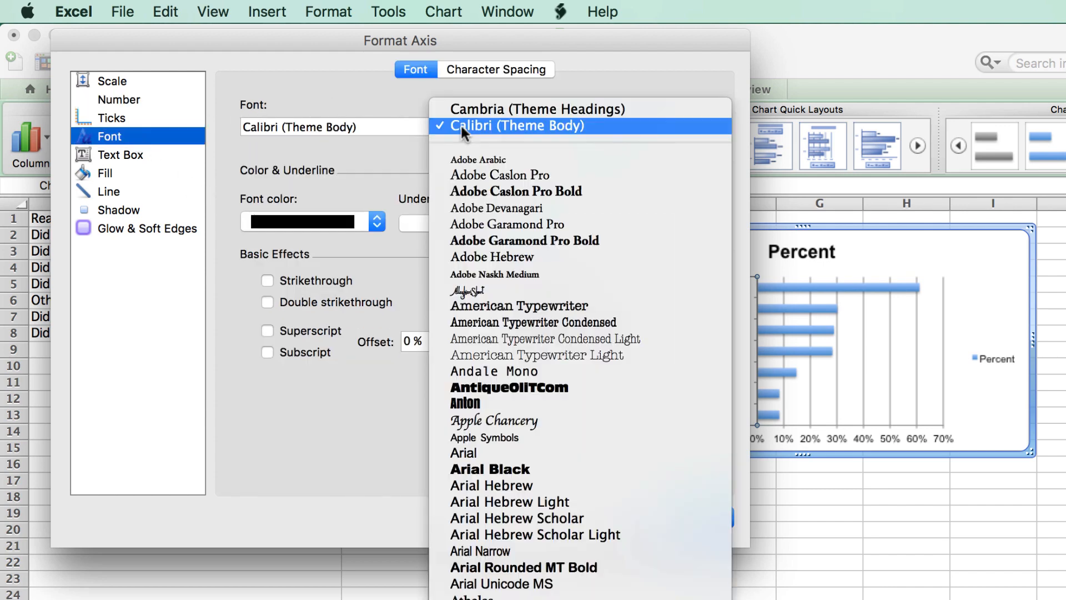
scroll("down", 3)
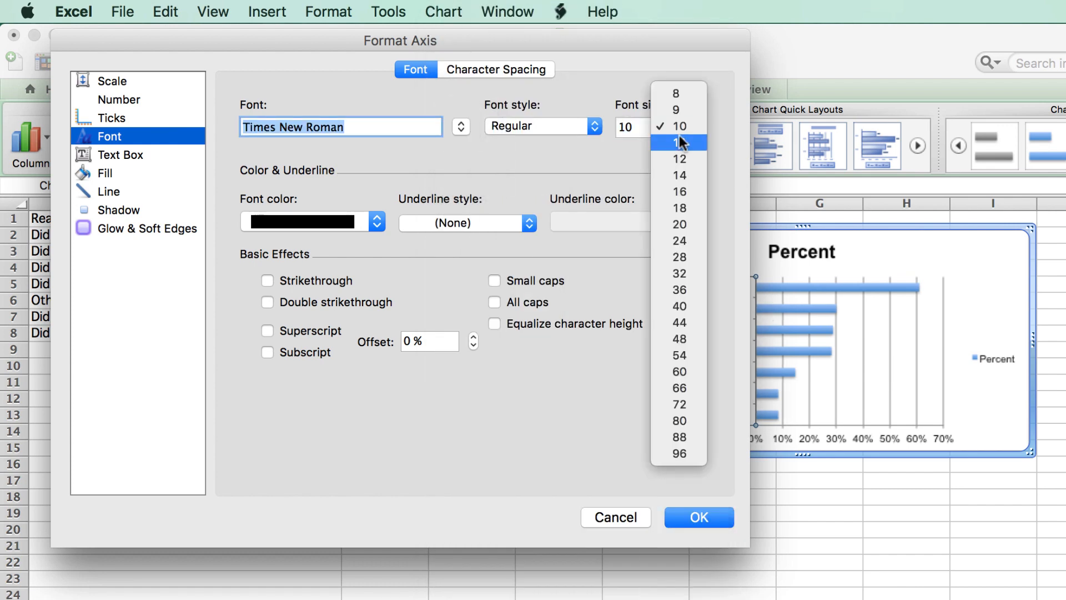
left_click(678, 159)
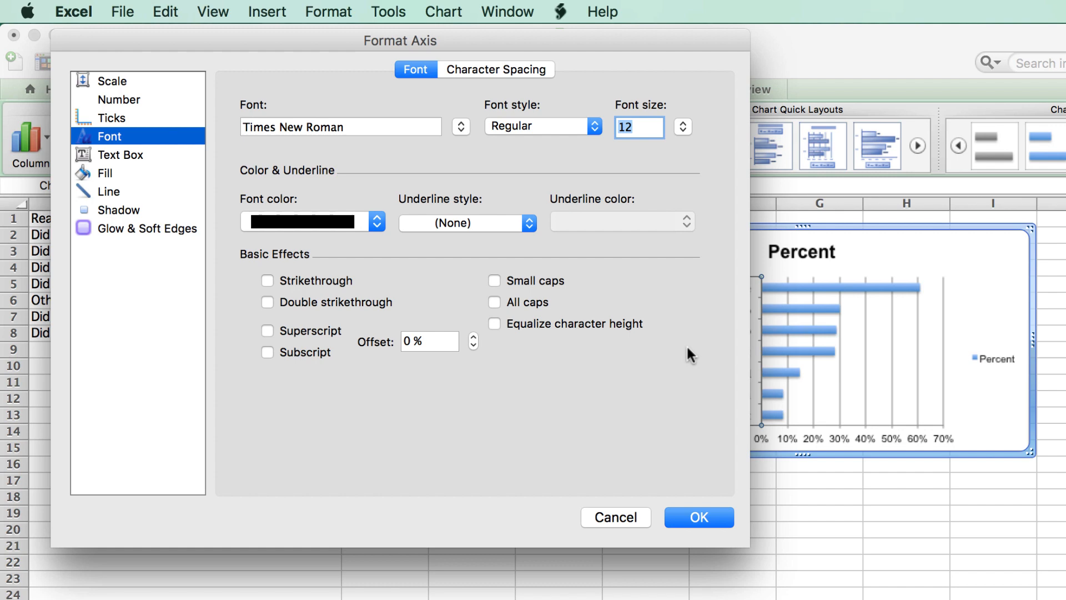
mouse_move(700, 517)
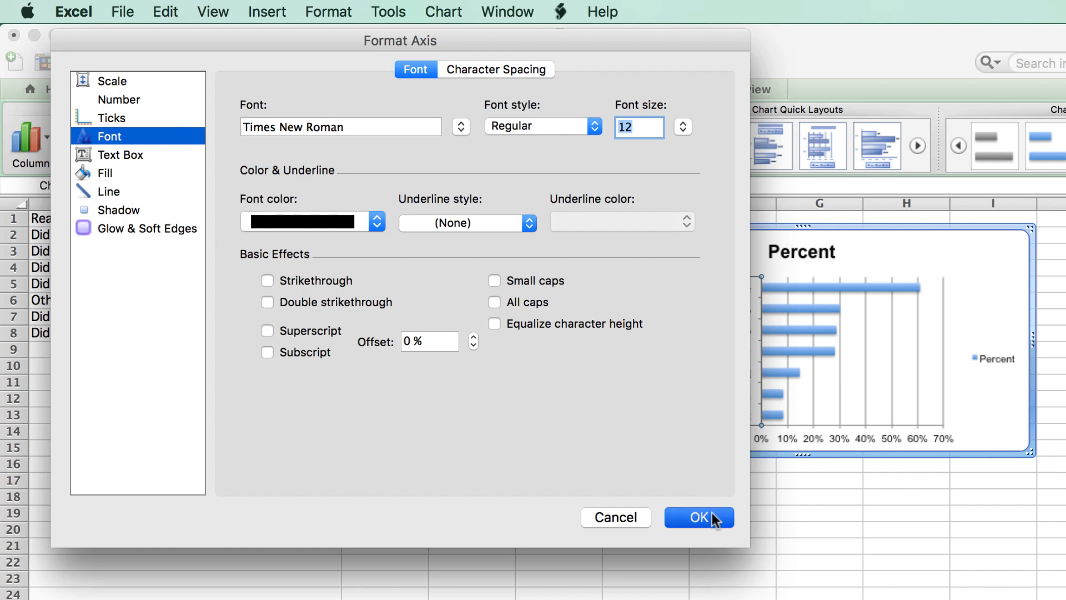
left_click(699, 518)
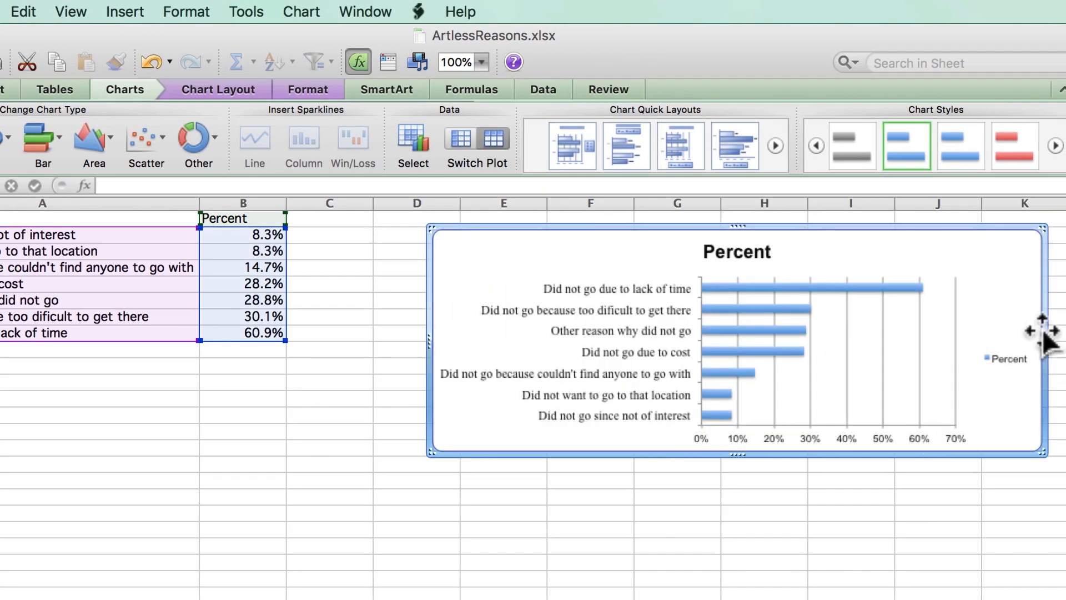
- Select and delete the Percent legend so the bars span the plot area
left_click(1007, 359)
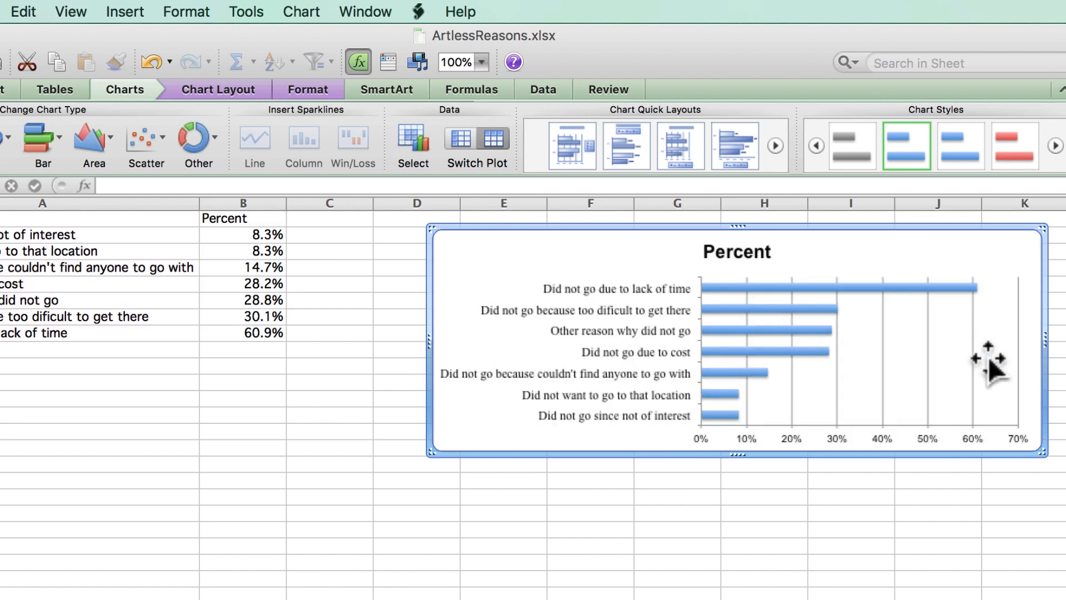
mouse_move(1049, 336)
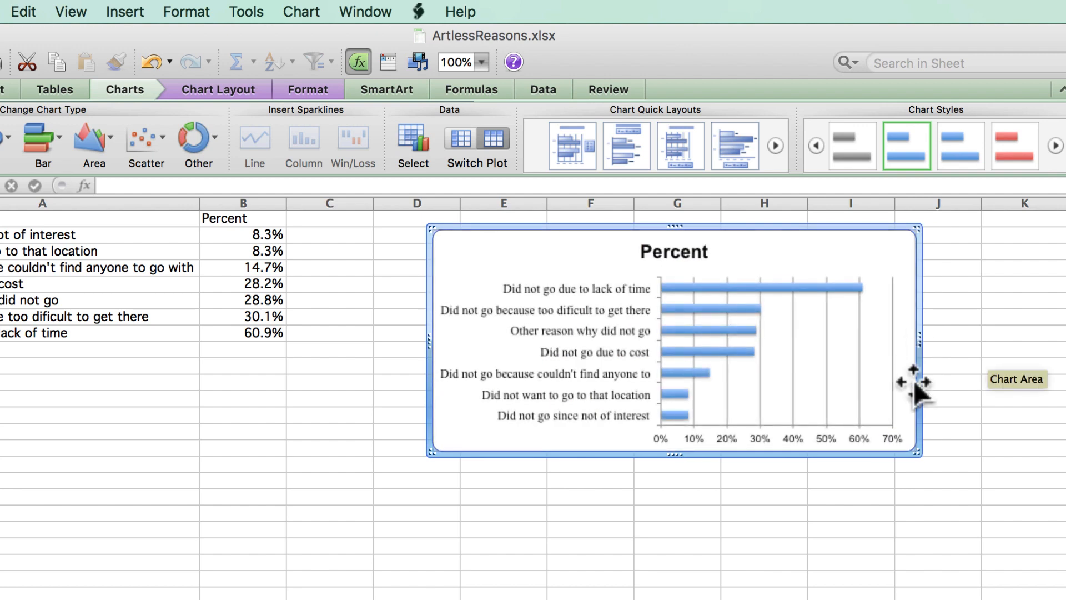
mouse_move(897, 405)
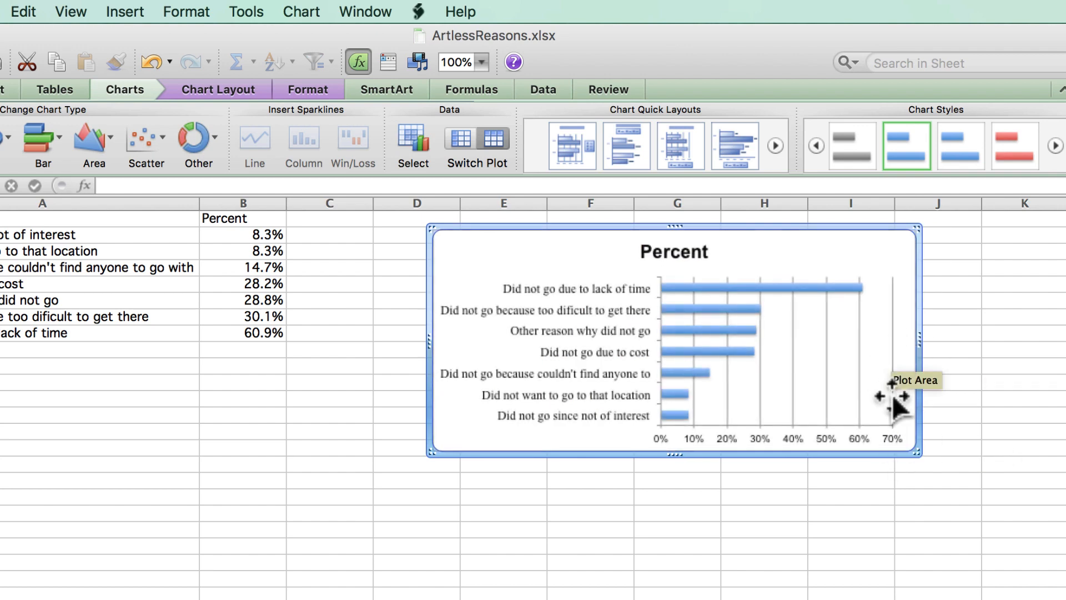
mouse_move(693, 333)
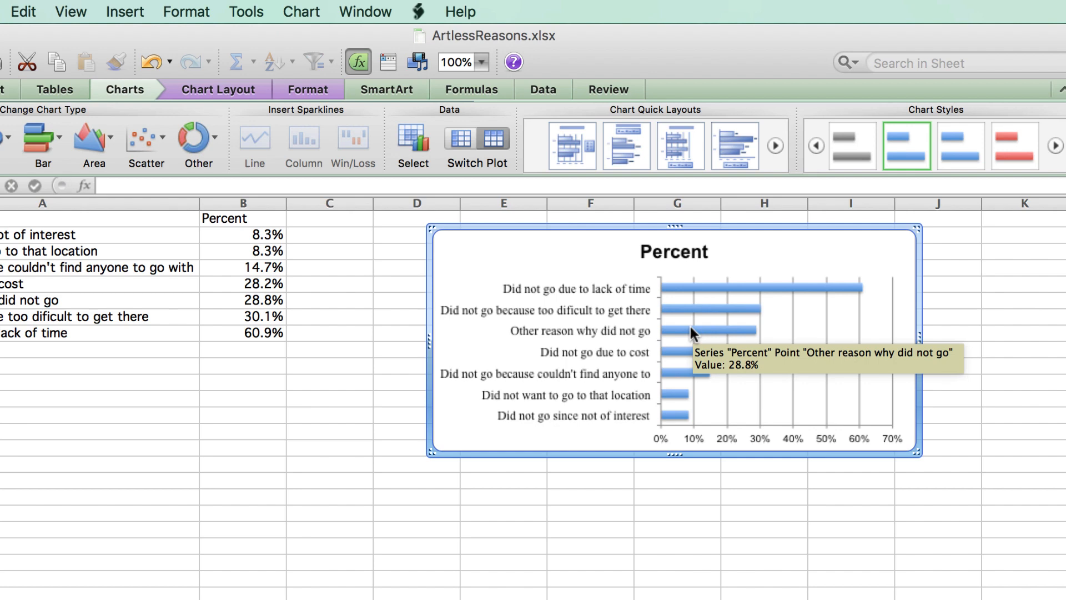
- In Format Data Series, set gap width 75 and fill the bars medium gray
double_click(714, 331)
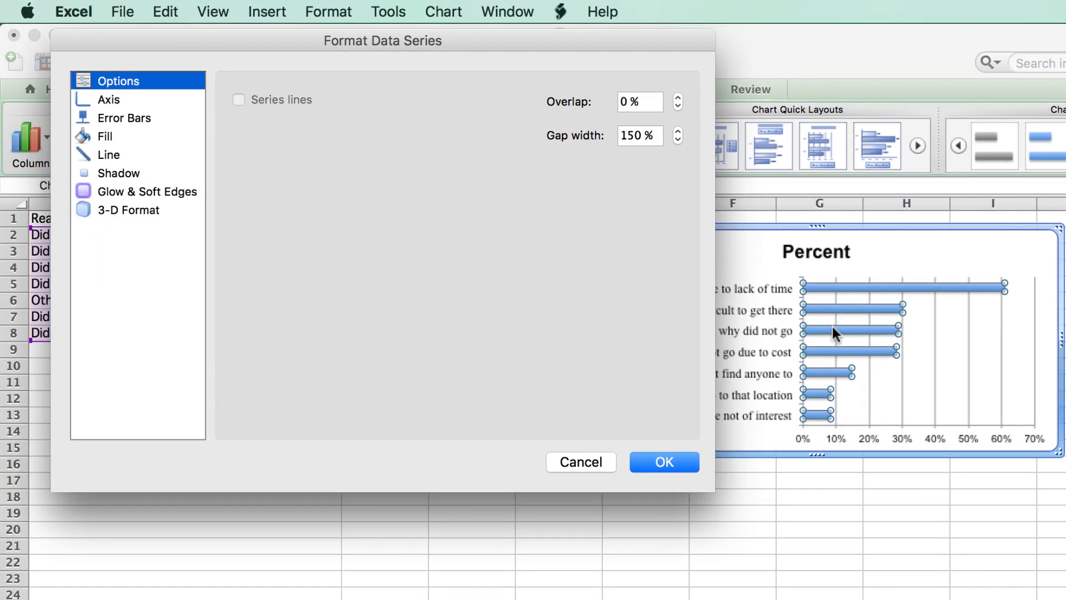
mouse_move(644, 161)
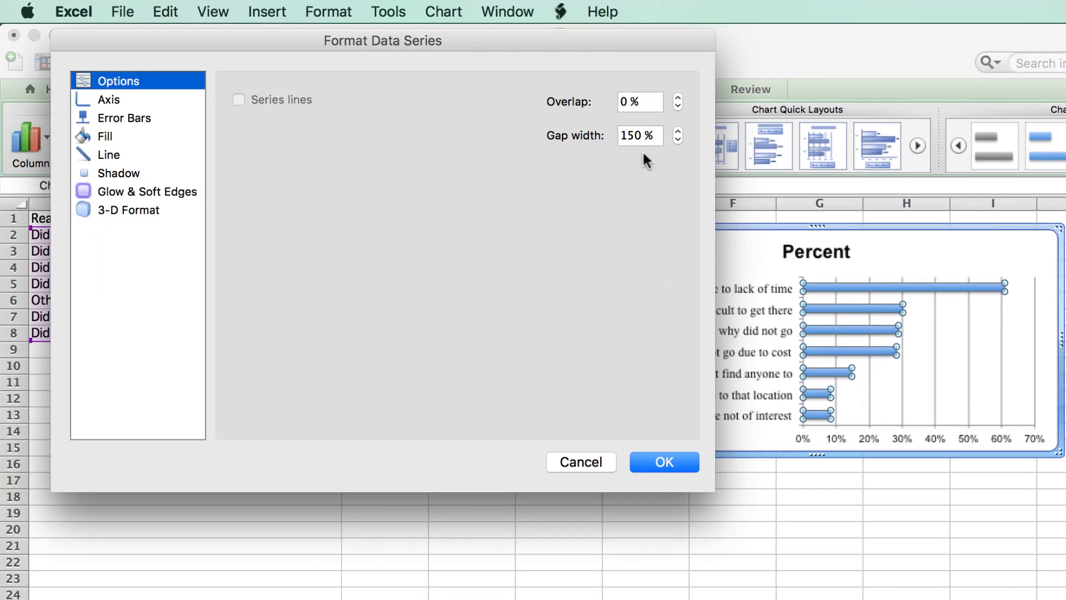
left_click(639, 135)
type("75")
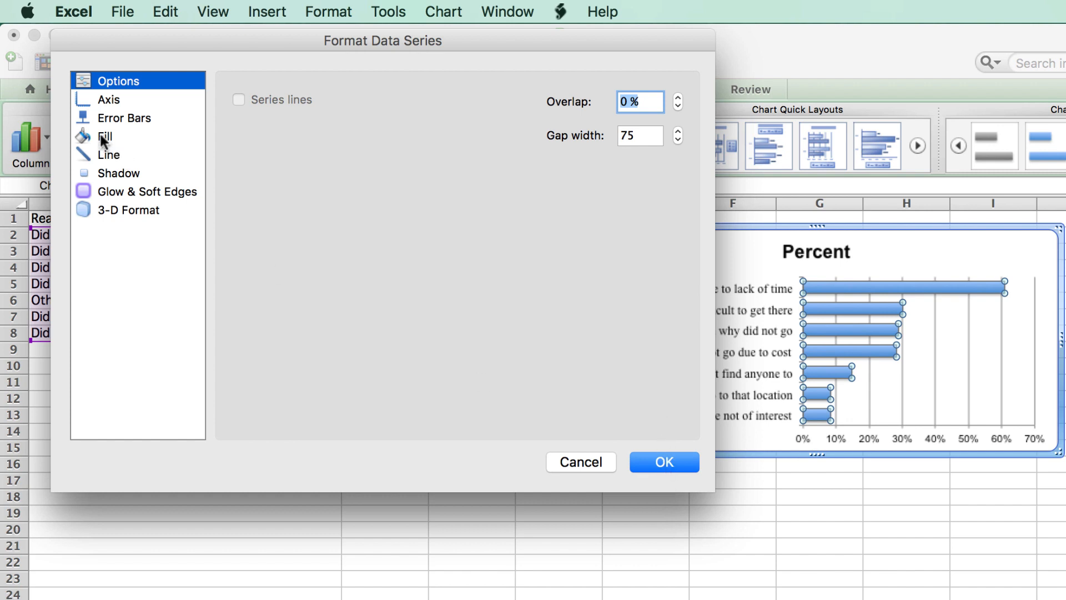
left_click(106, 136)
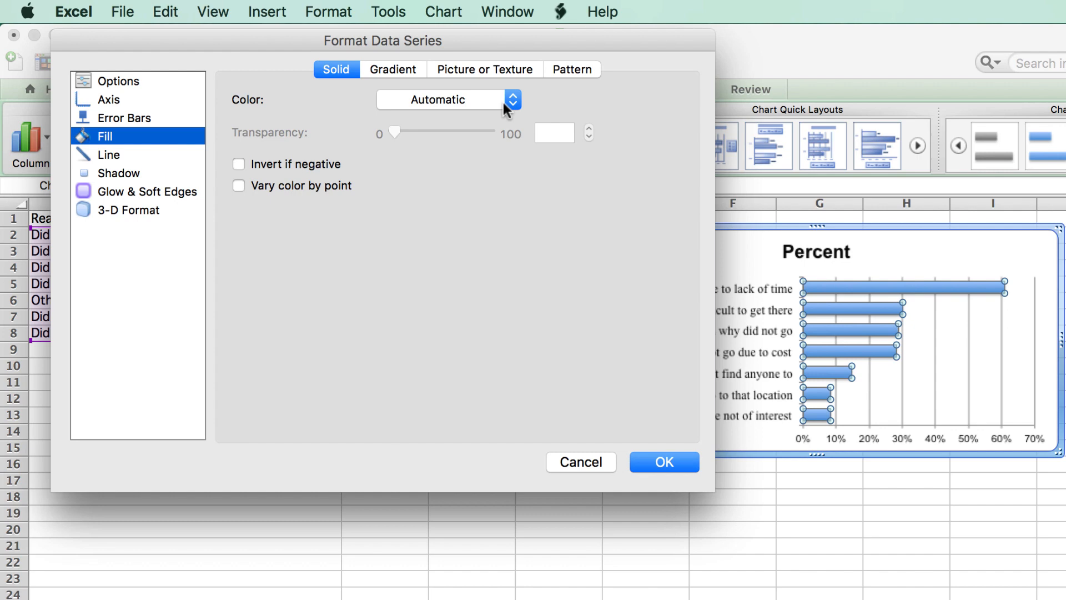
left_click(512, 100)
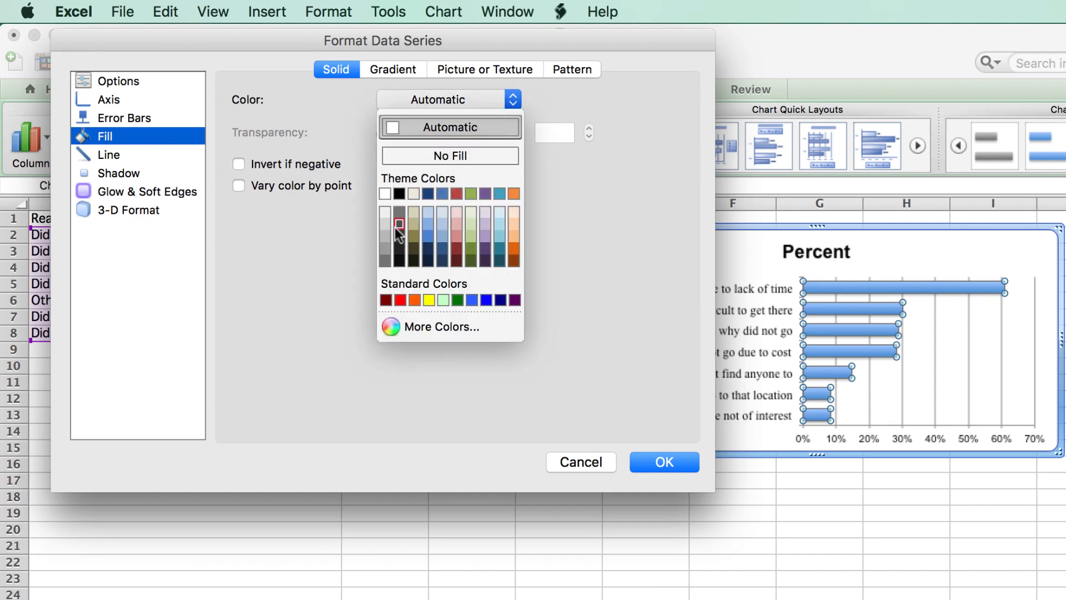
mouse_move(385, 249)
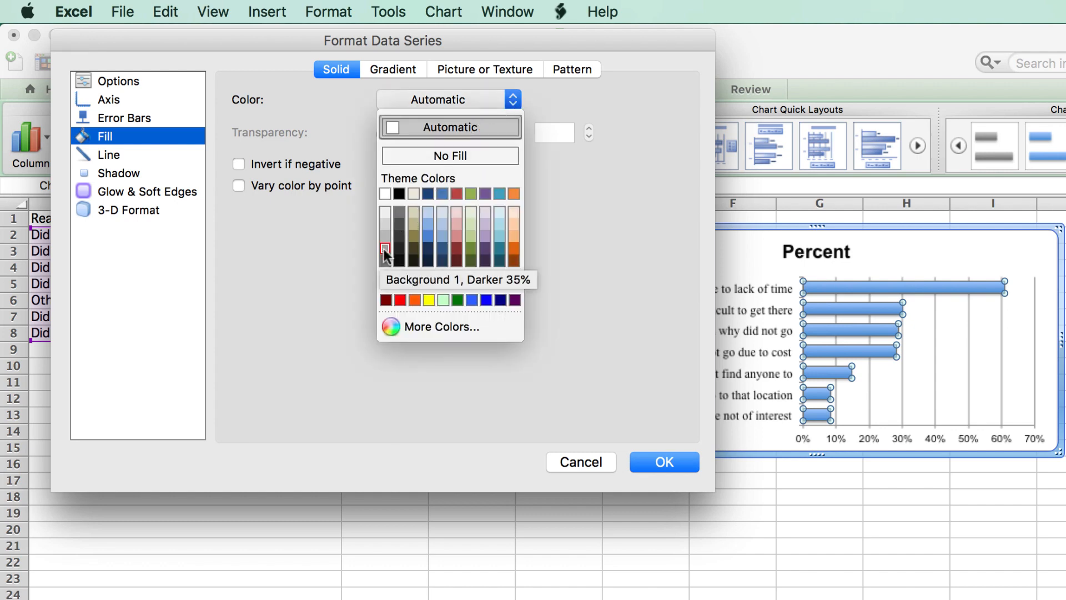
left_click(385, 247)
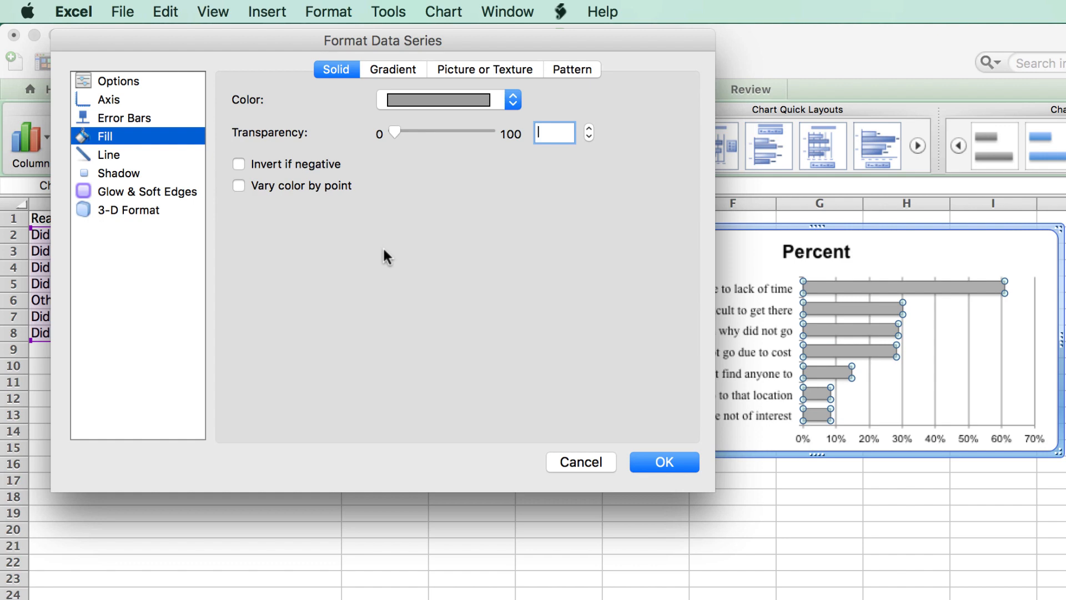
- Give the bars a black outline, keep the shadow on, and apply the formatting
left_click(109, 154)
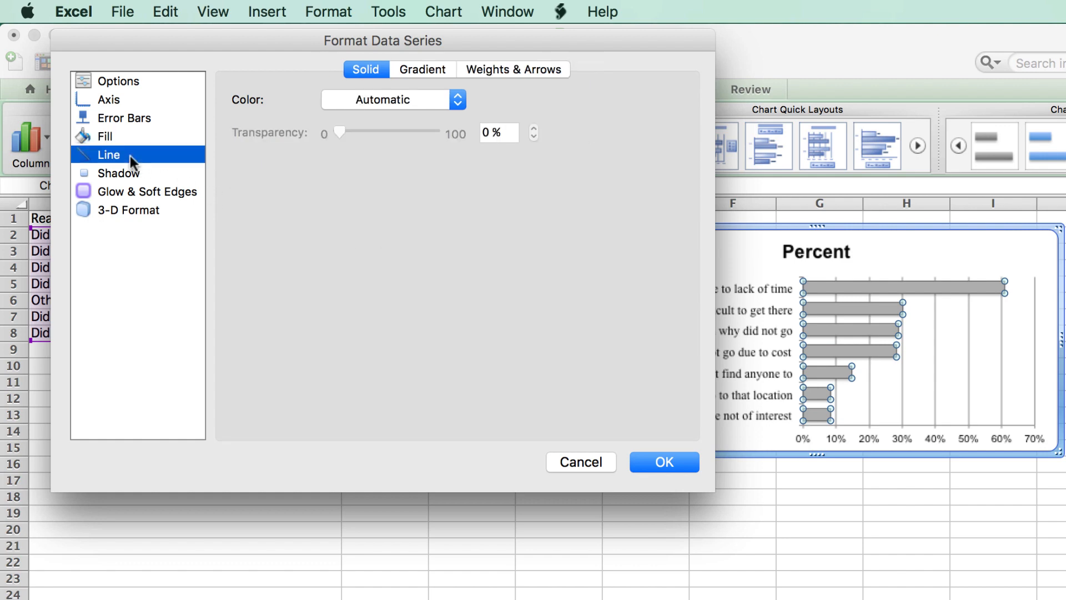
left_click(456, 99)
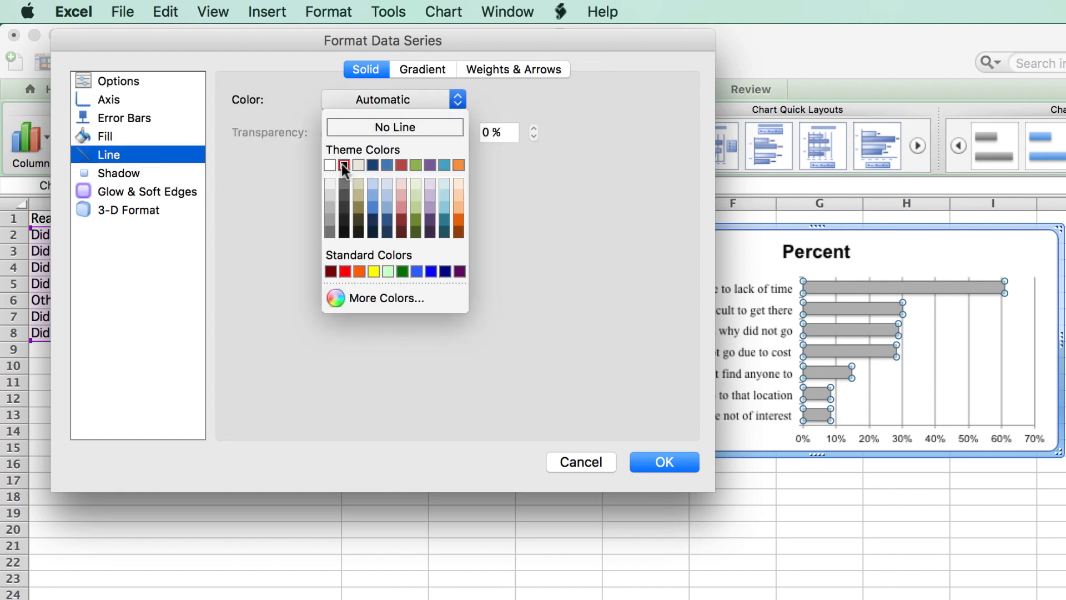
left_click(343, 166)
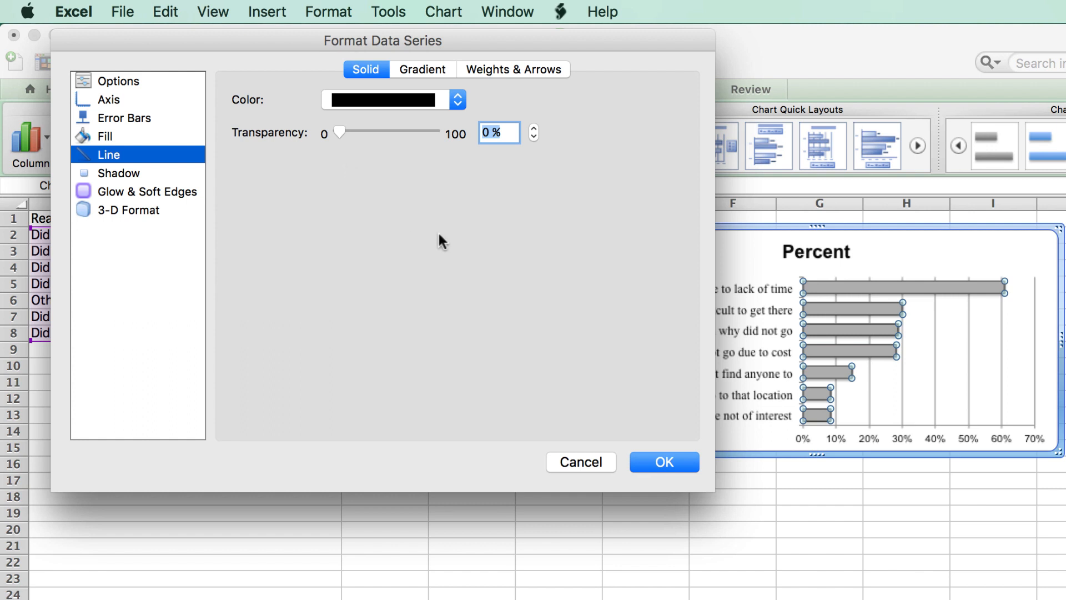
mouse_move(660, 393)
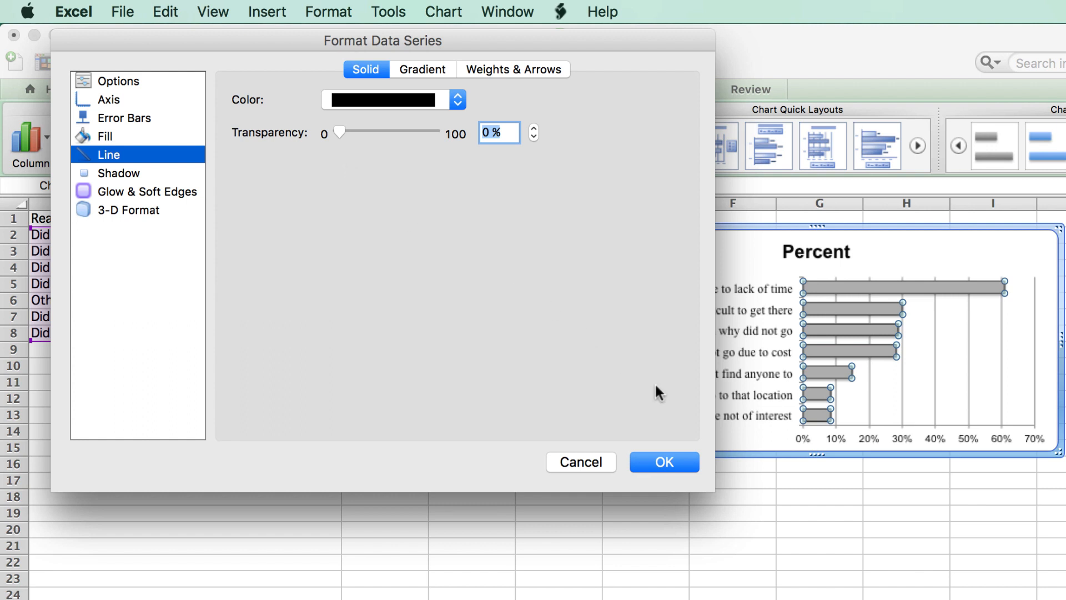
mouse_move(139, 159)
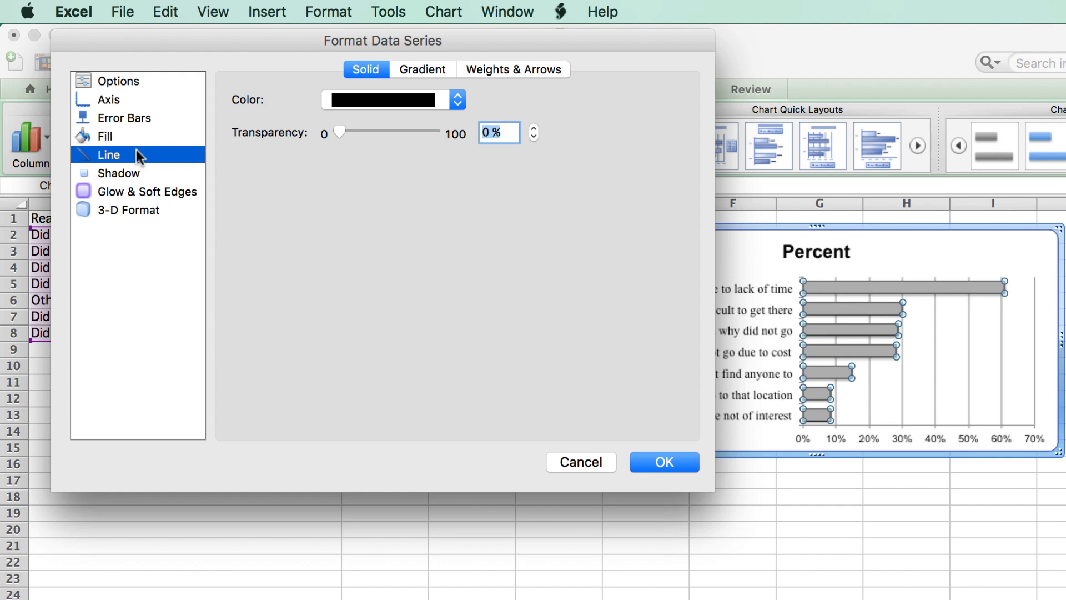
left_click(118, 172)
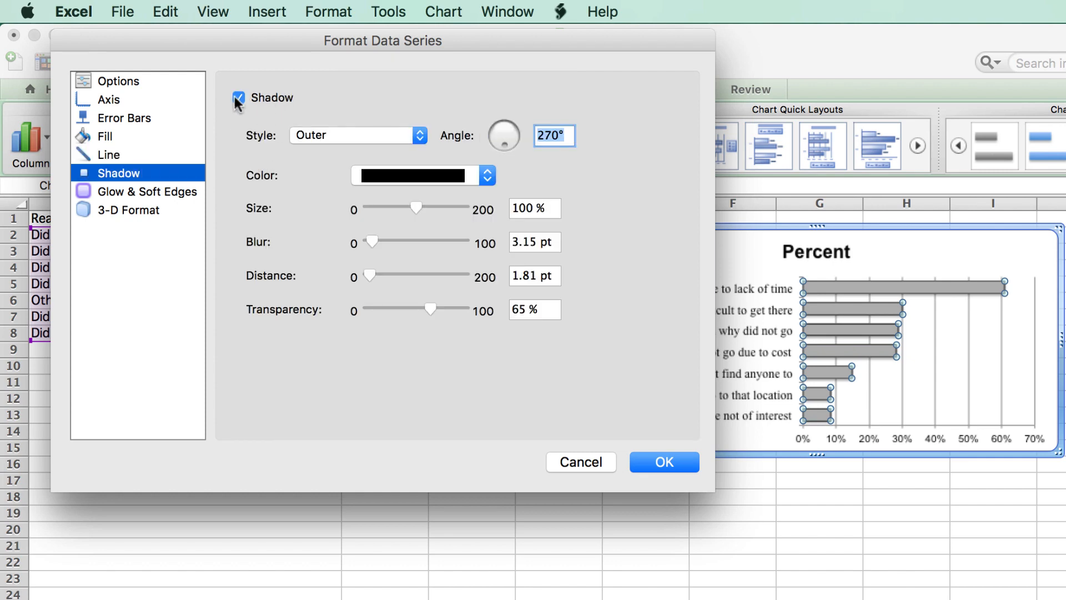
left_click(239, 97)
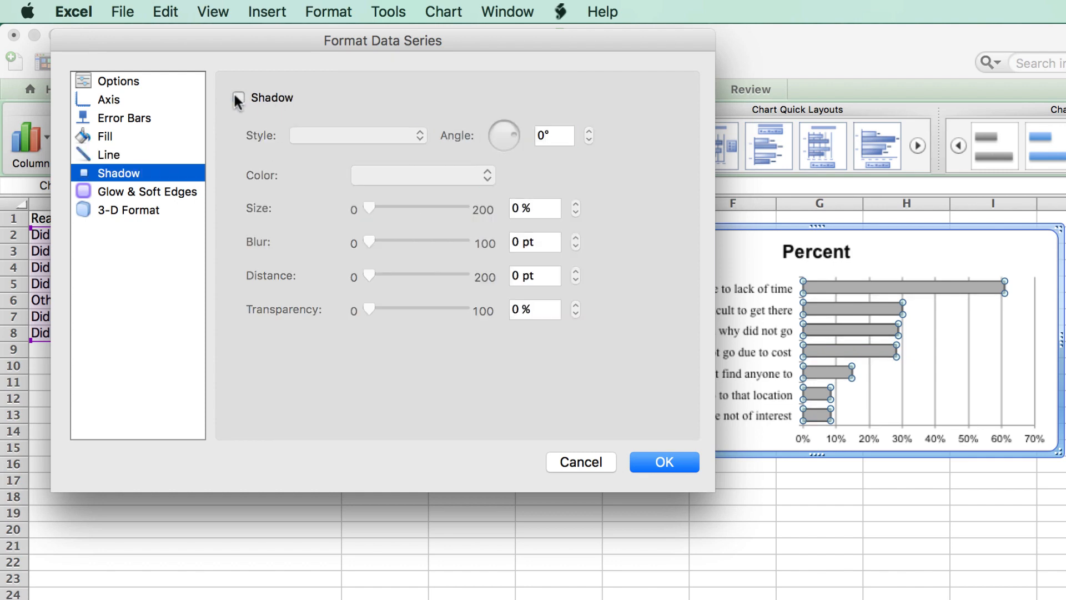
left_click(238, 97)
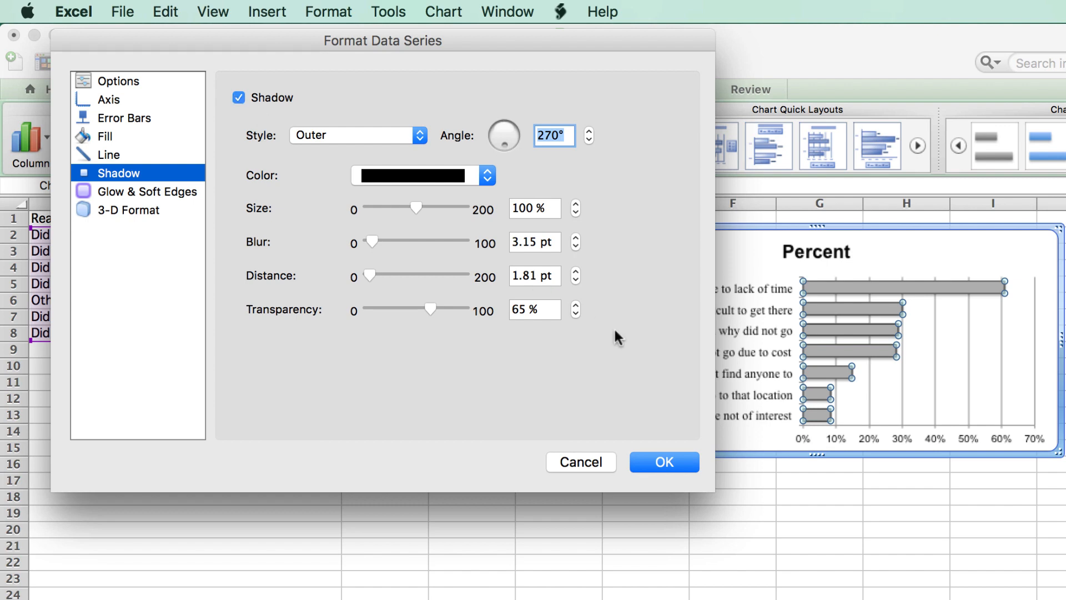
left_click(663, 461)
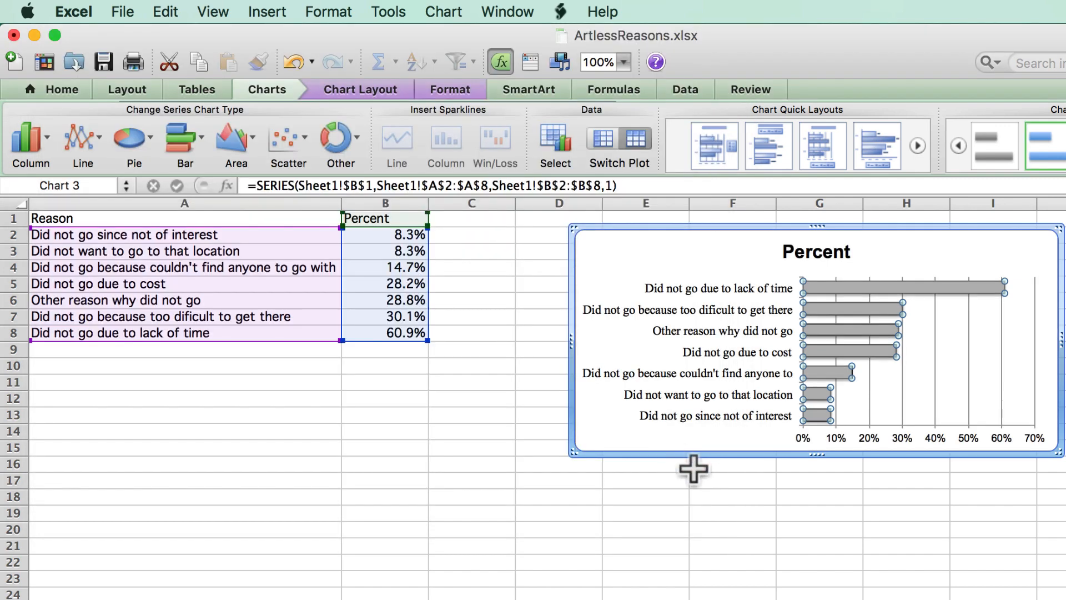
left_click(733, 480)
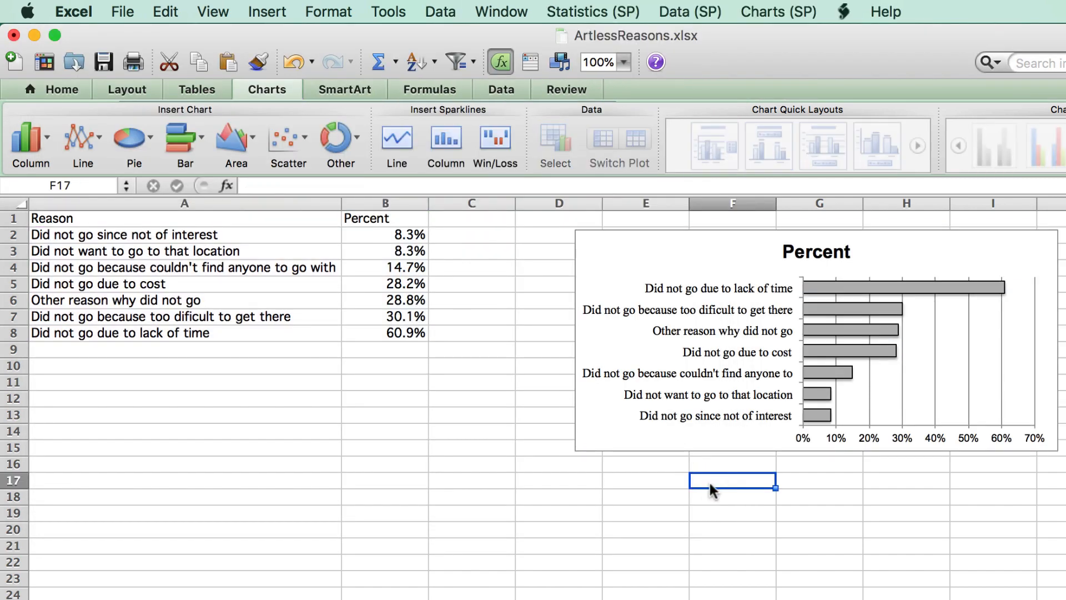
mouse_move(789, 330)
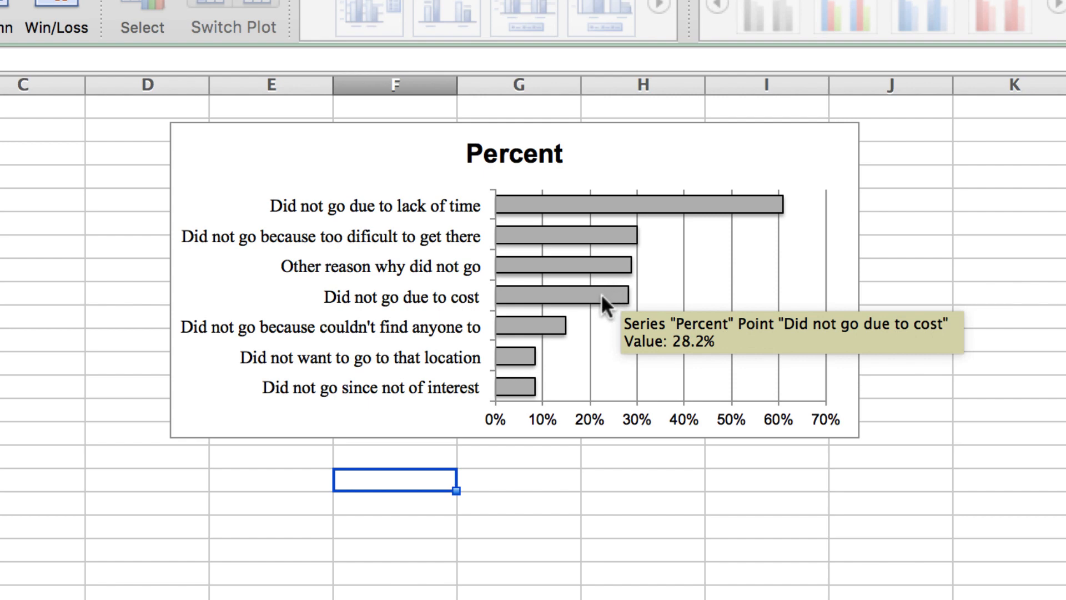
- Add percentage data labels (60.9% down to 8.3%) to the bar series
right_click(606, 303)
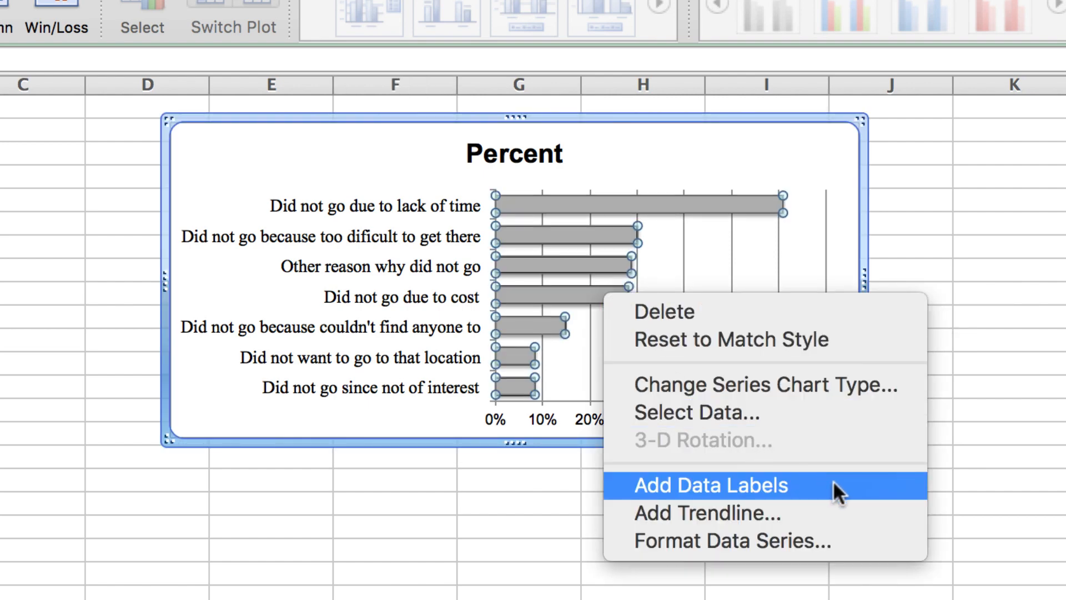
left_click(709, 485)
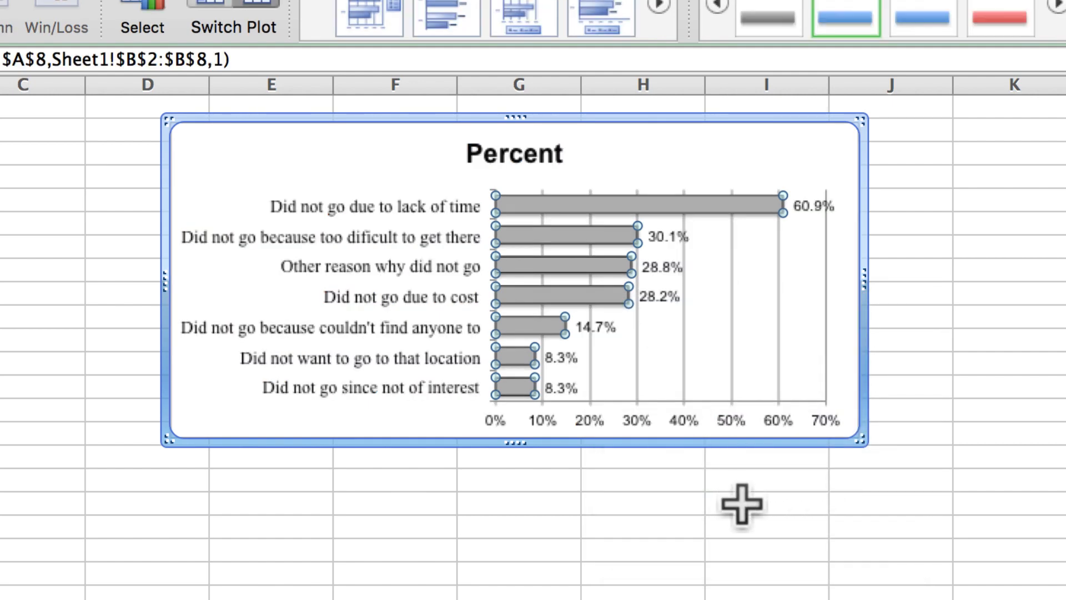
left_click(748, 512)
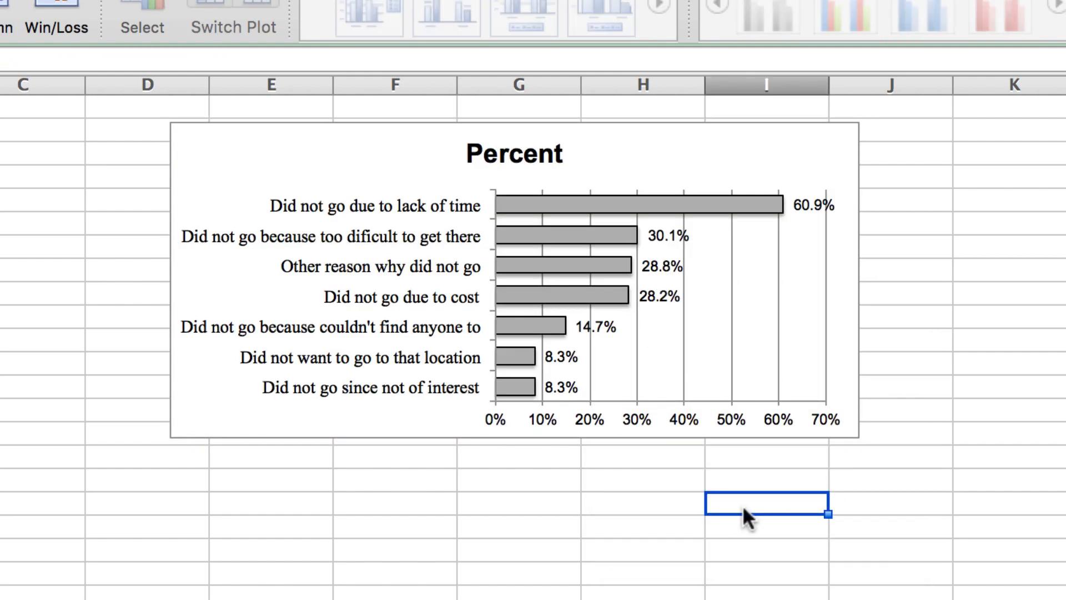
mouse_move(426, 468)
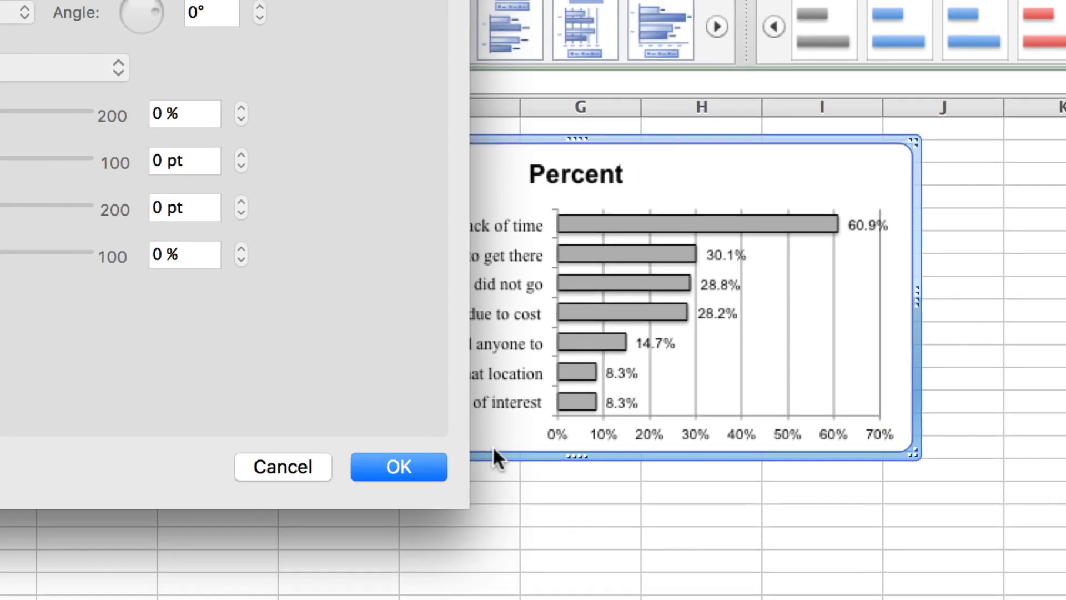
- Set the chart area's line colour to No Line to remove the border
left_click(116, 116)
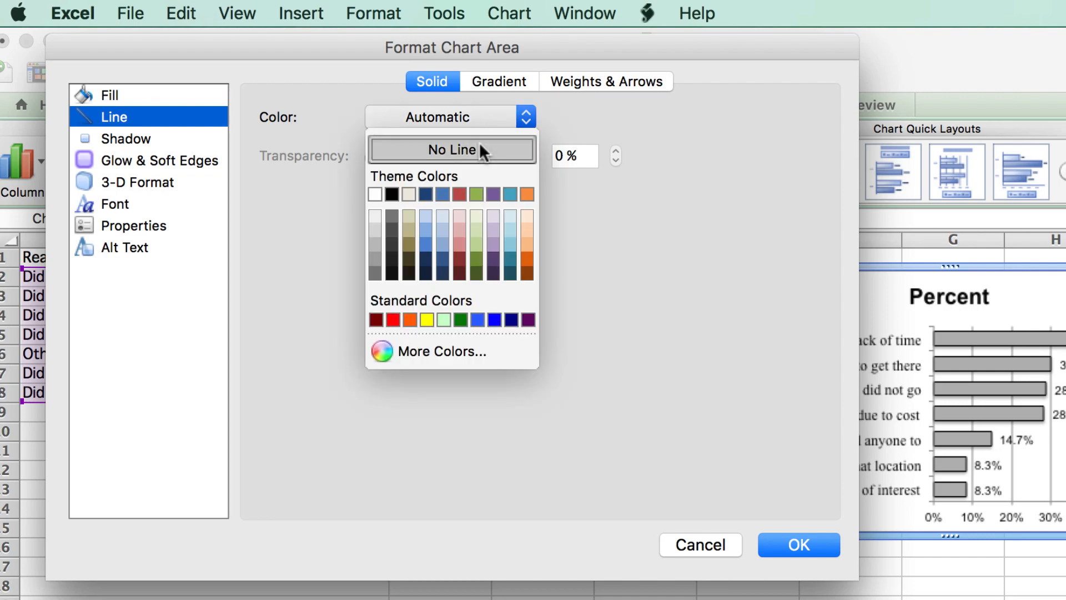
left_click(451, 150)
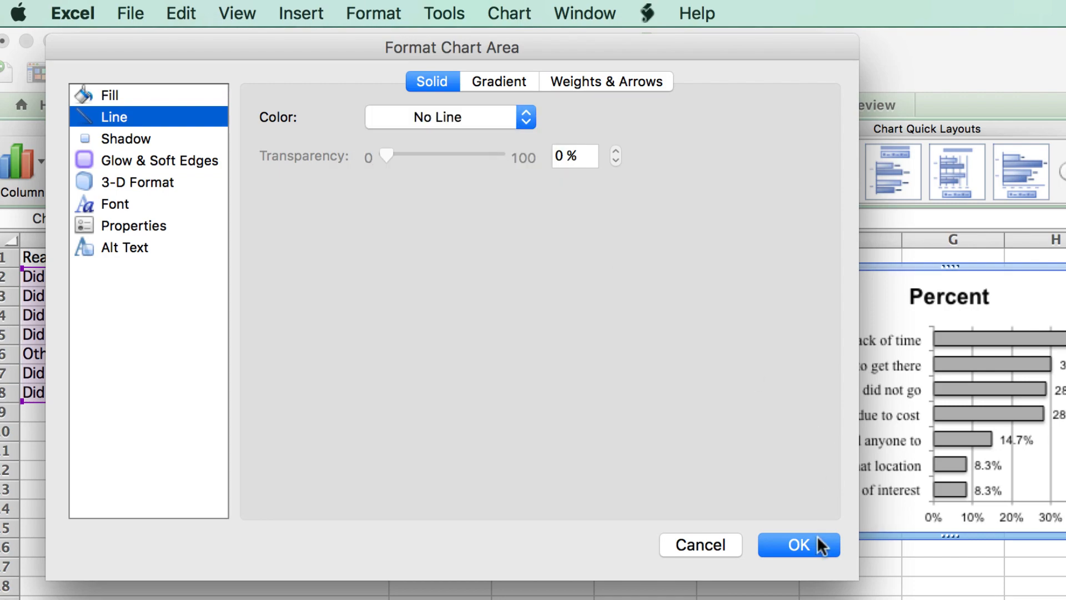
left_click(797, 545)
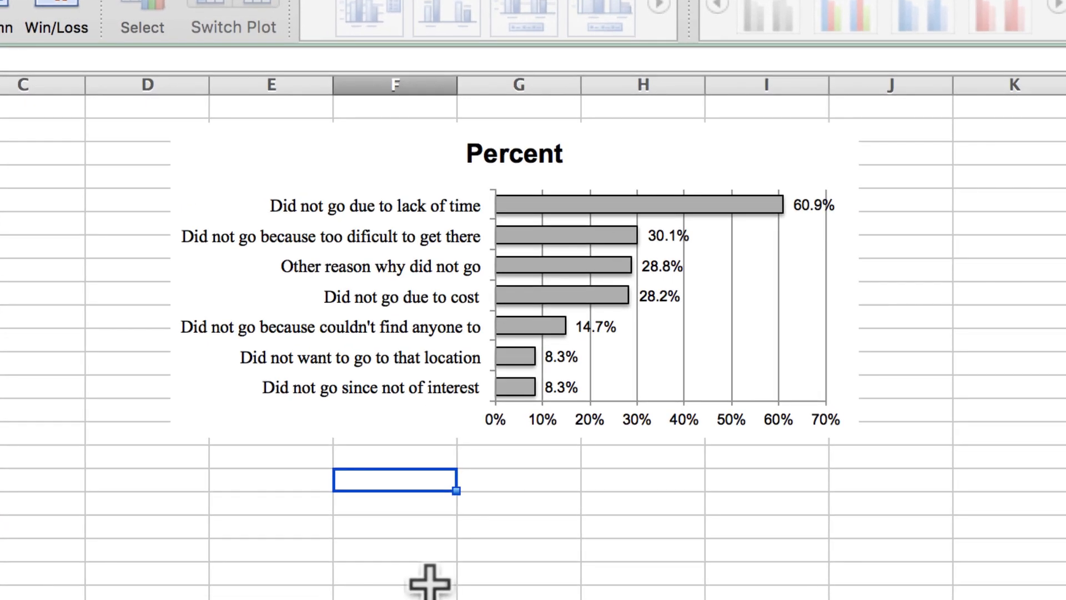
- Replace the 'Percent' title with 'Reasons for not attending an art exhibit'
left_click(514, 152)
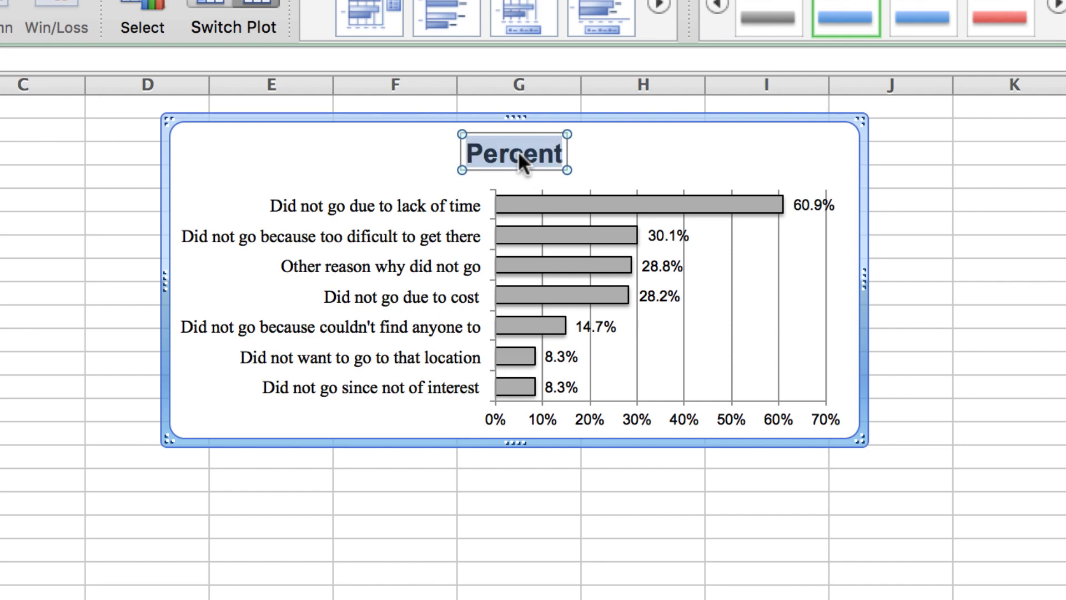
type("Reasons for not")
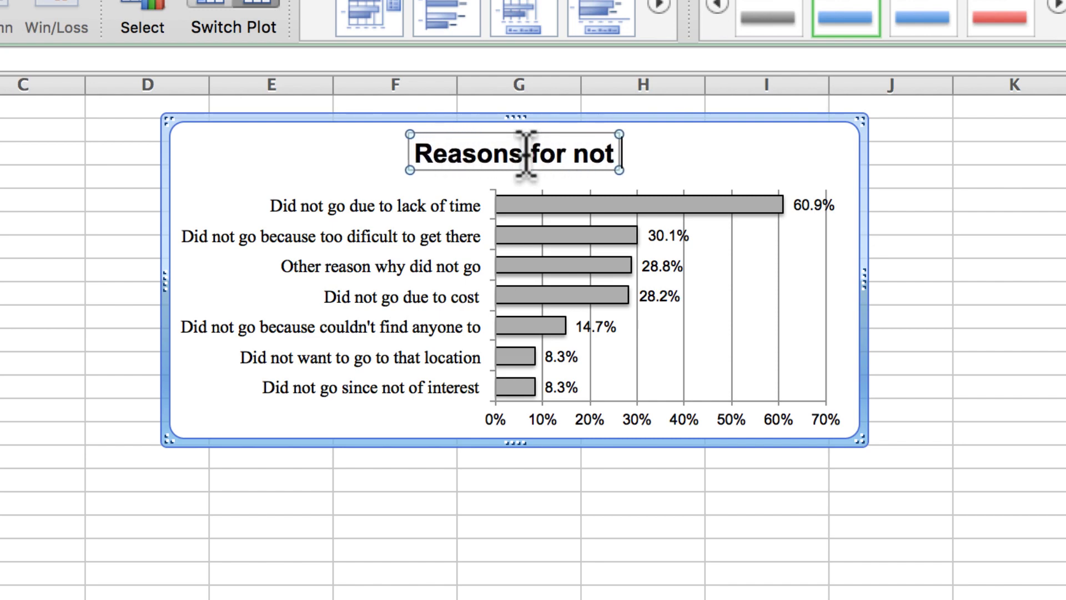
type("attending an art")
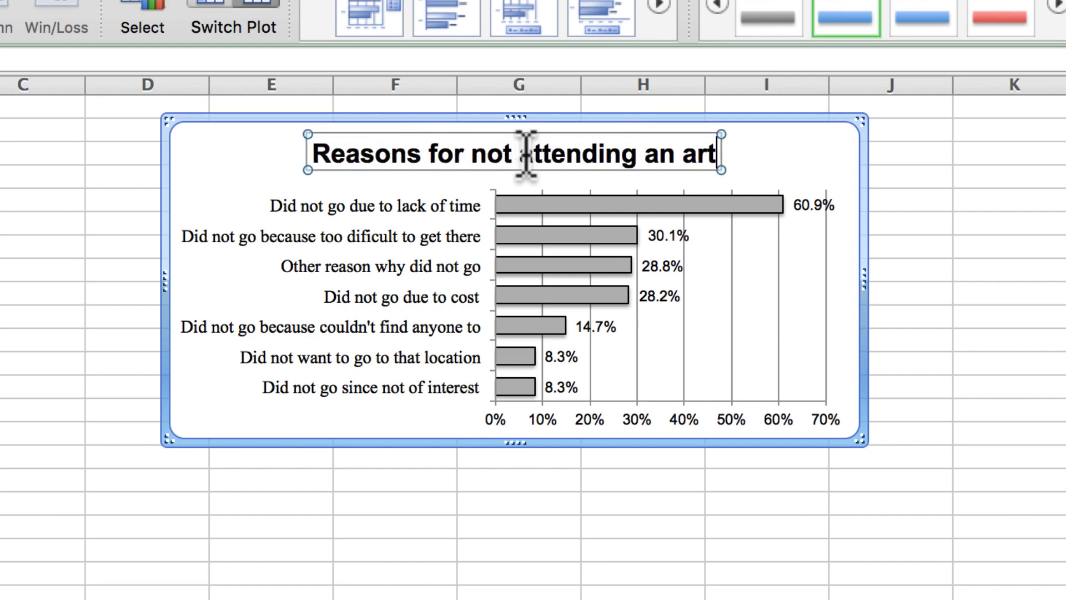
left_click(891, 551)
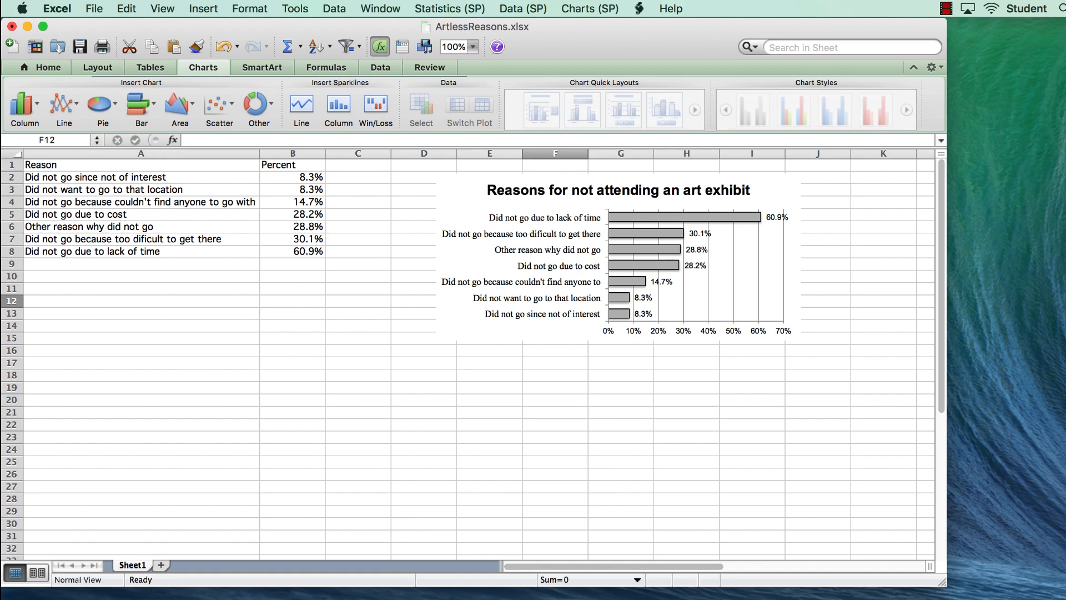
mouse_move(873, 505)
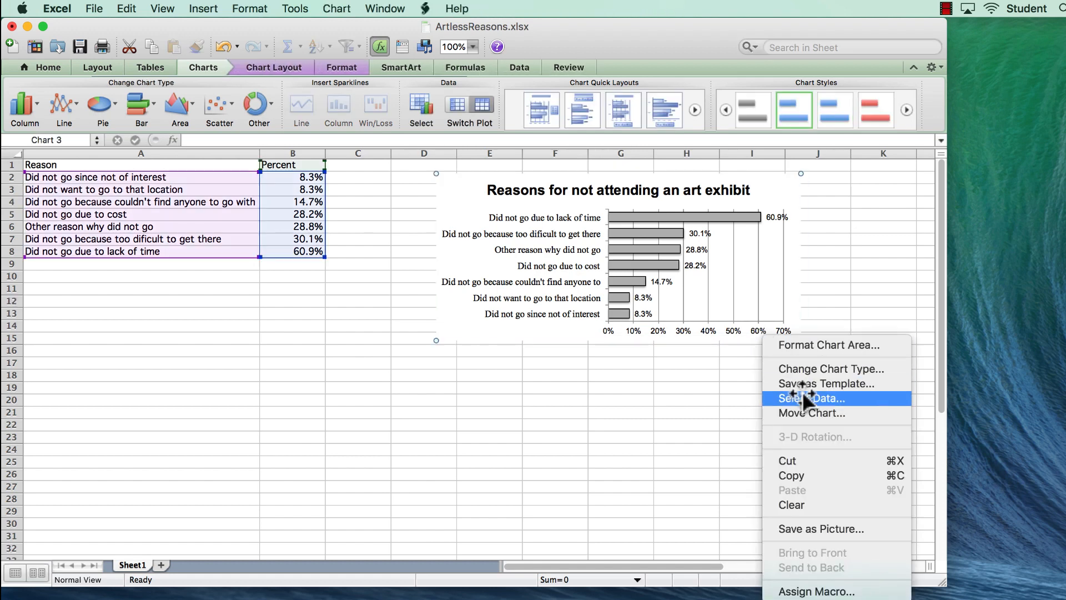
mouse_move(791, 476)
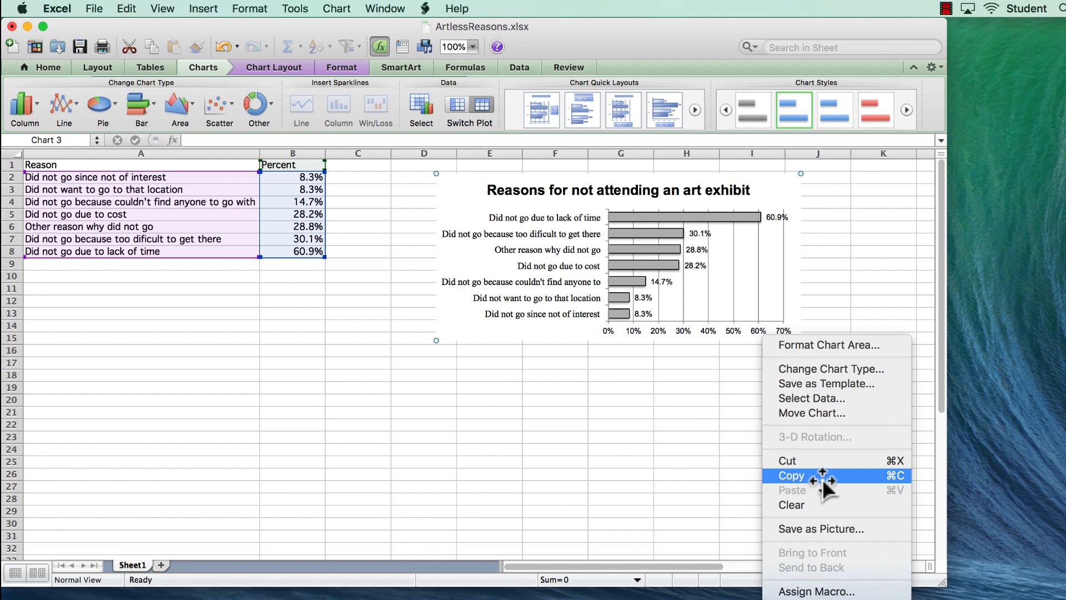
- Copy the Excel chart and paste it into Word below the Figure 1 paragraph
left_click(791, 475)
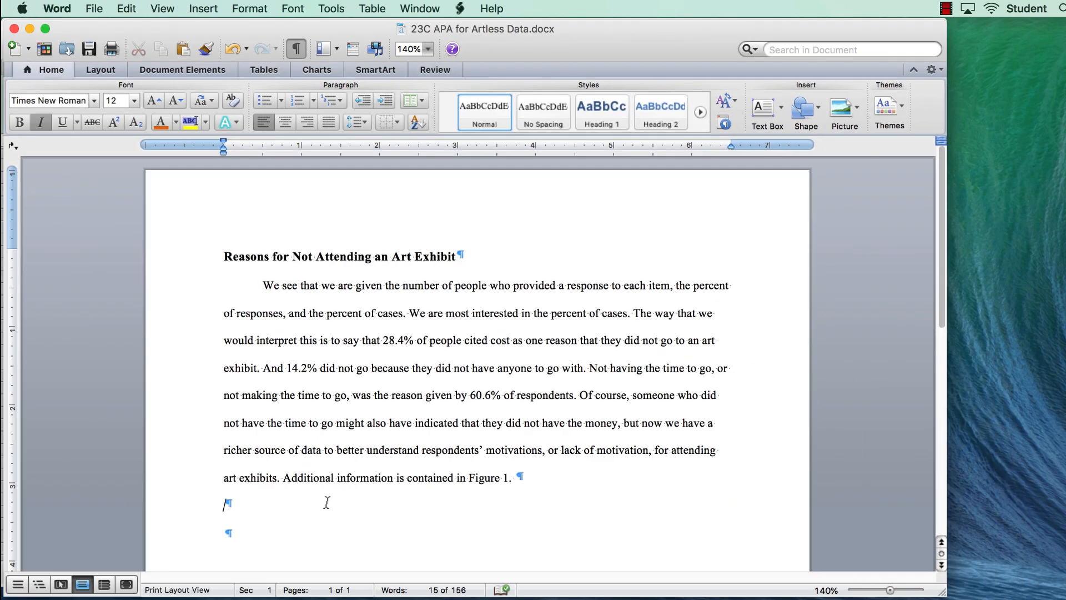
mouse_move(361, 539)
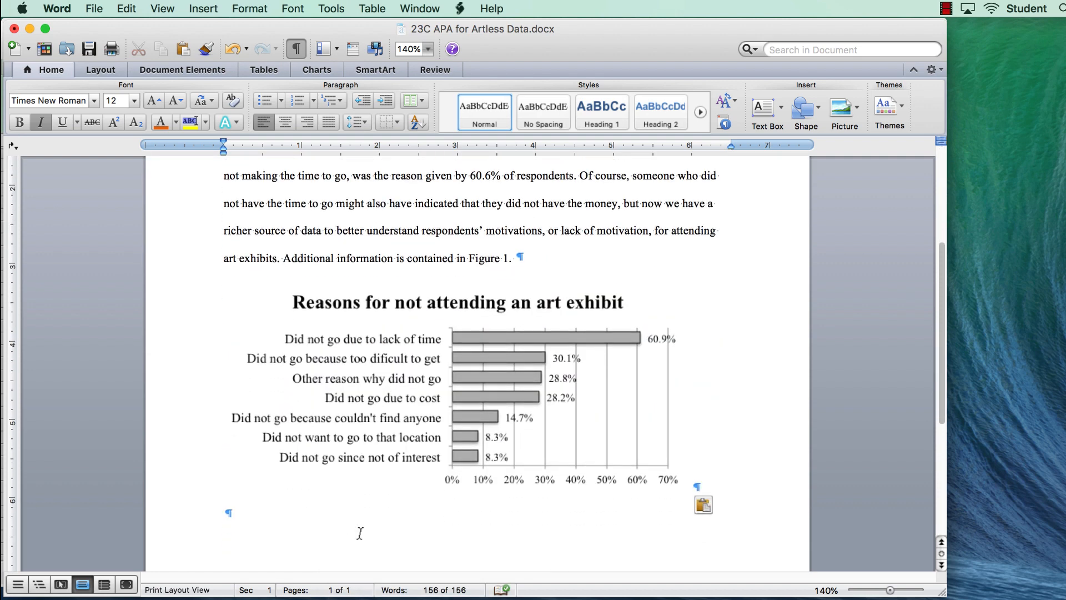
scroll("up", 3)
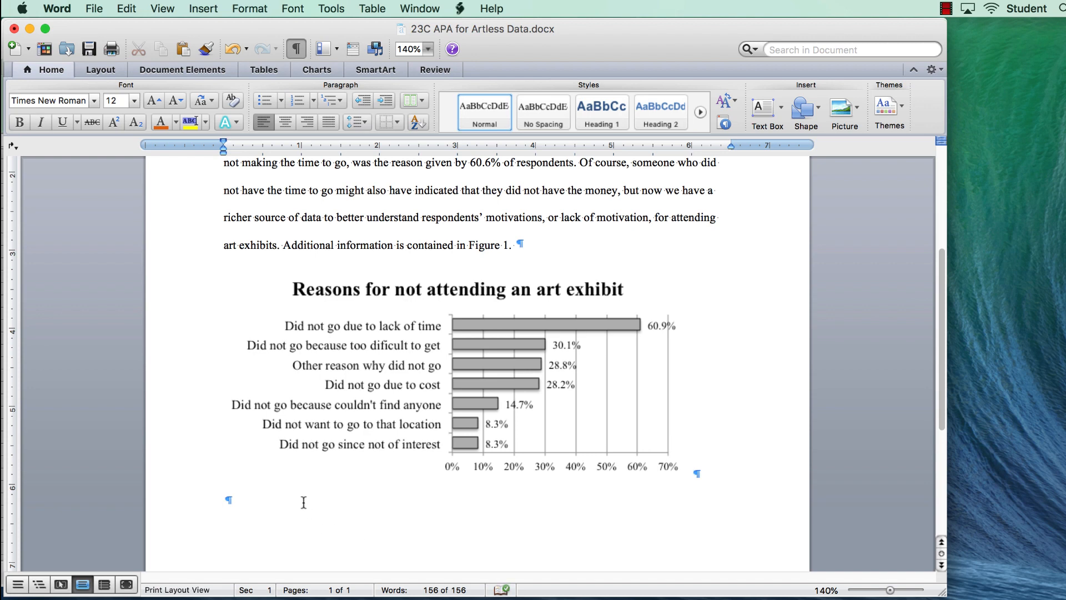
mouse_move(394, 307)
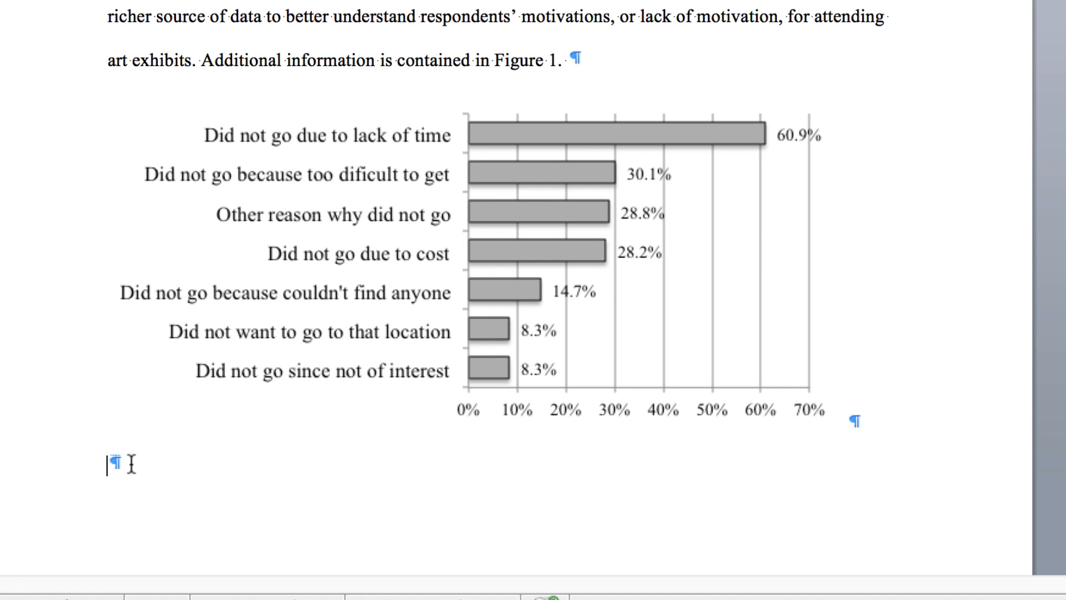
- Type the caption label 'Figure 1.' below the chart
type("Fi")
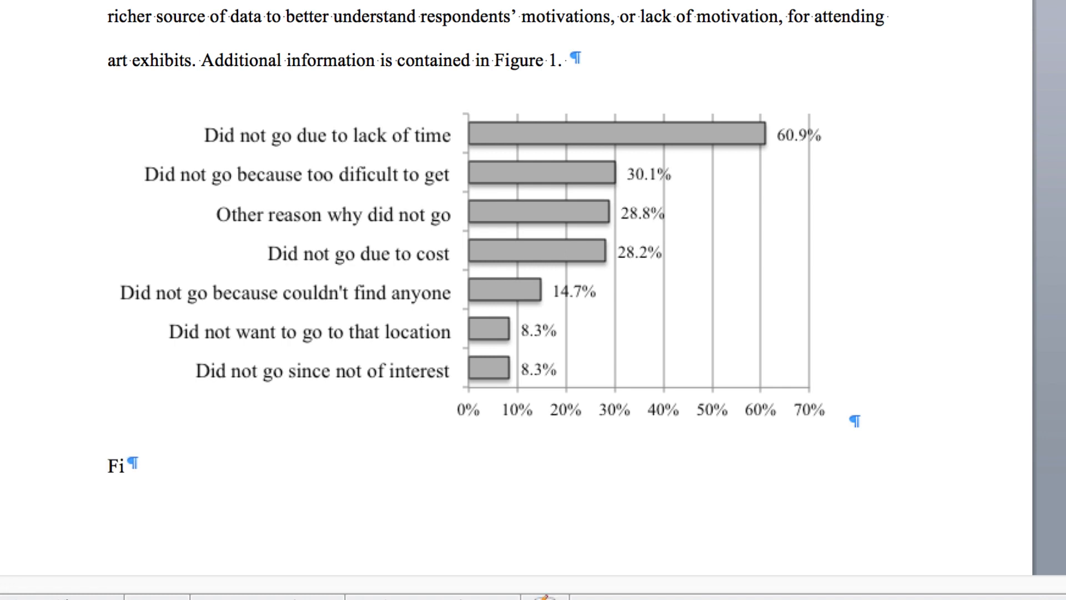
type("gure·1")
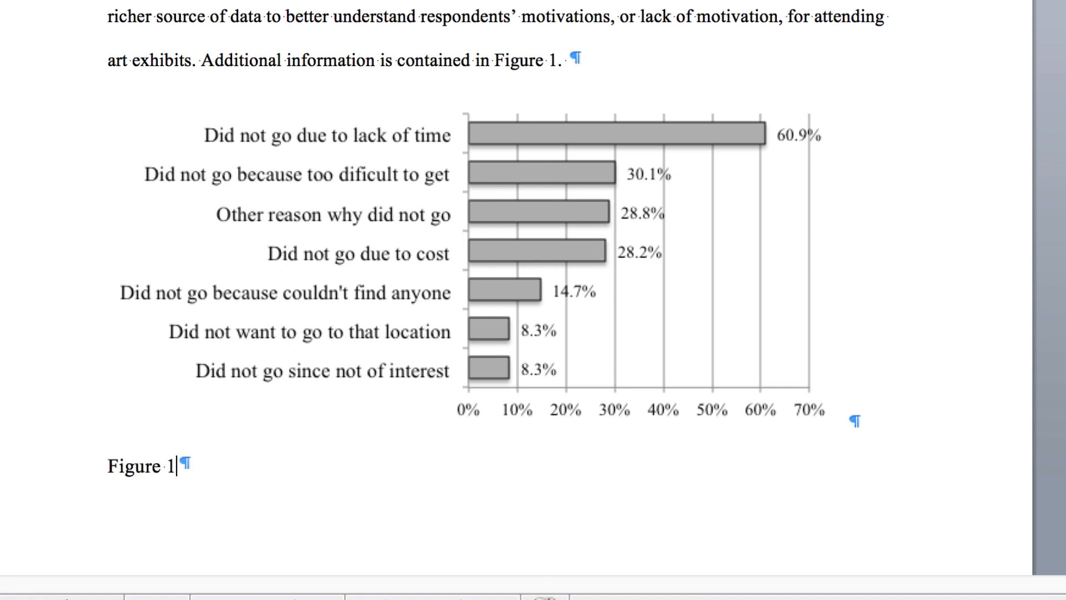
type(".")
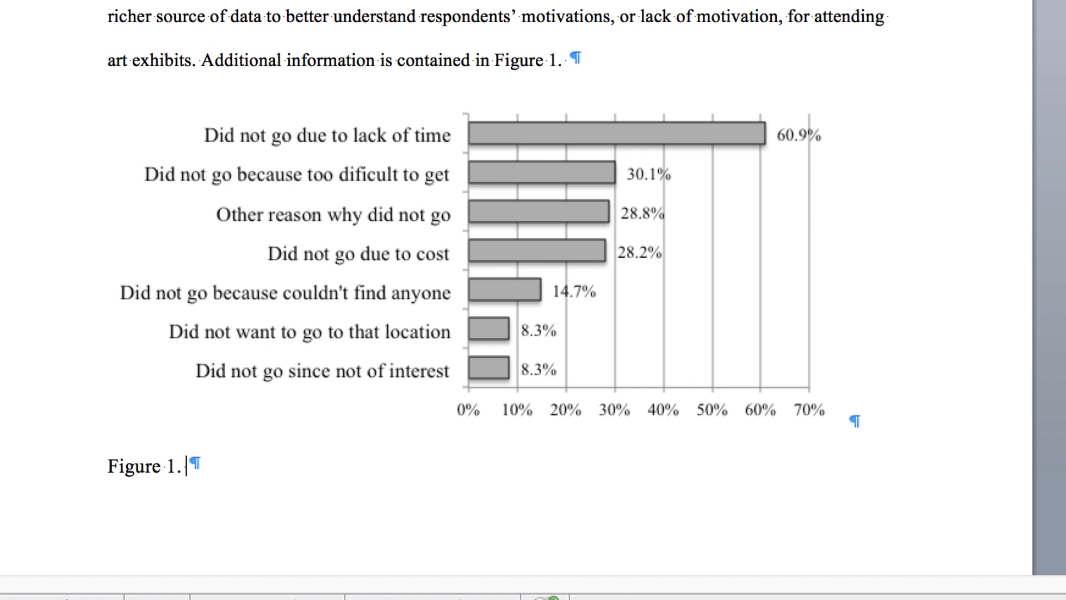
left_click(187, 466)
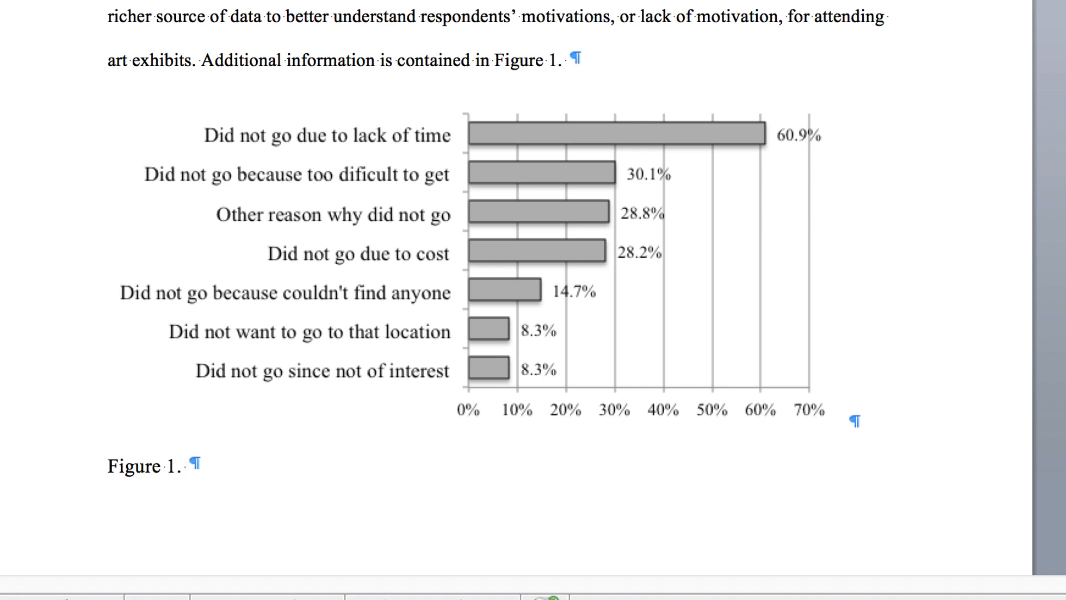
left_click(185, 467)
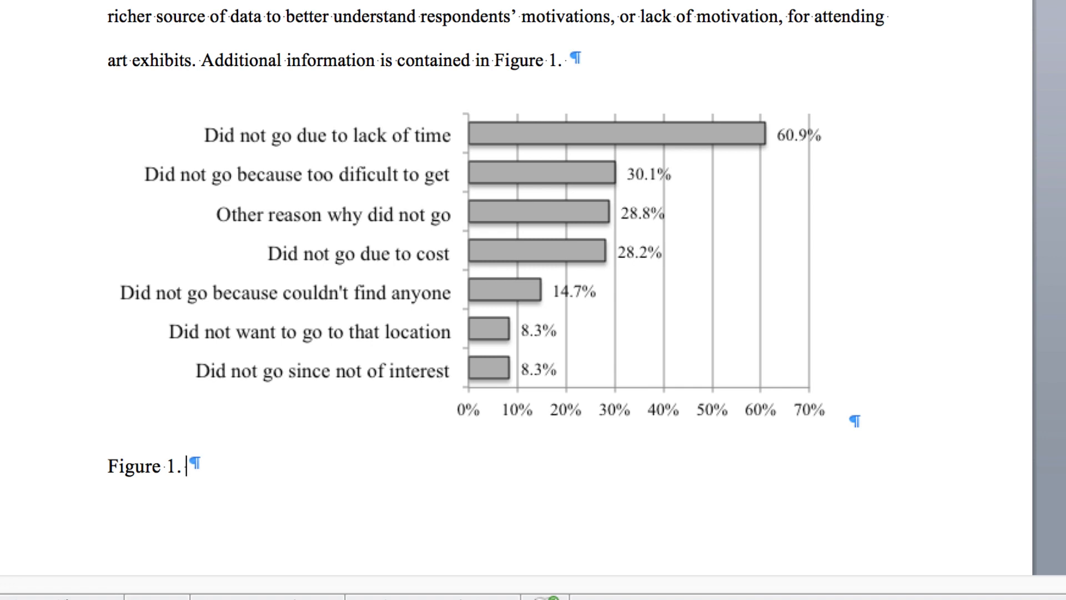
- Complete the caption 'Reasons for not attending an art exhibit' and italicise 'Figure 1.'
type("R")
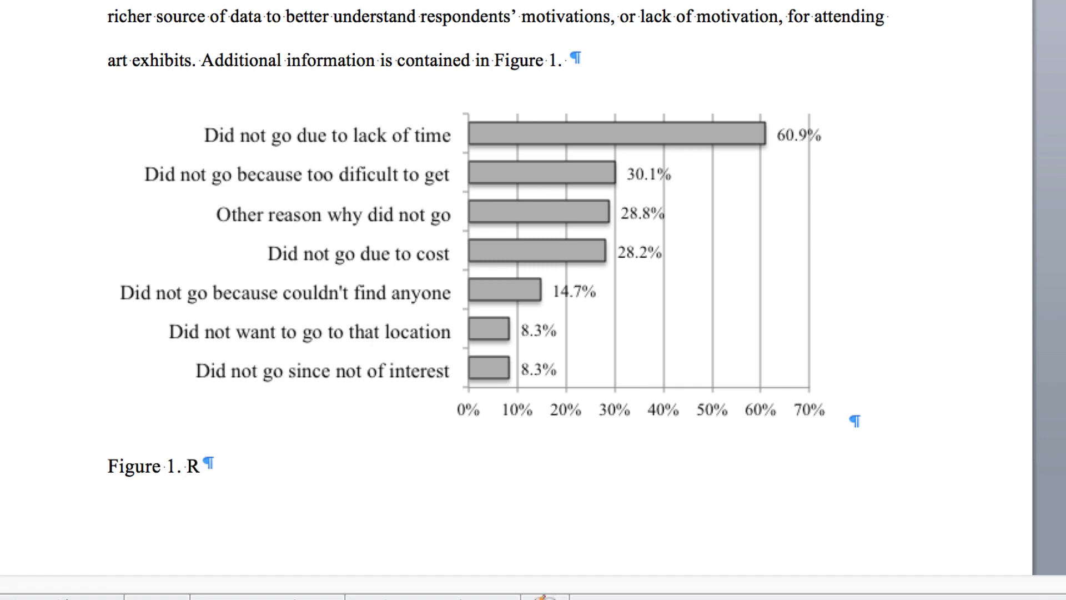
type("easons")
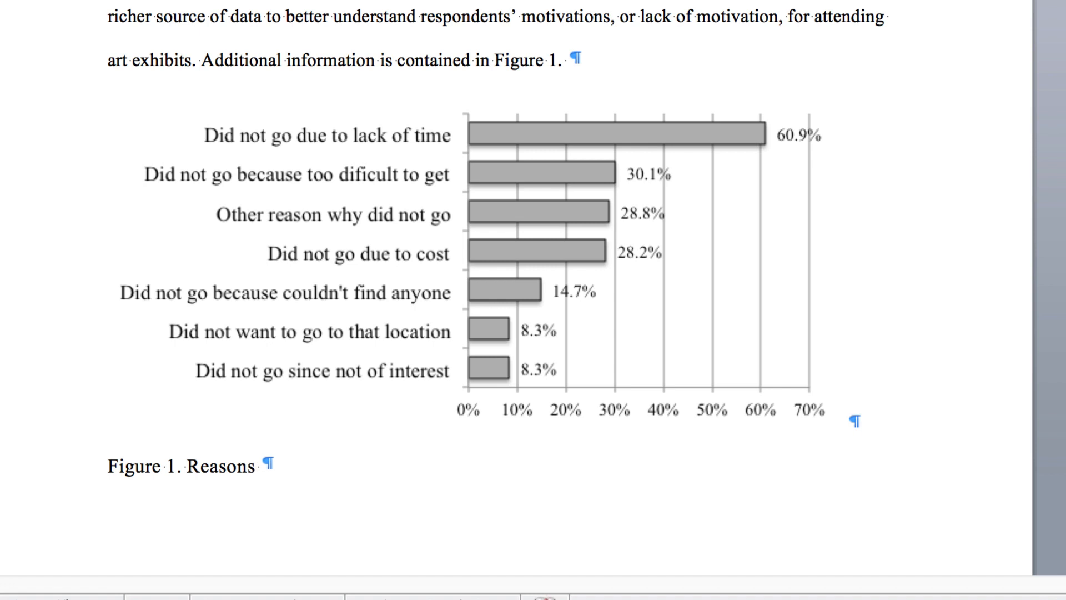
type("for not a")
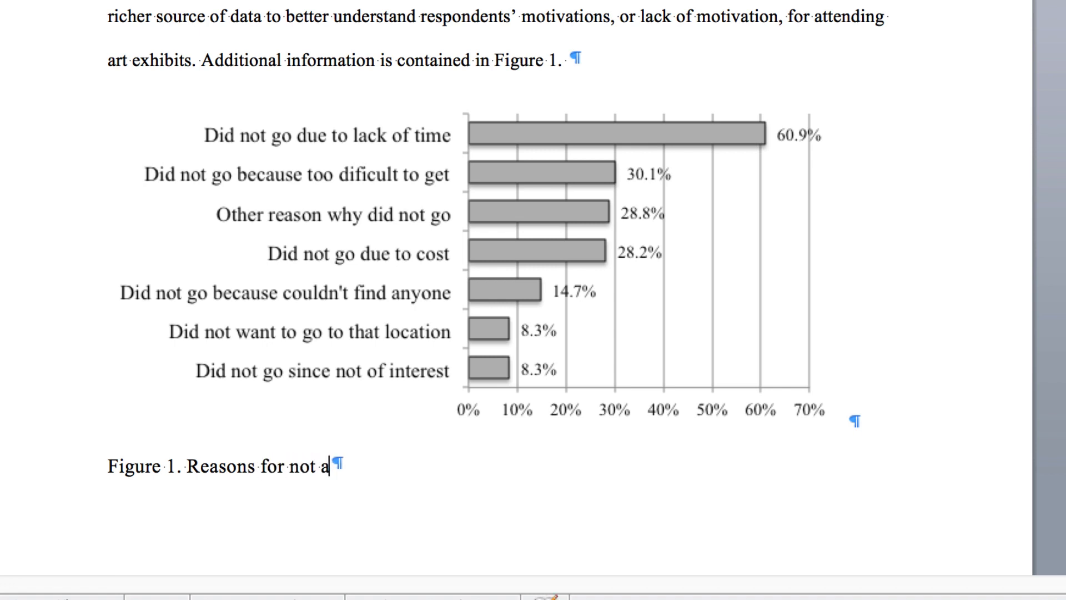
type("ttending an art exhibit")
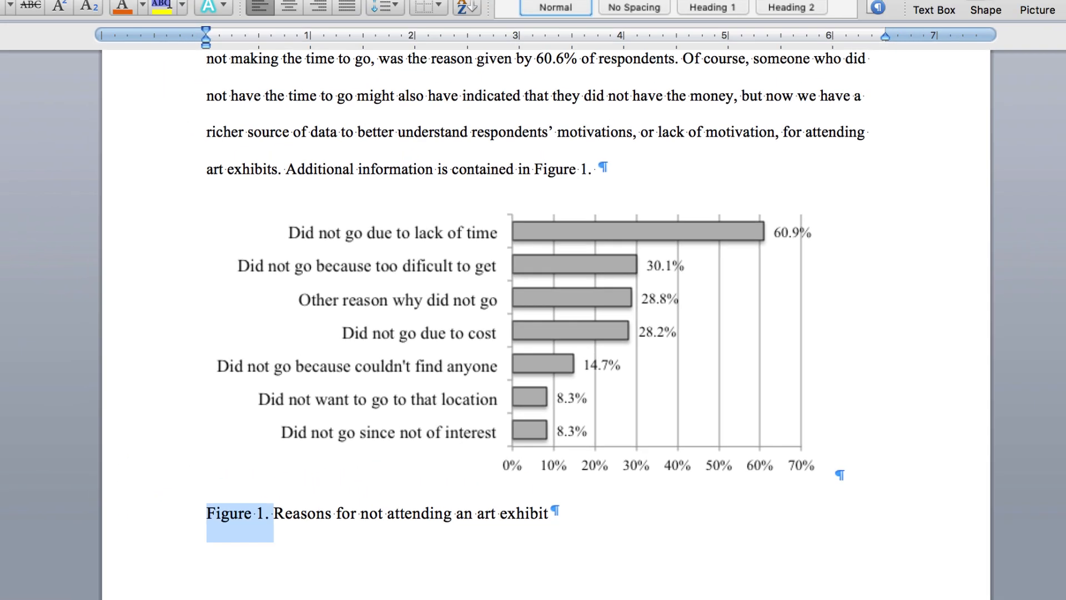
left_click(48, 87)
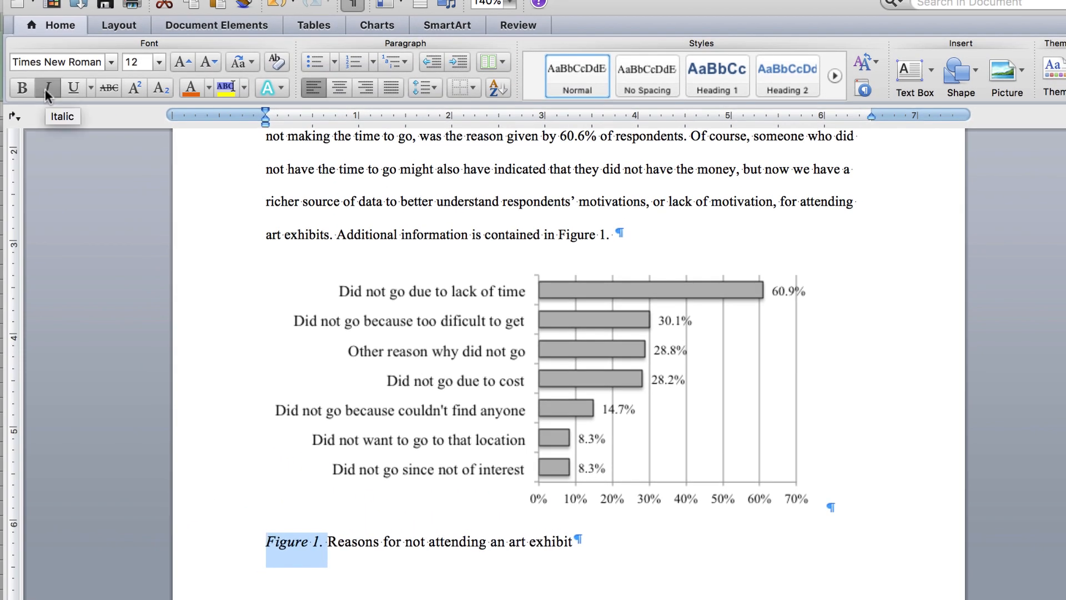